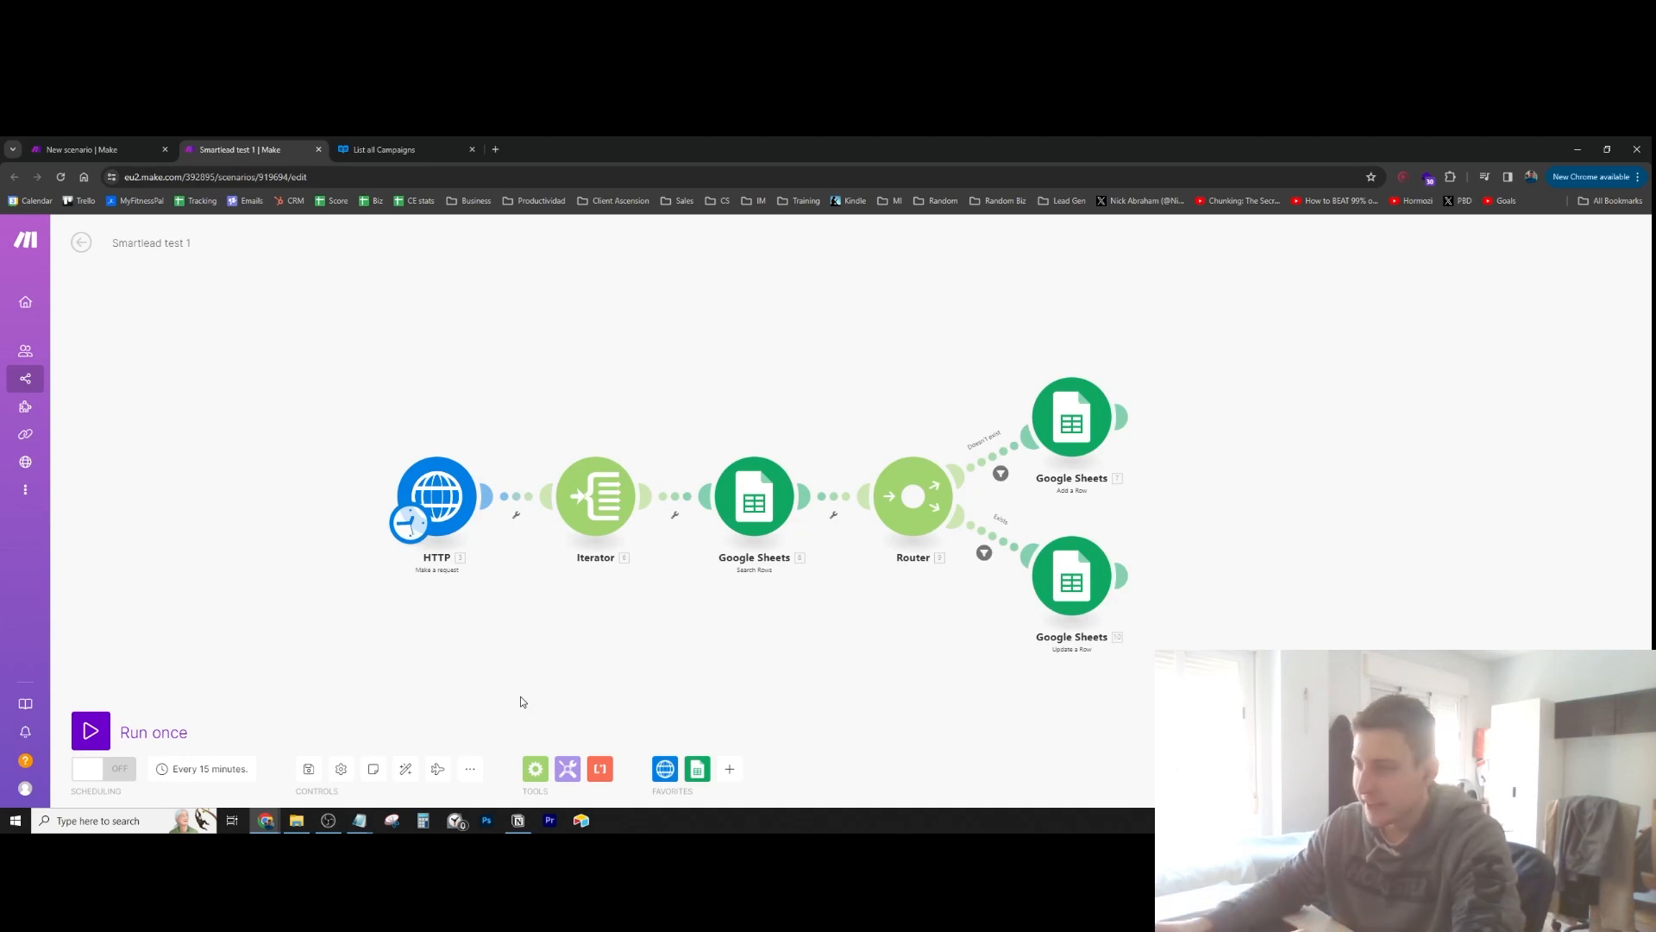
mouse_move(565, 359)
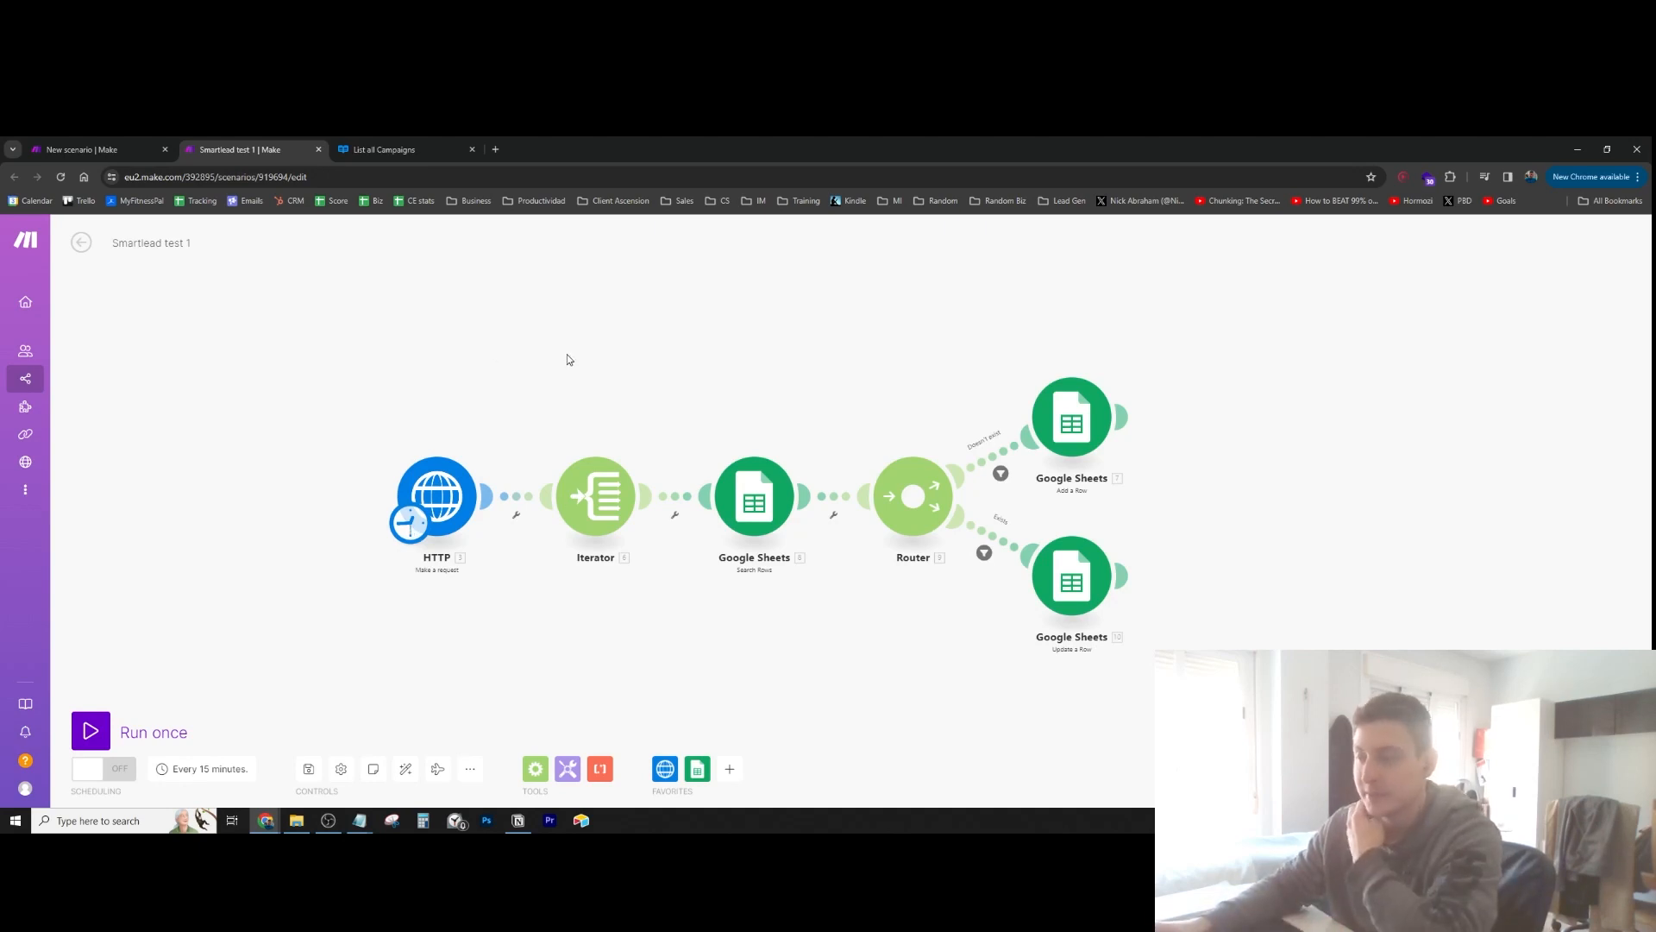
mouse_move(768, 710)
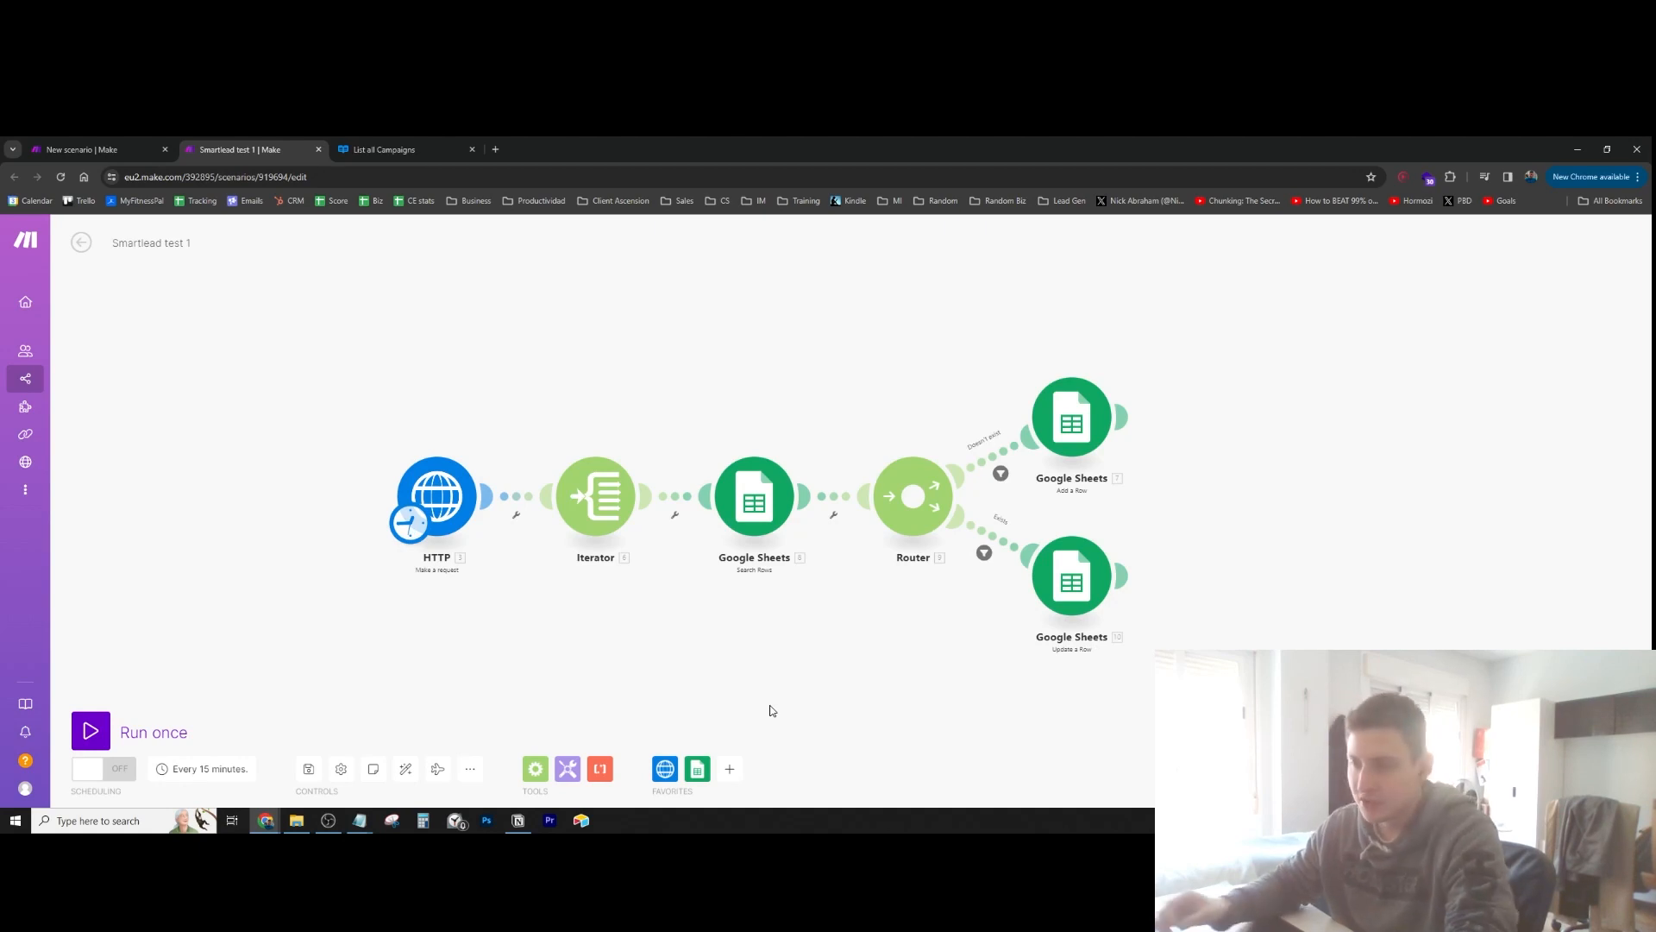
mouse_move(770, 683)
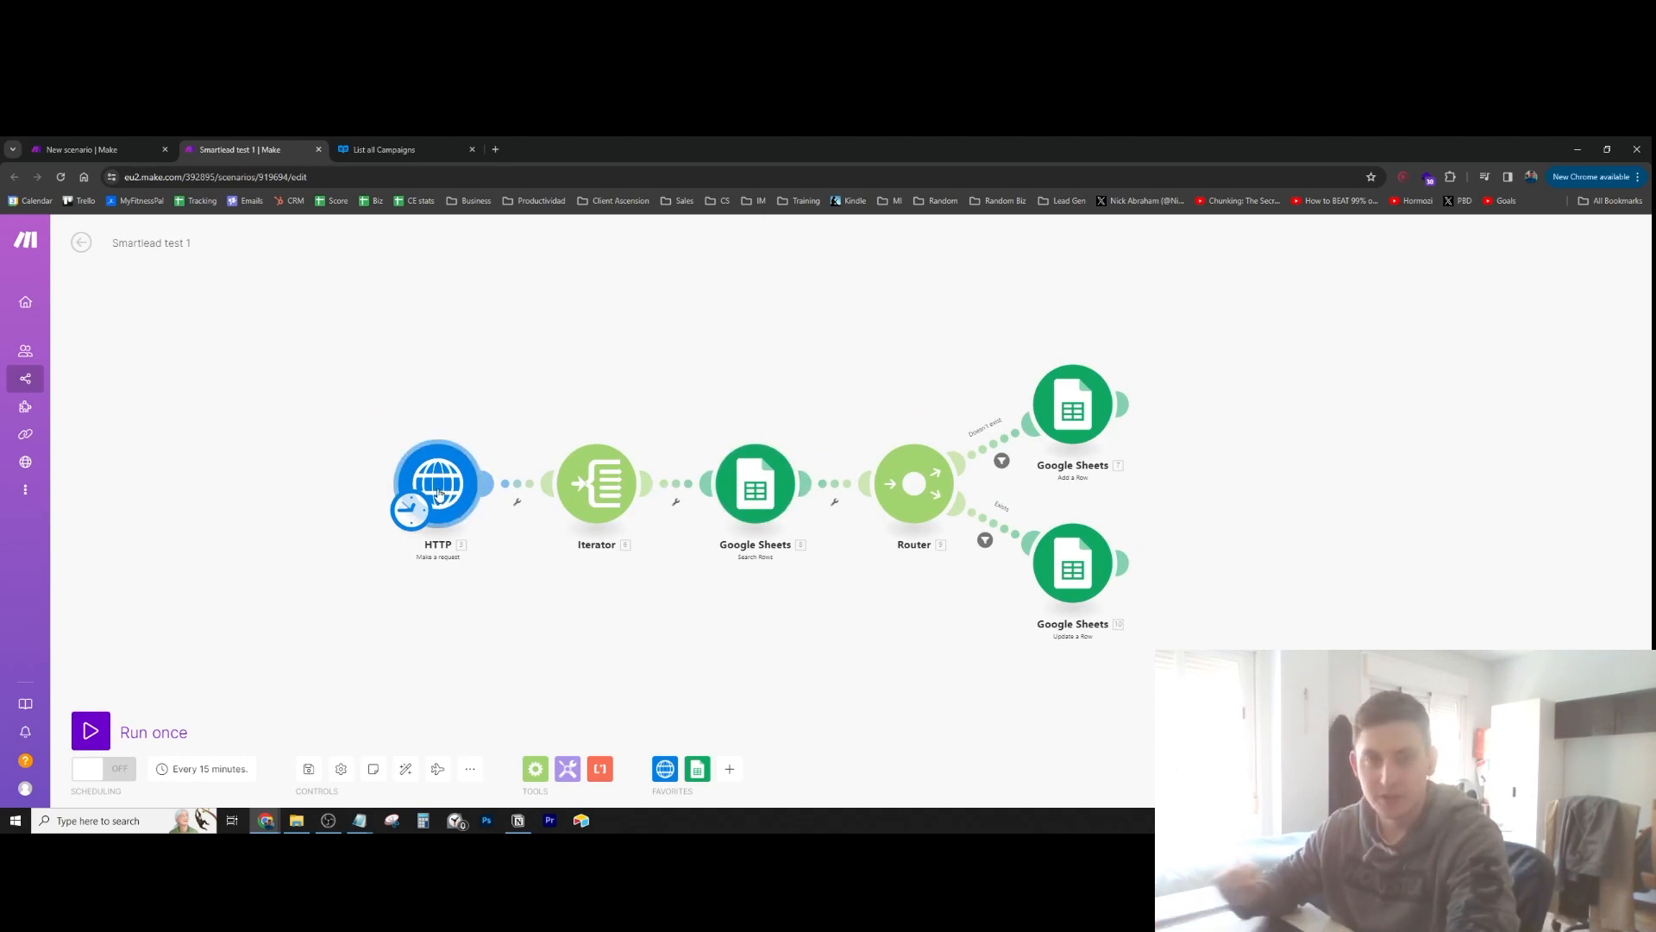
mouse_move(517, 528)
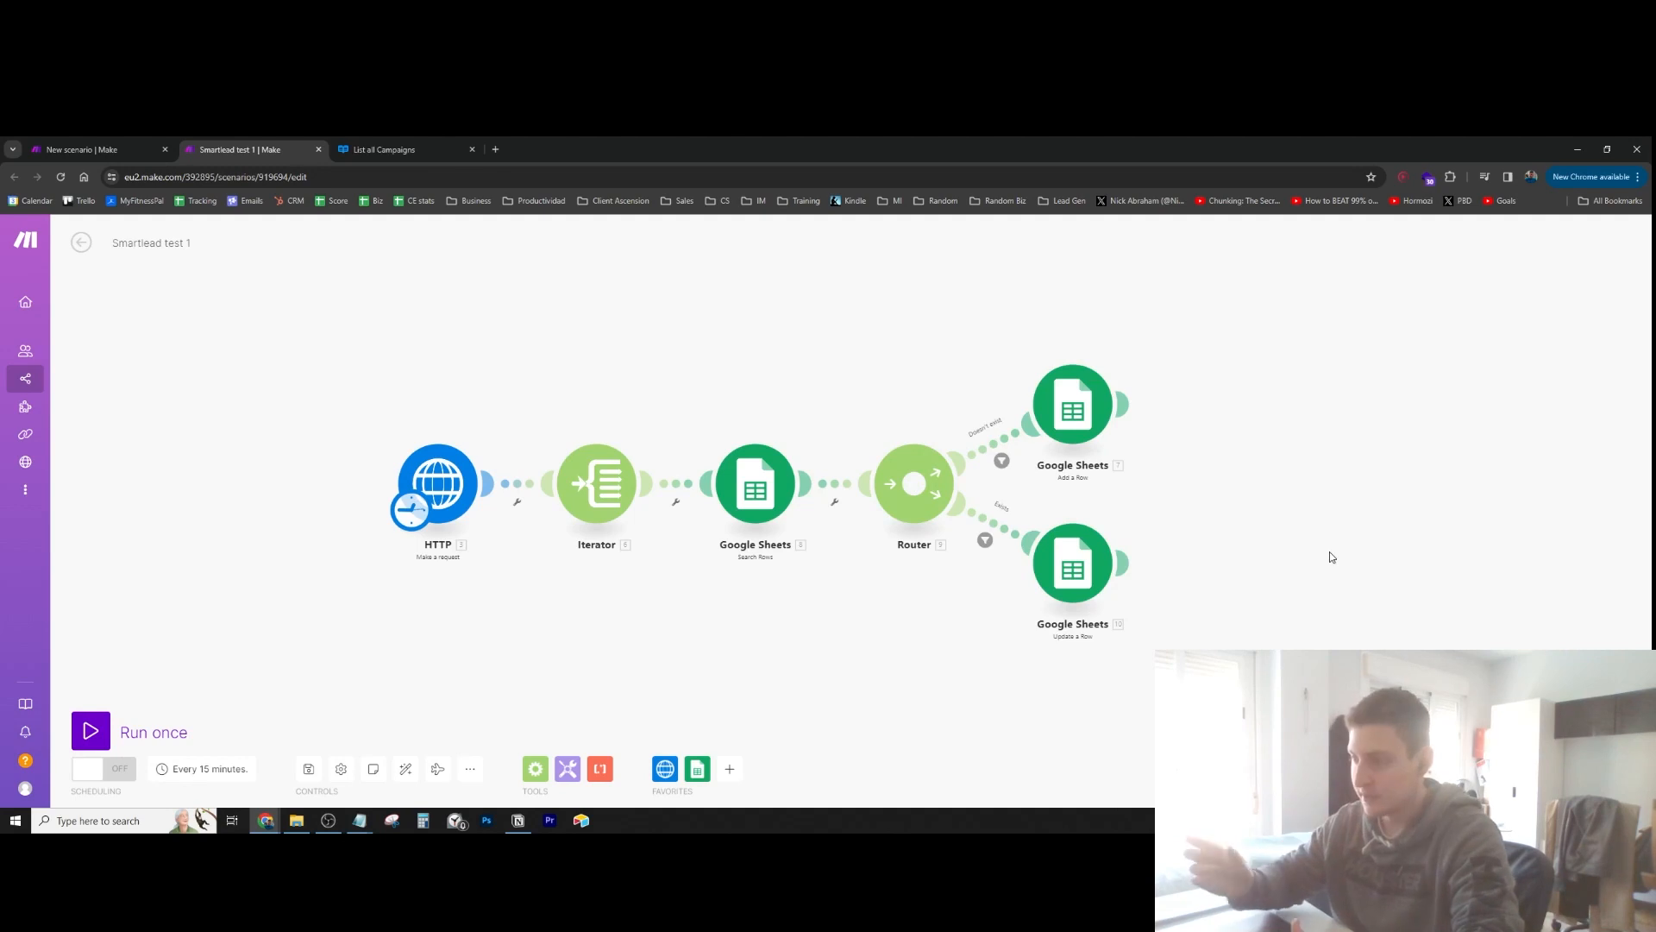
mouse_move(1313, 560)
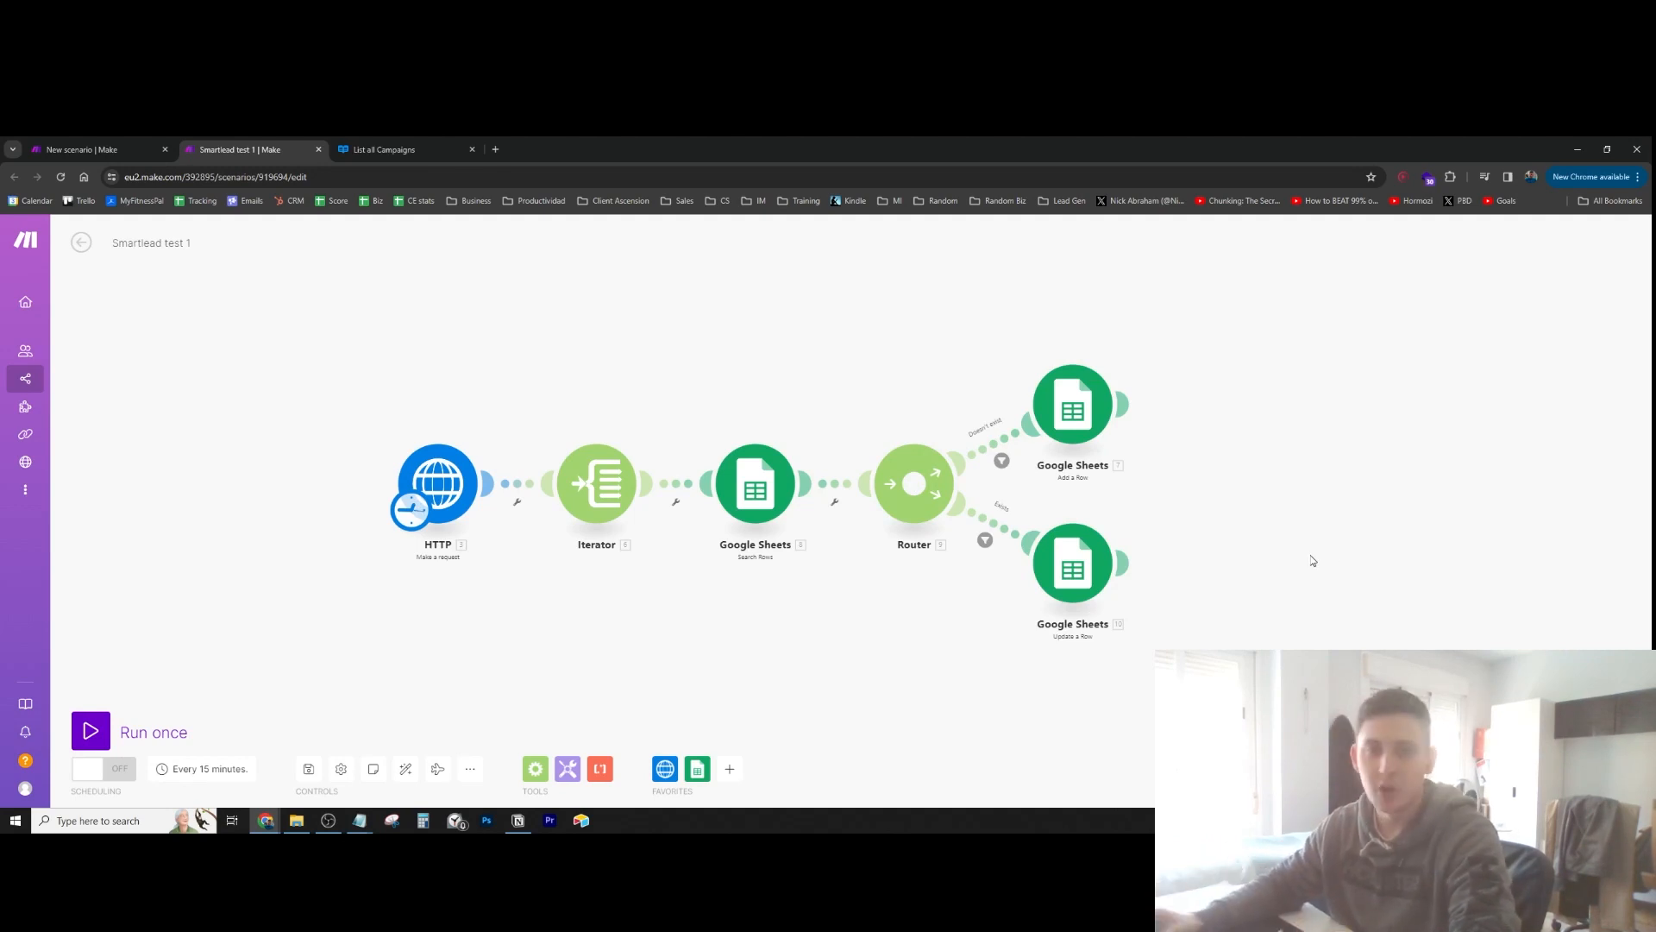
mouse_move(1232, 569)
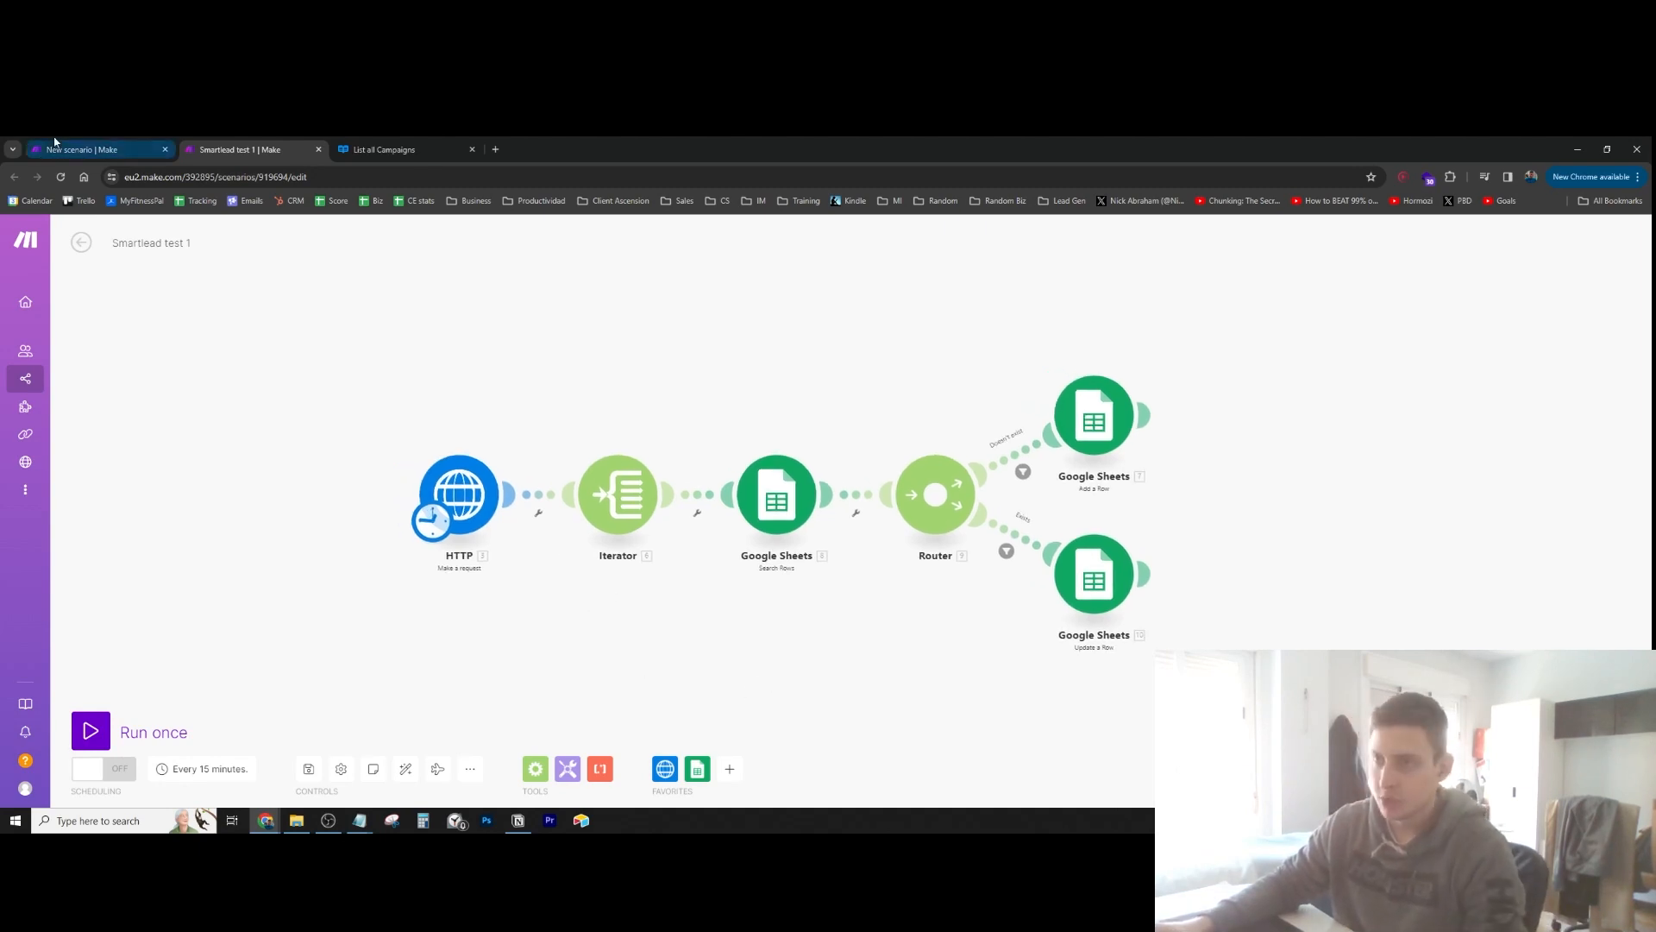
In the new scenario, search 'http' and add HTTP 'Make a request' as the first module
click(95, 149)
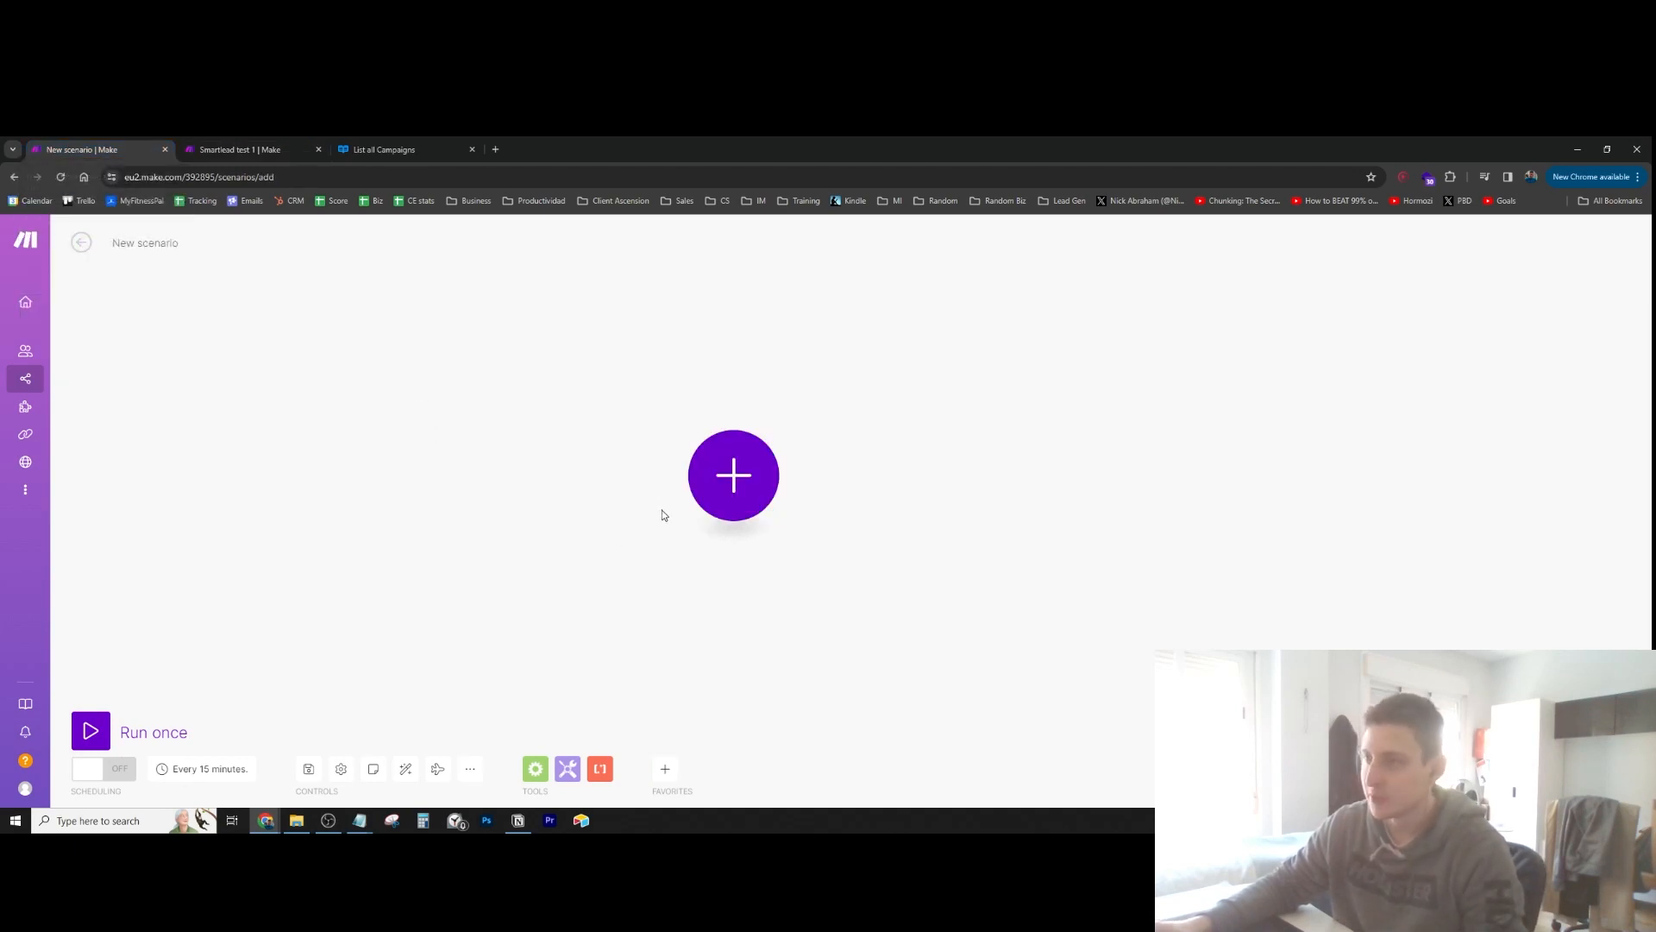
click(734, 475)
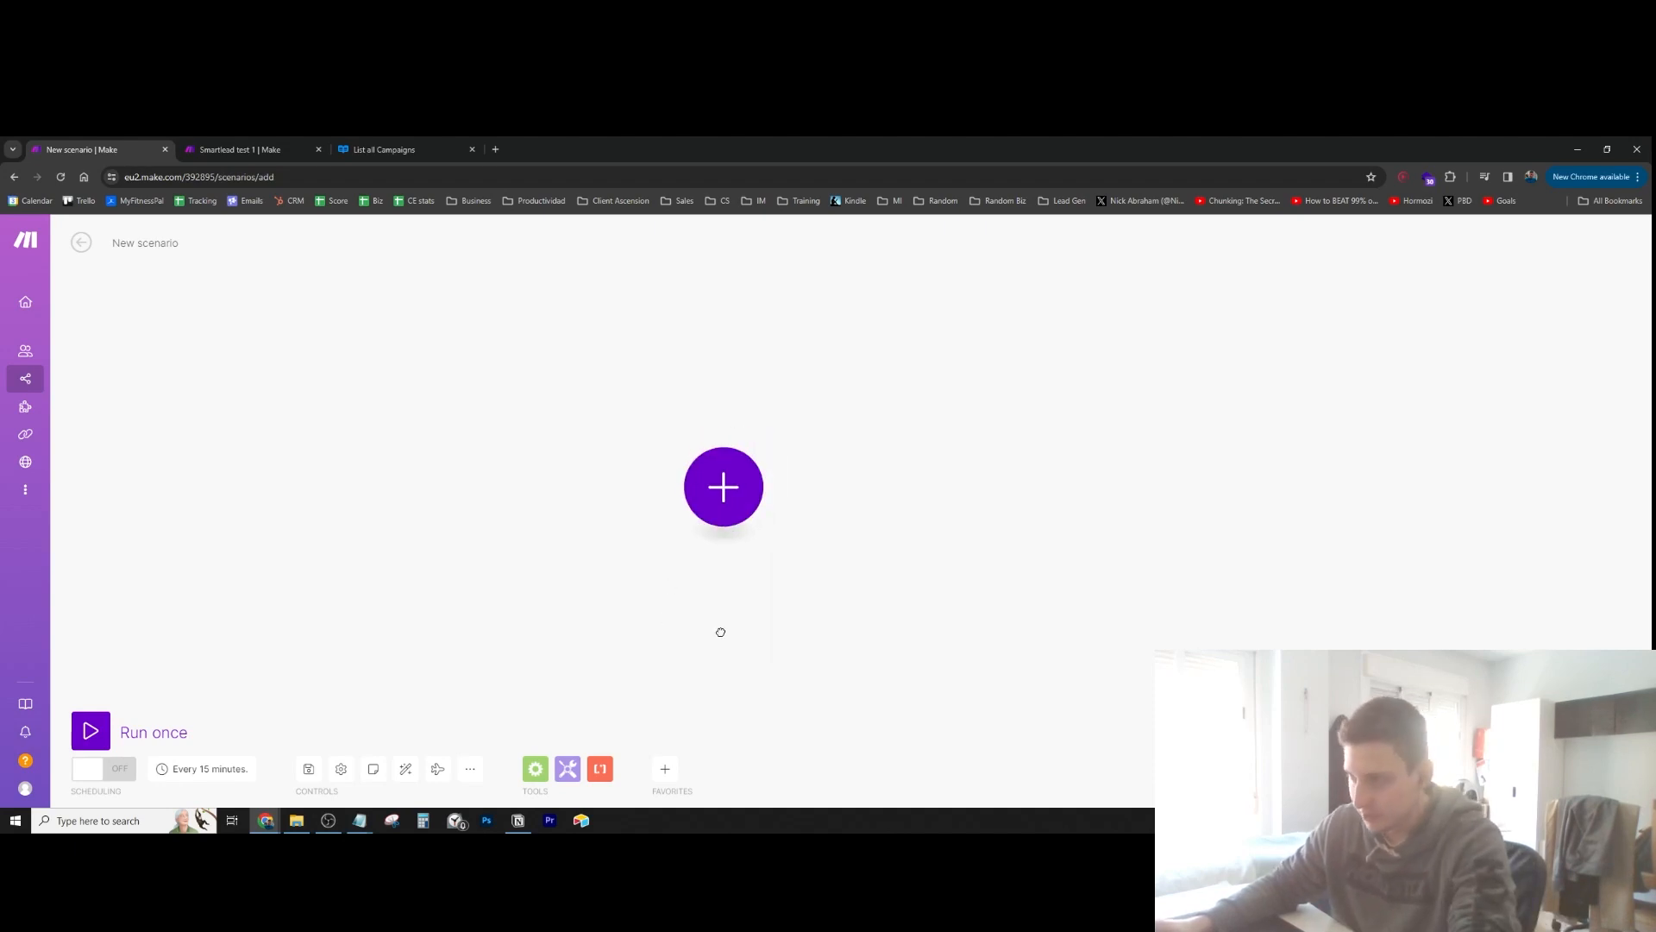
click(724, 487)
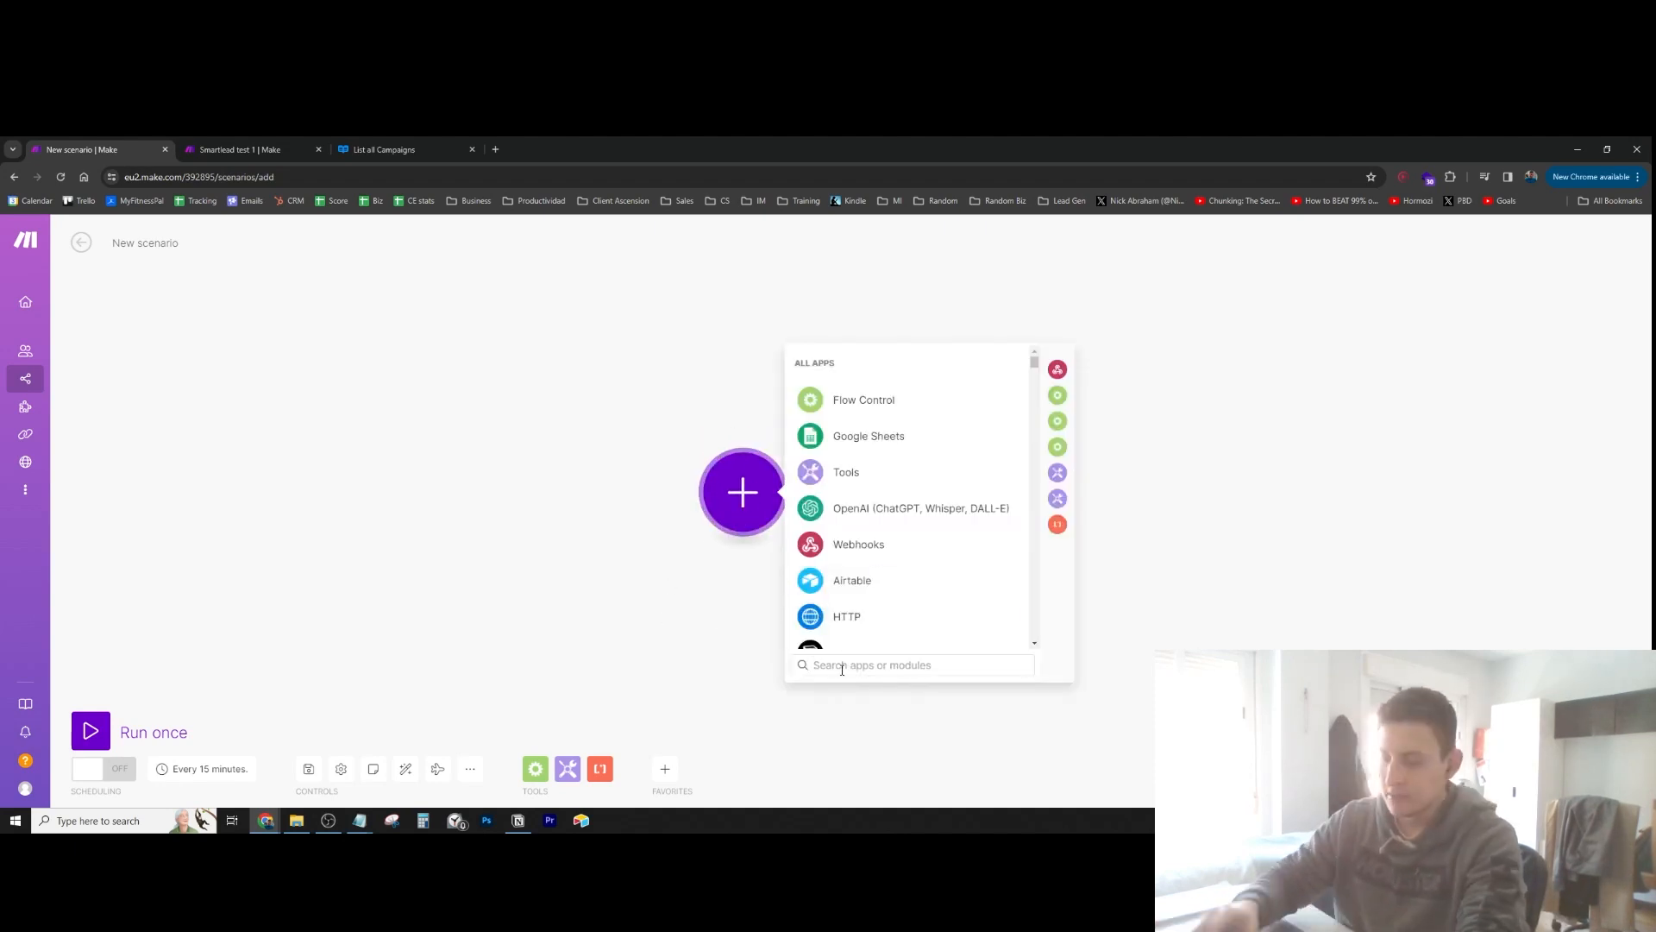
text(http)
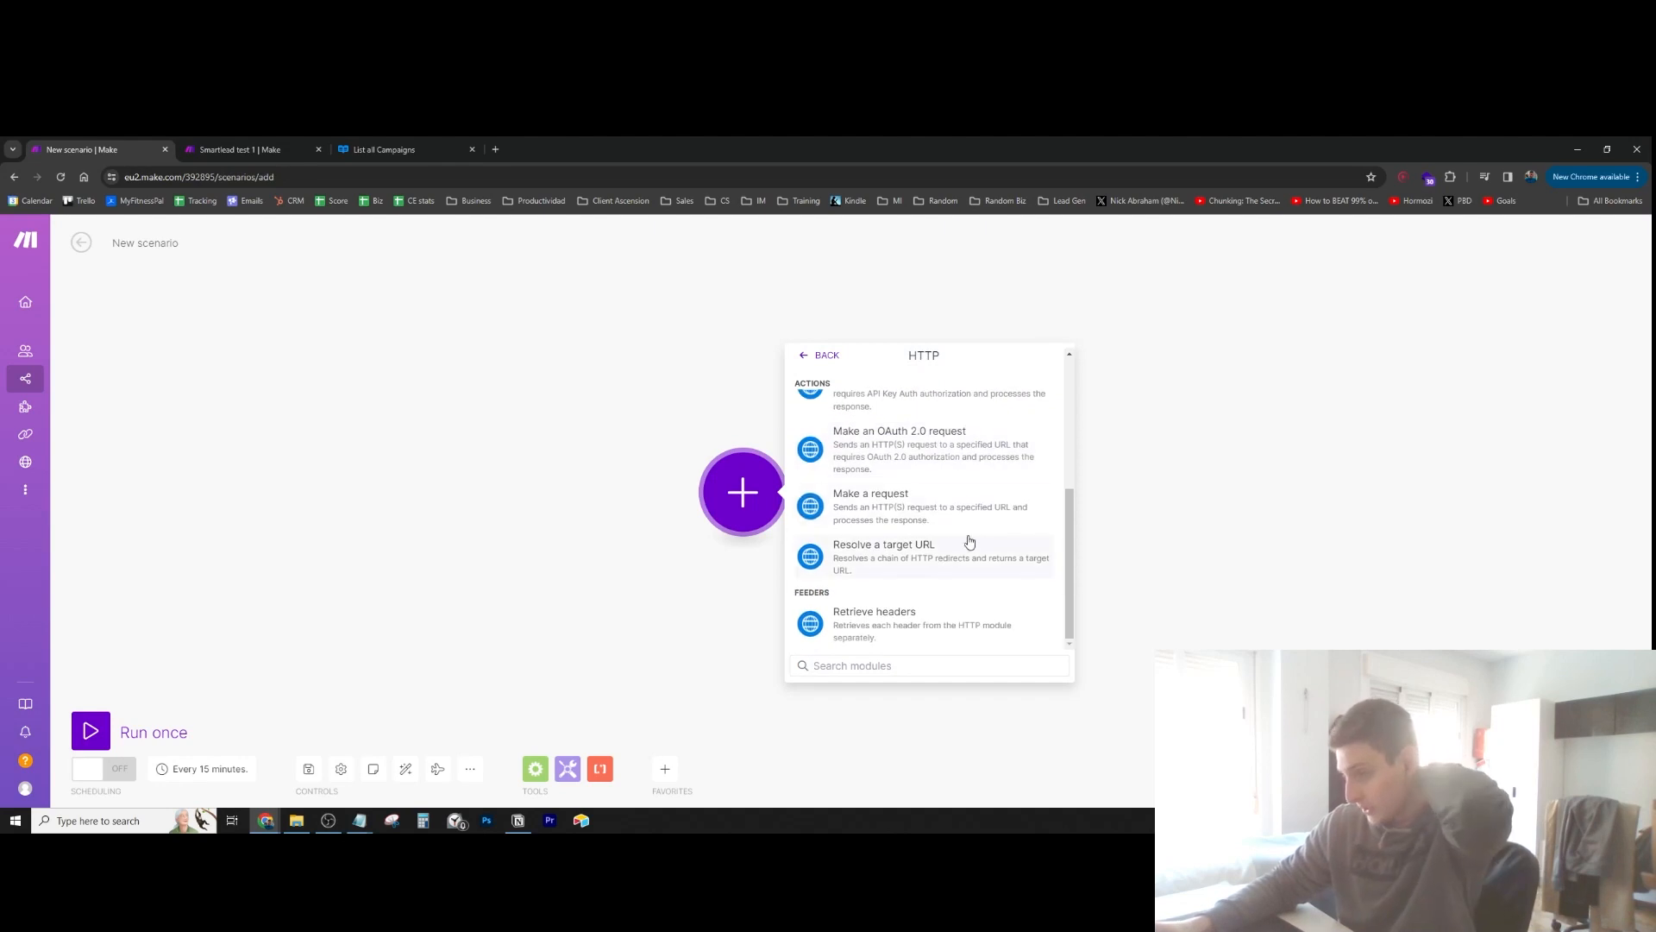
scroll(down, 3)
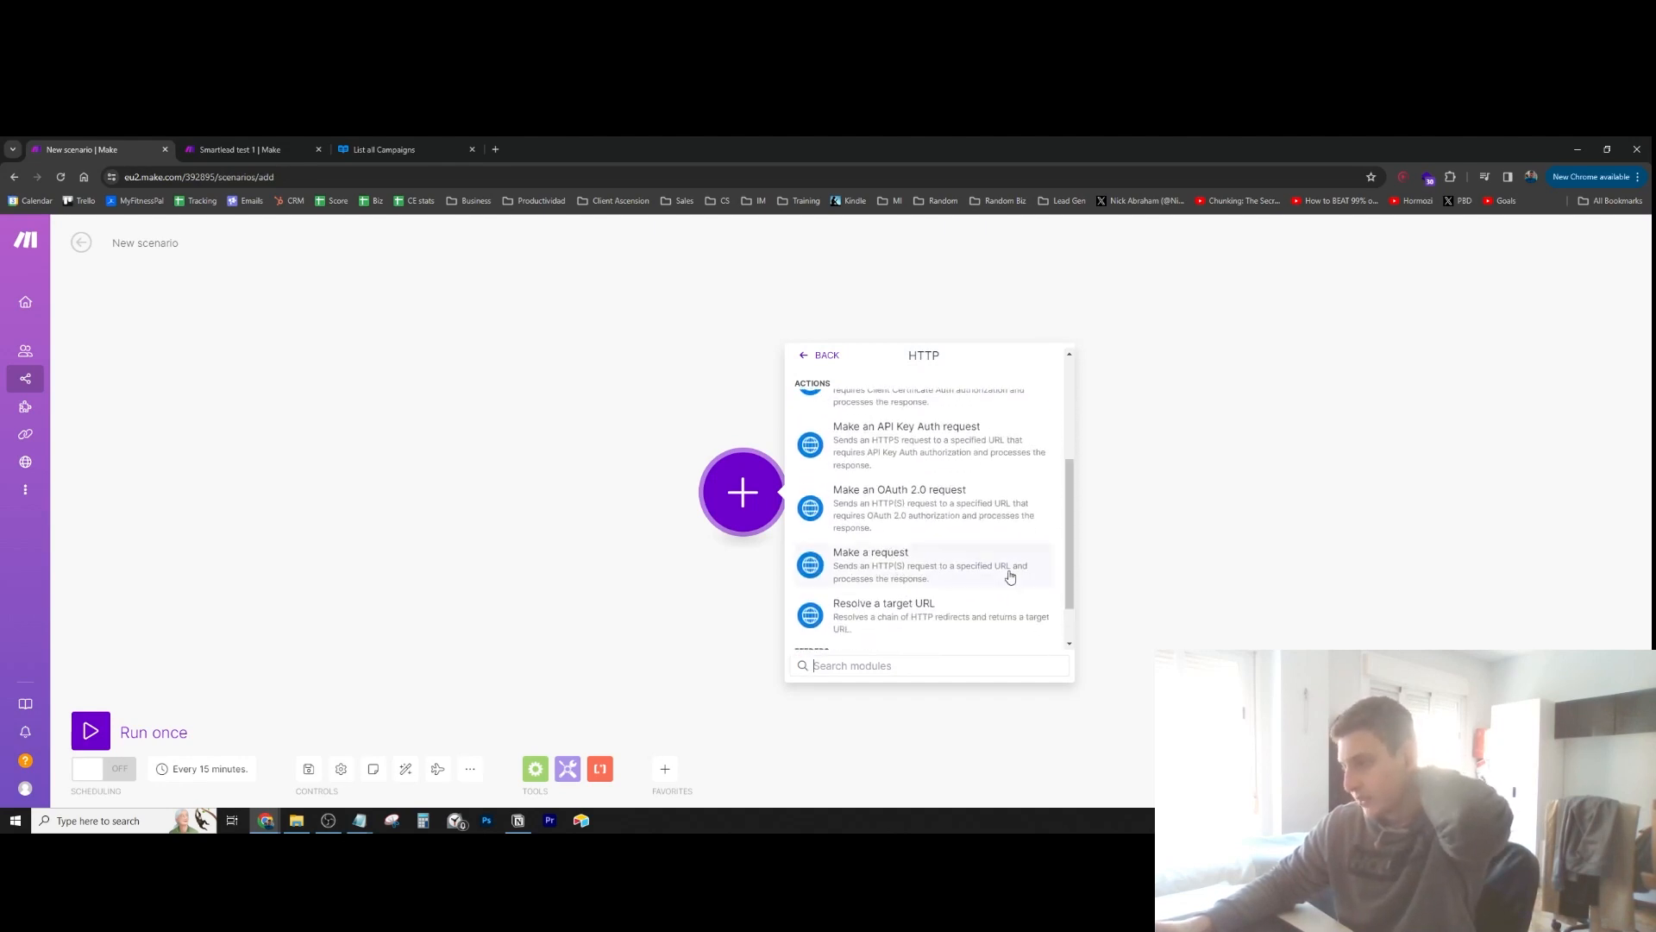
click(871, 551)
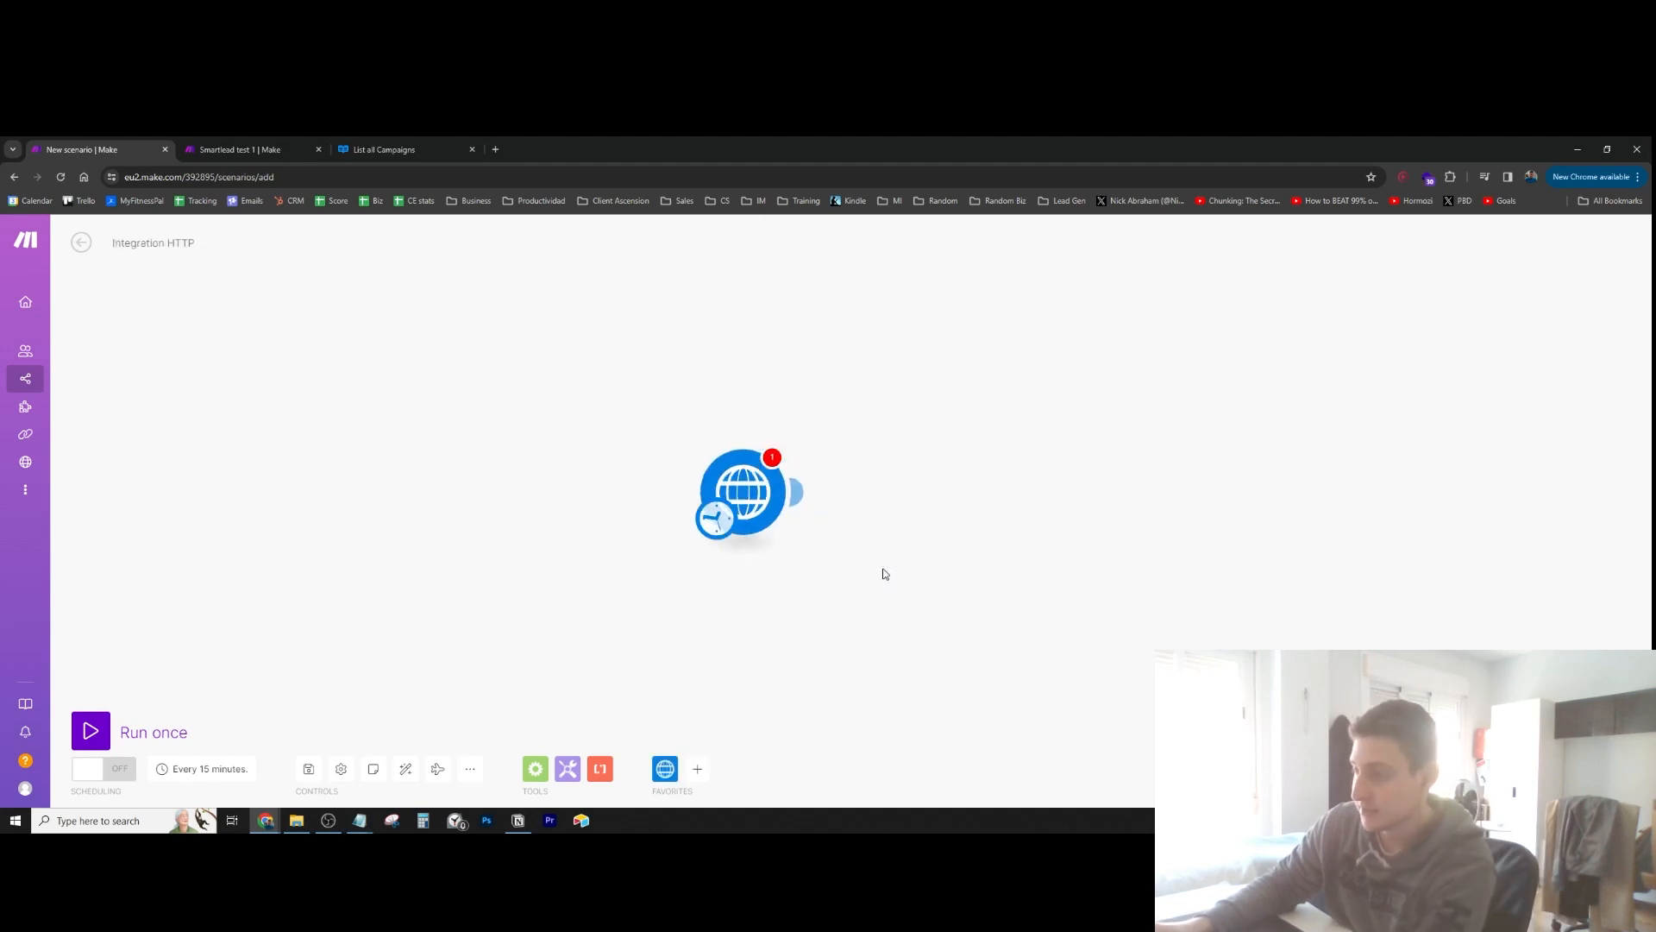
Open the HTTP module settings, leaving the URL empty and the method at GET
click(743, 491)
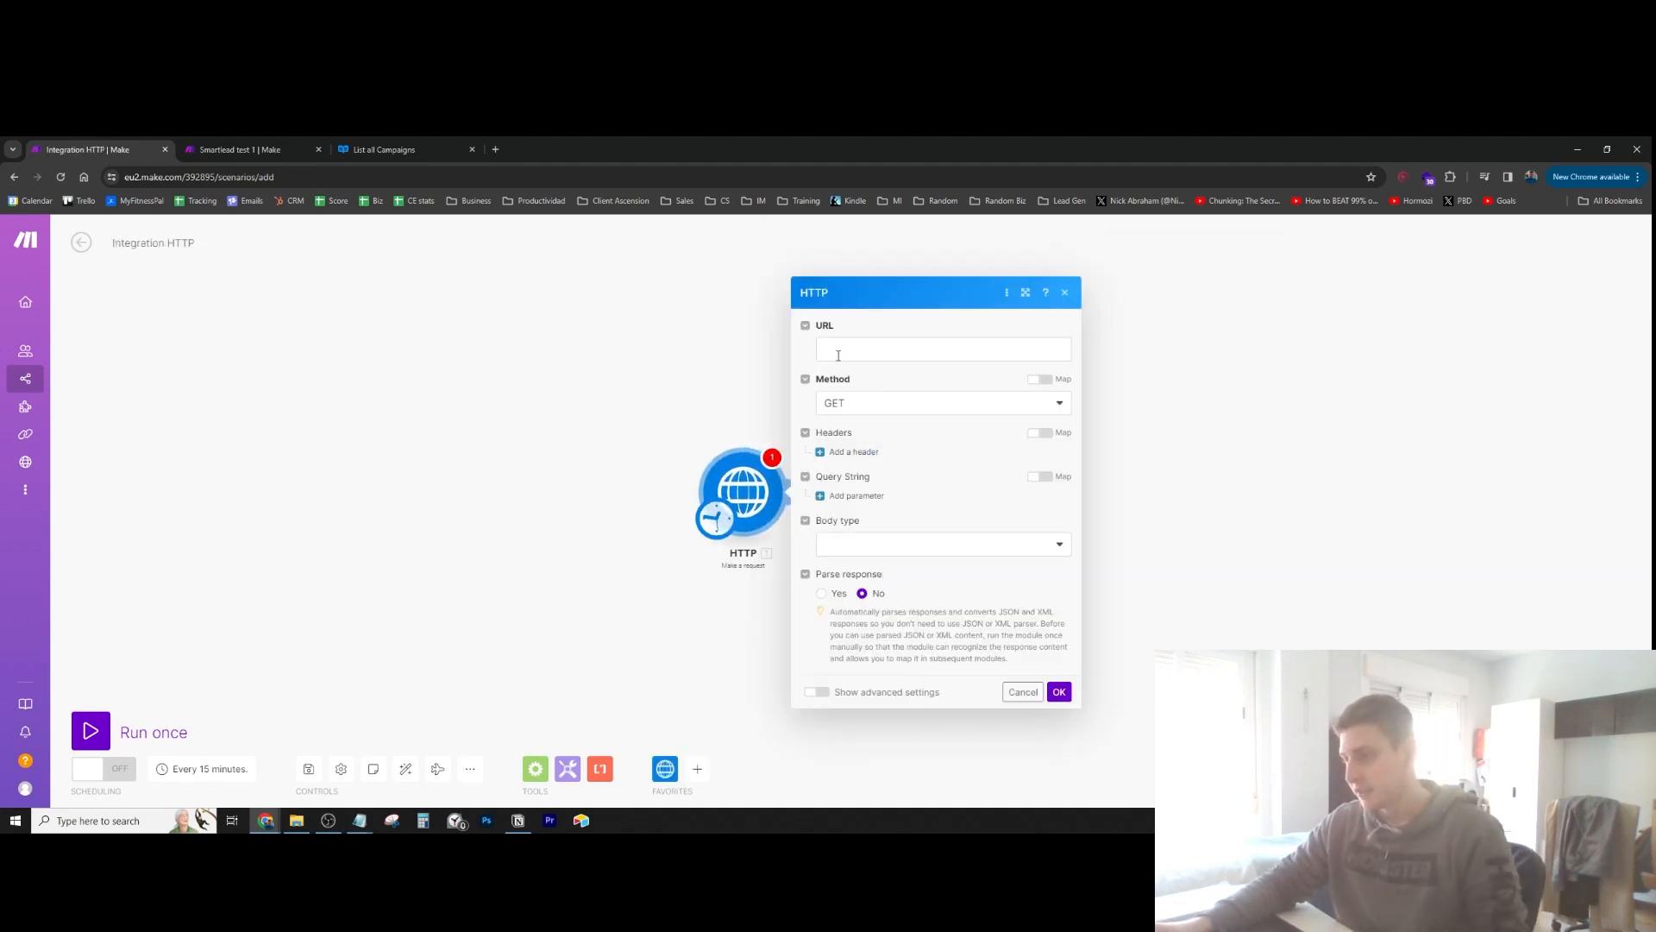
click(1058, 691)
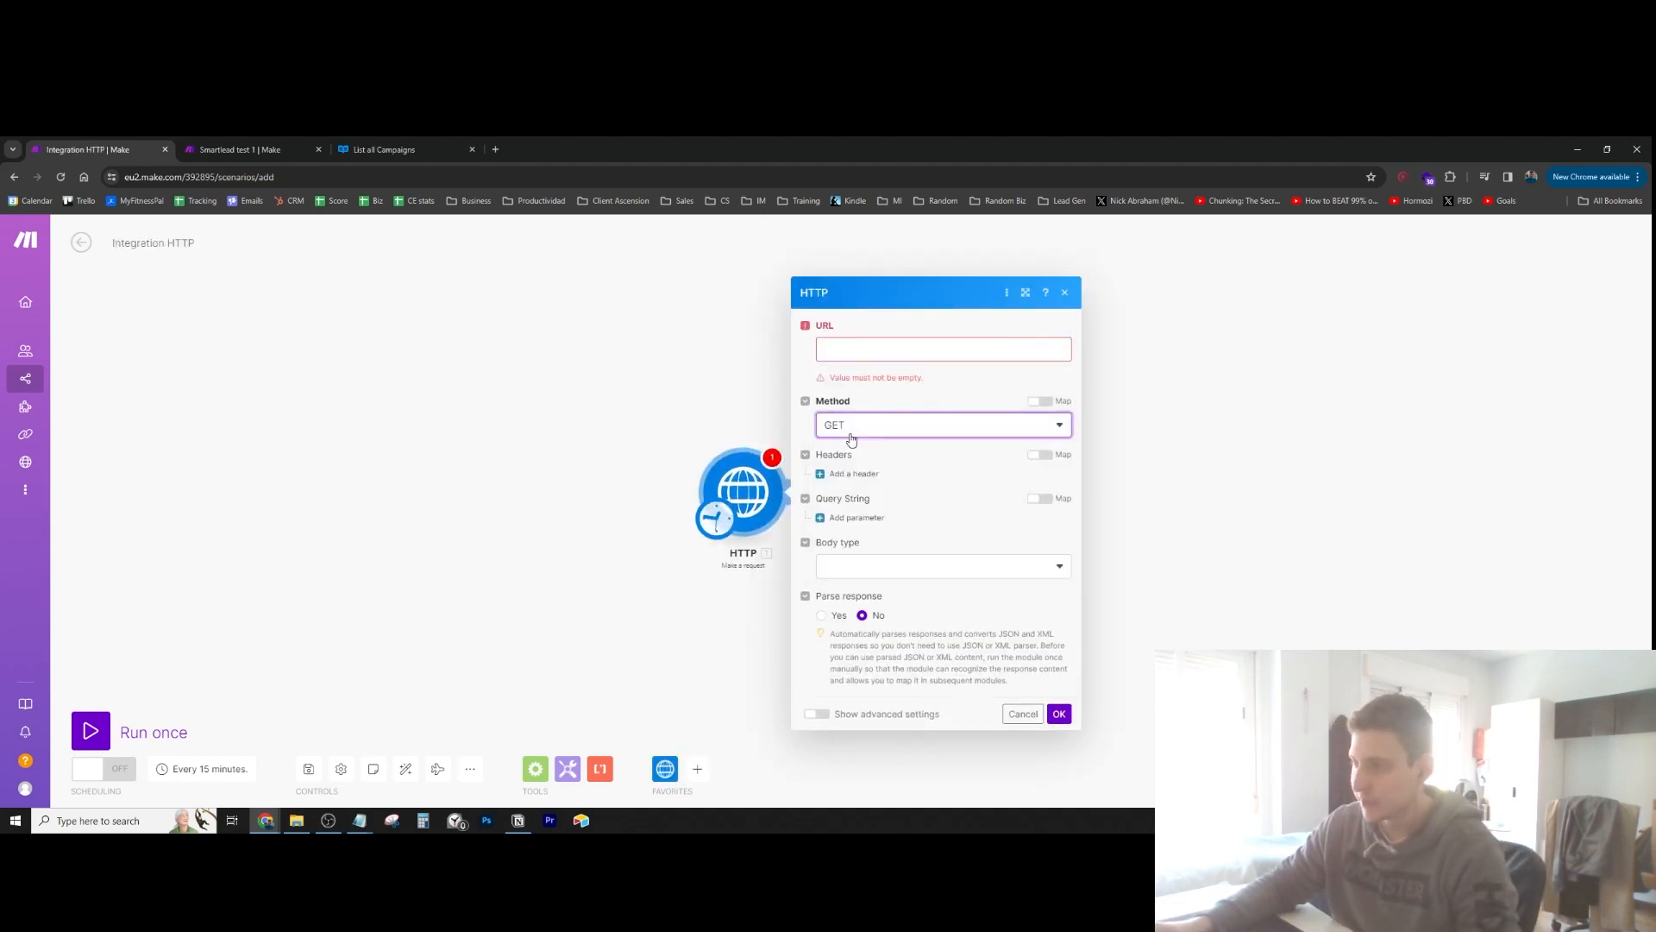
click(940, 424)
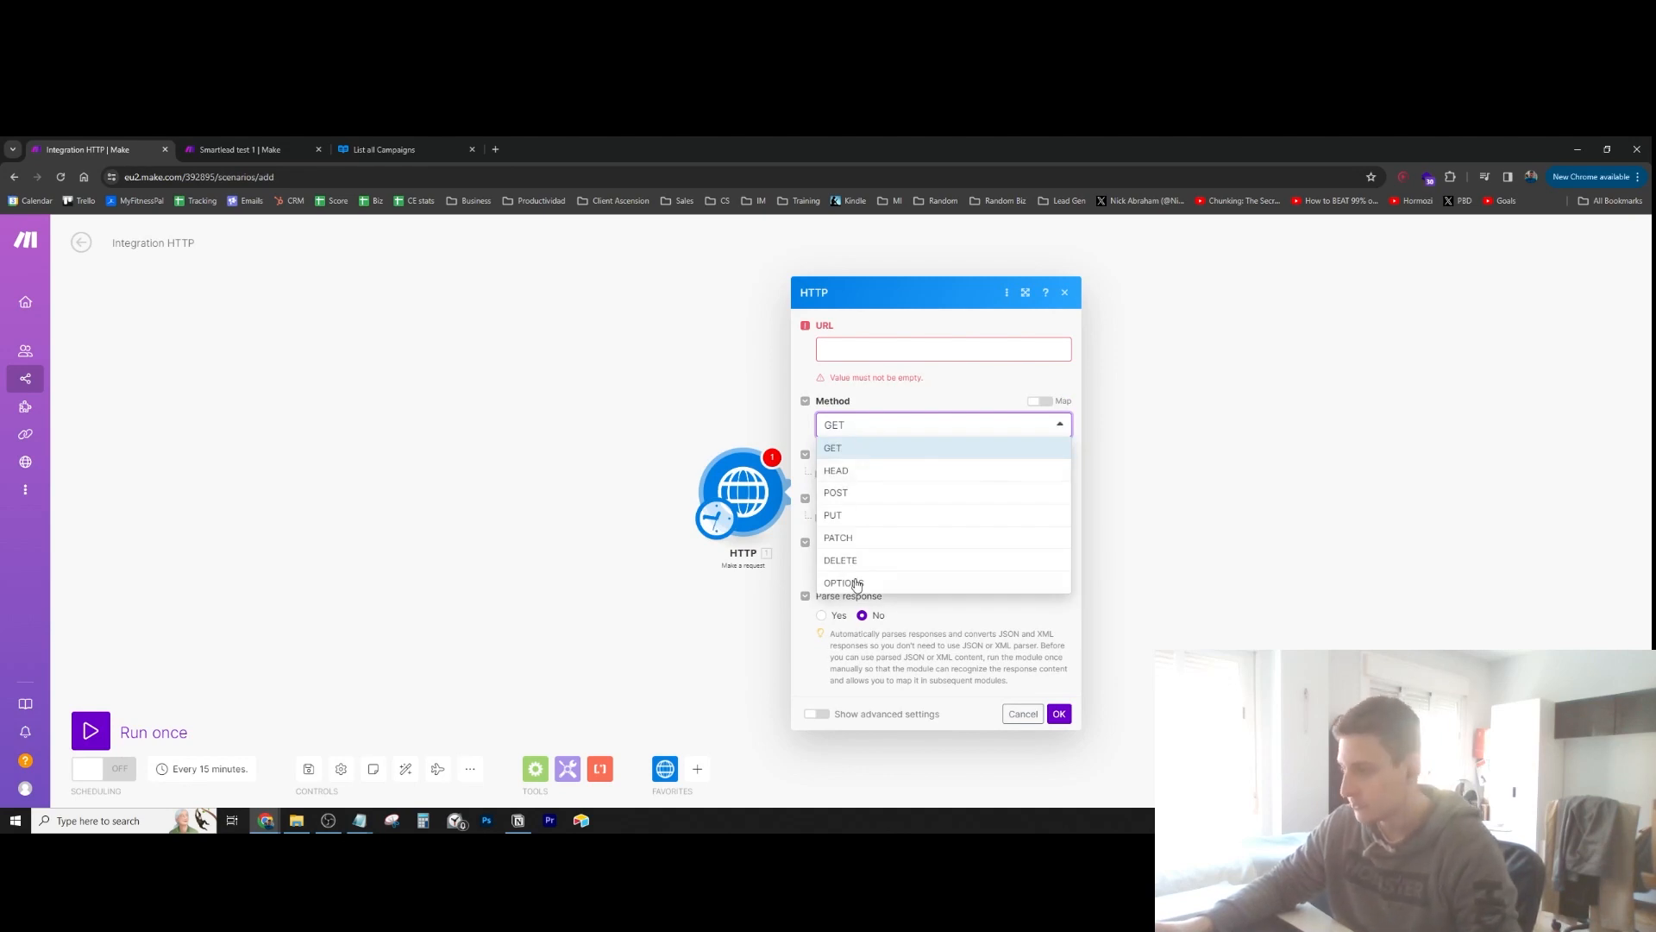
mouse_move(848, 493)
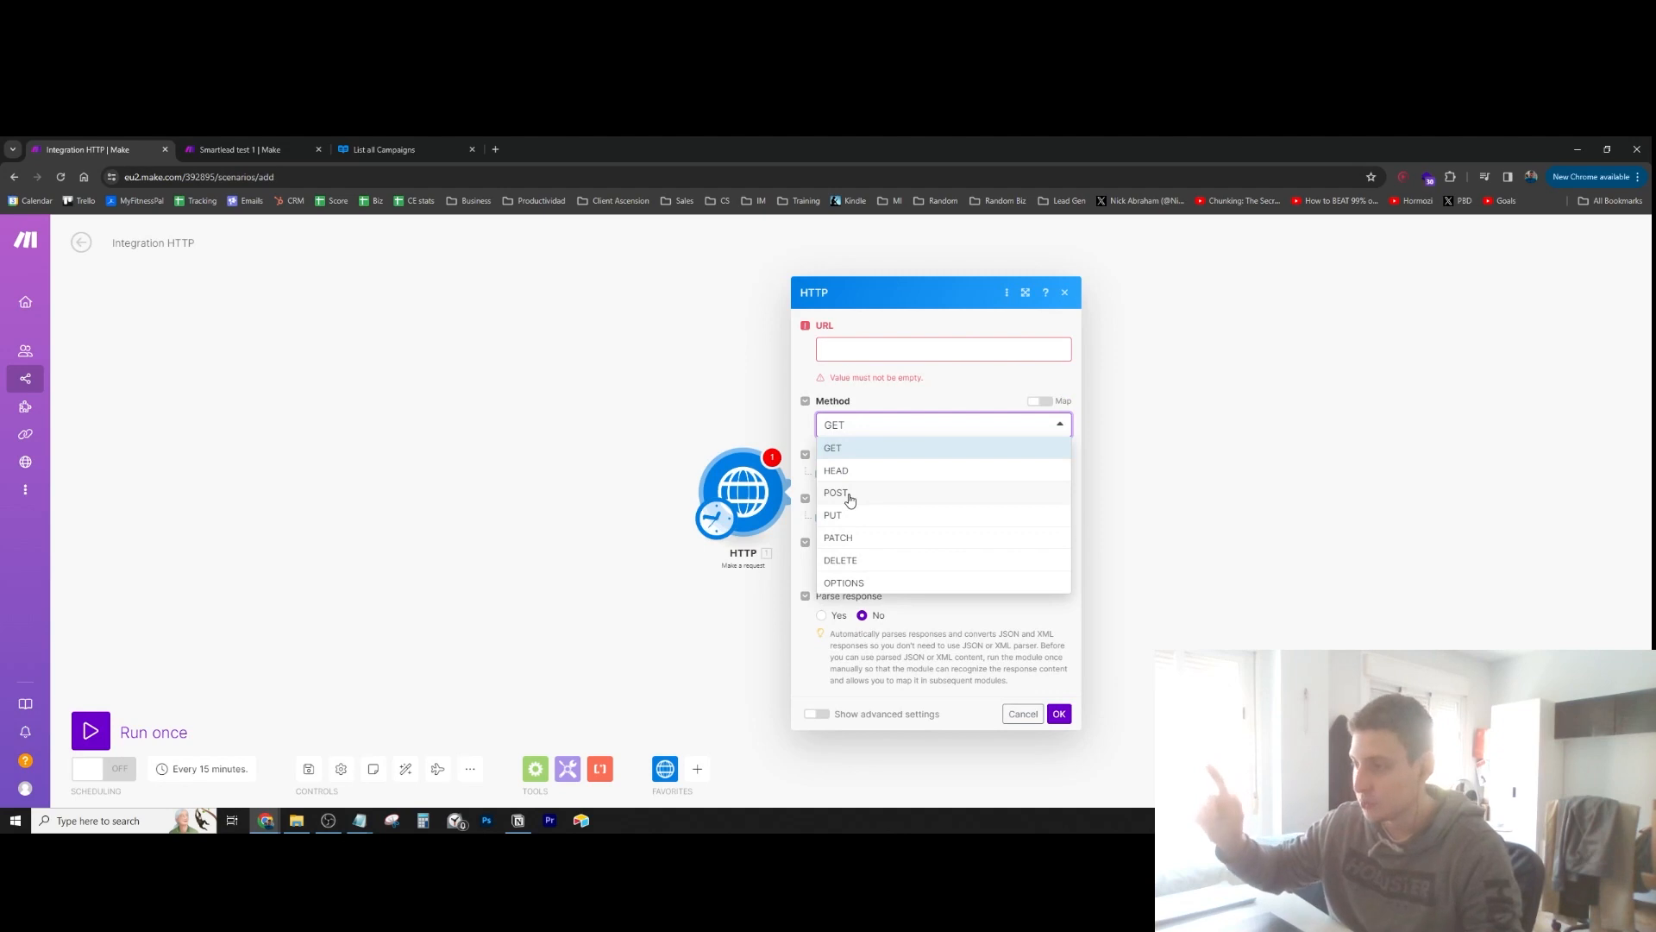
mouse_move(857, 447)
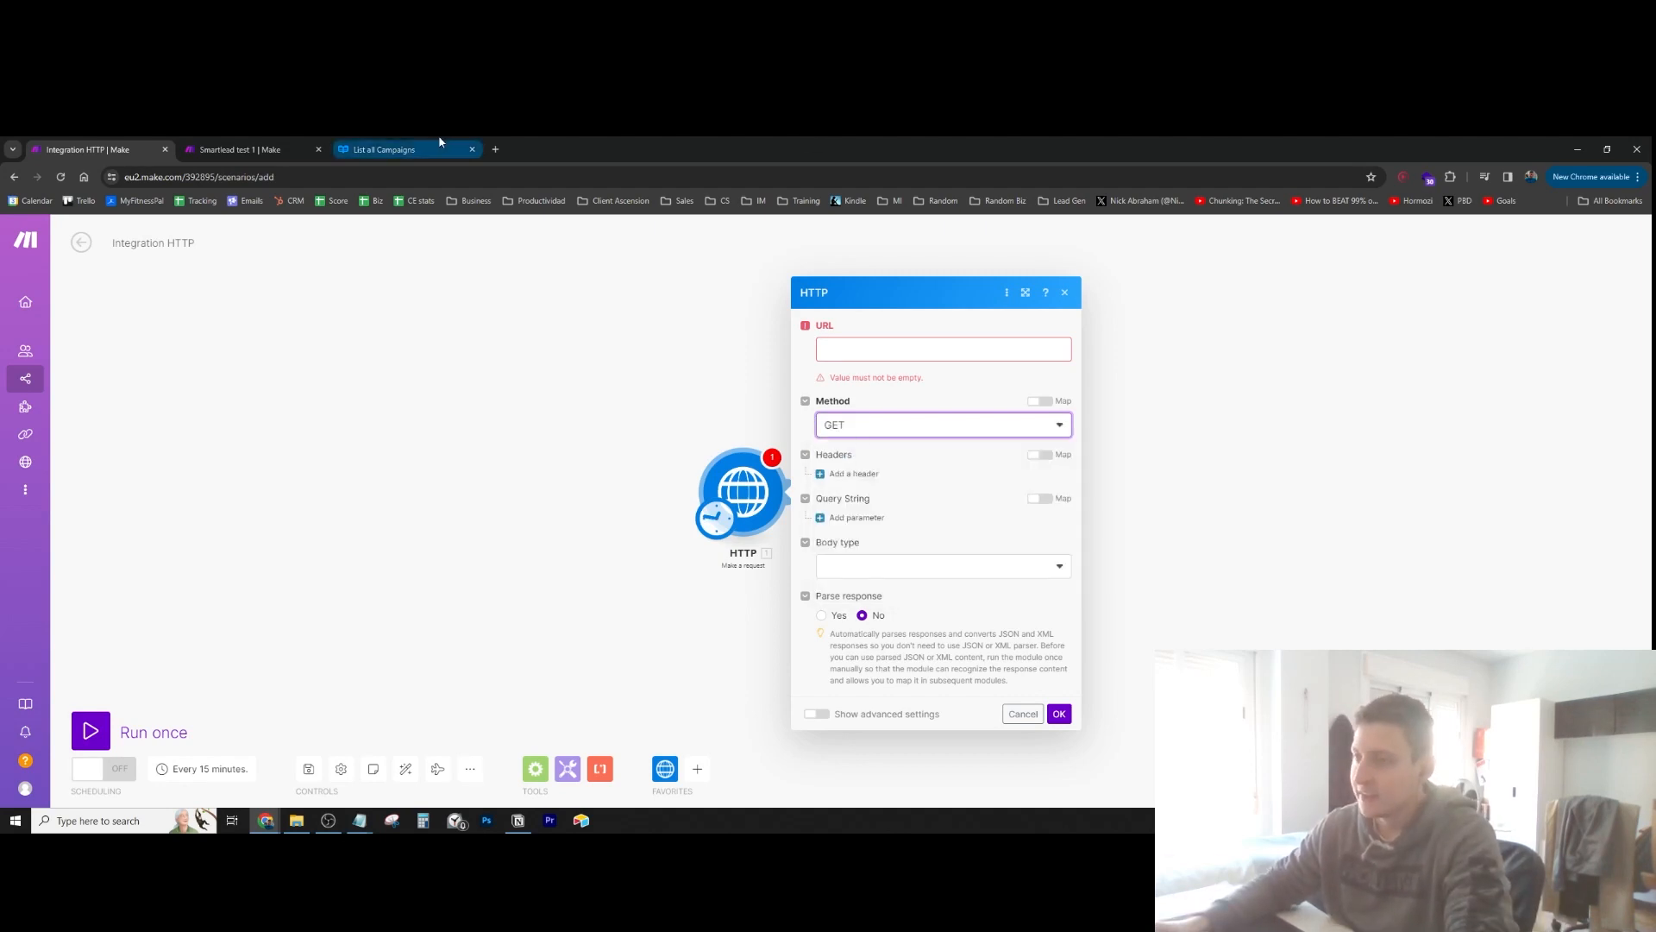
Look up the List all Campaigns request URL in the Smartlead API docs, then return to Make
click(401, 150)
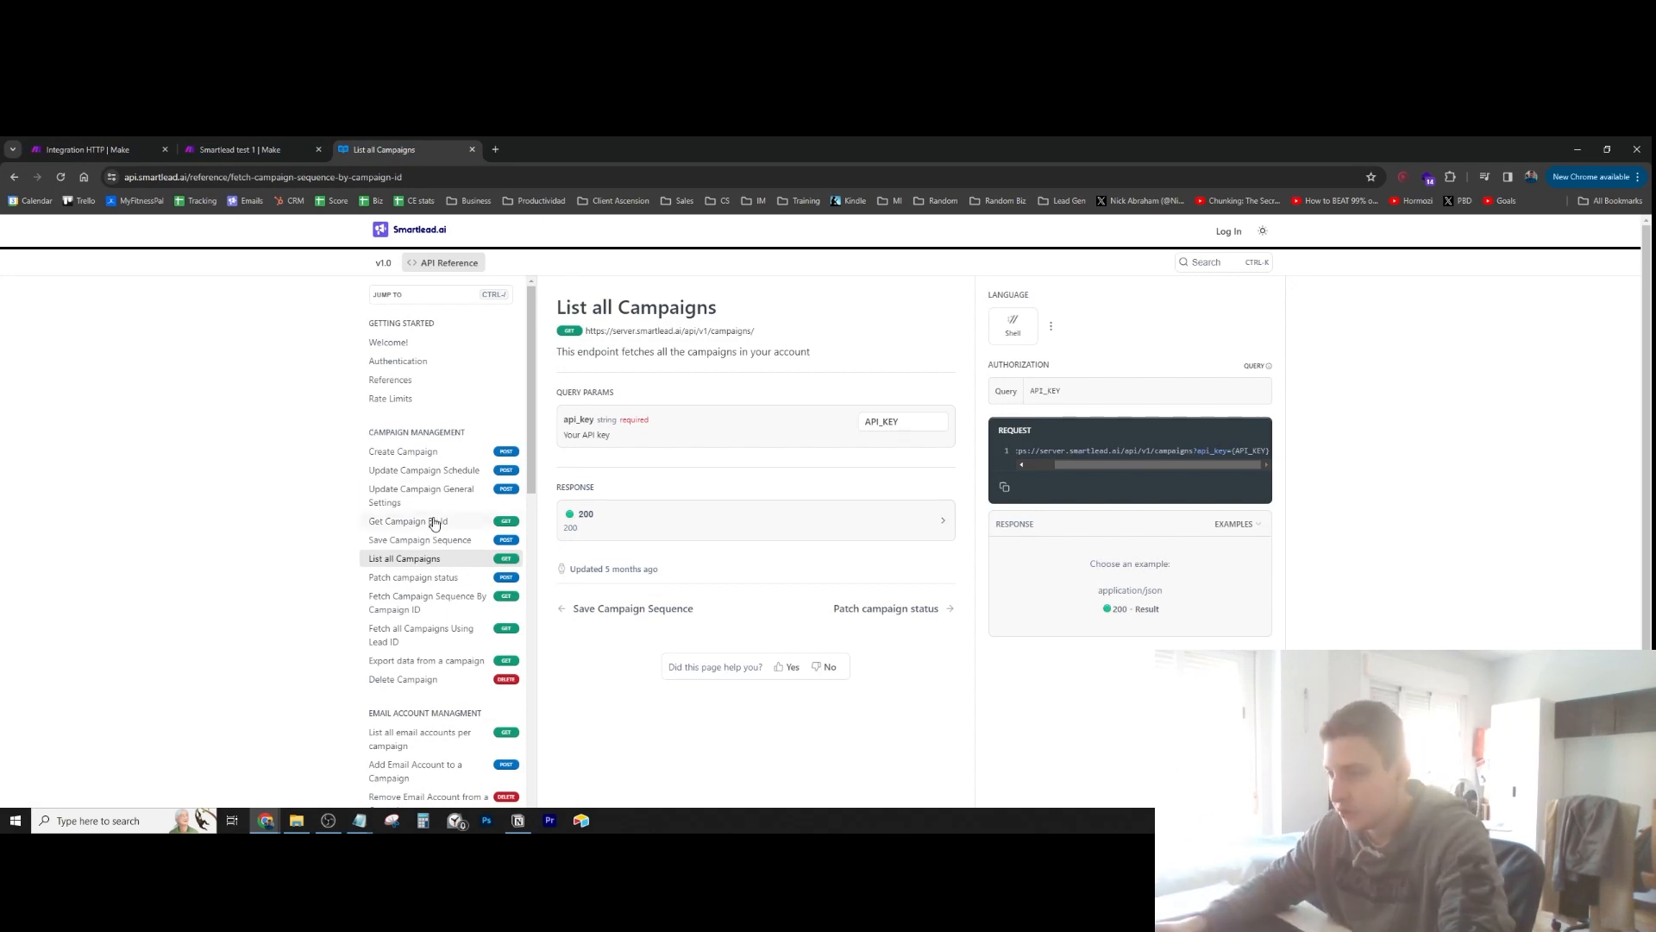
scroll(down, 3)
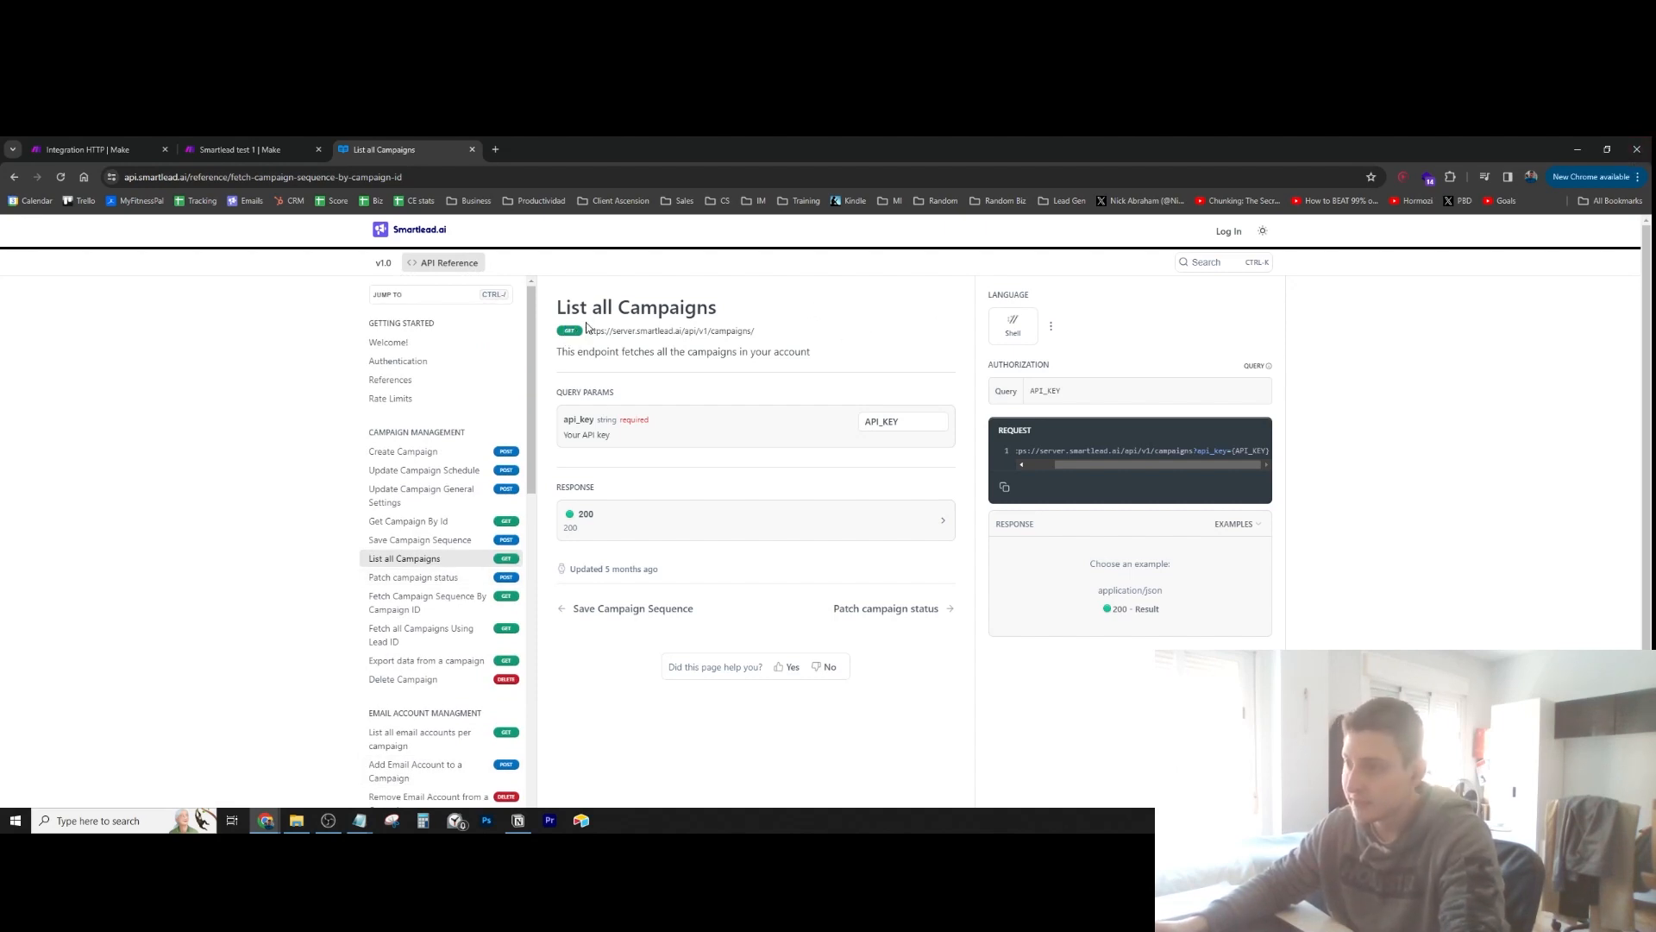
key(ctrl+plus)
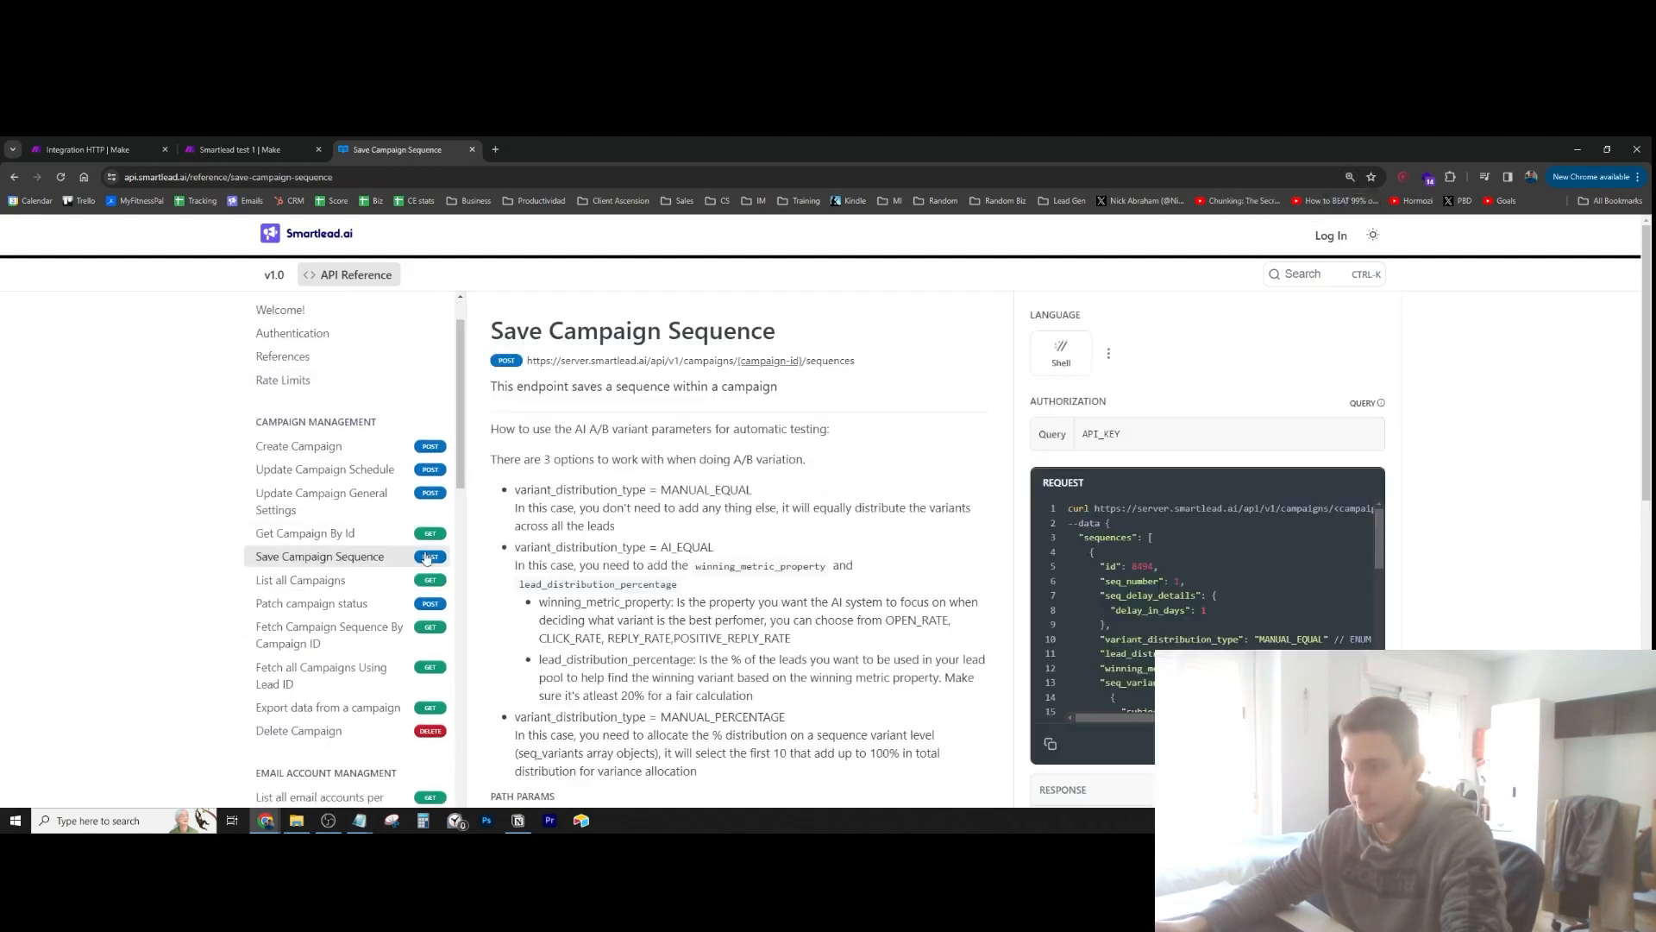
scroll(down, 3)
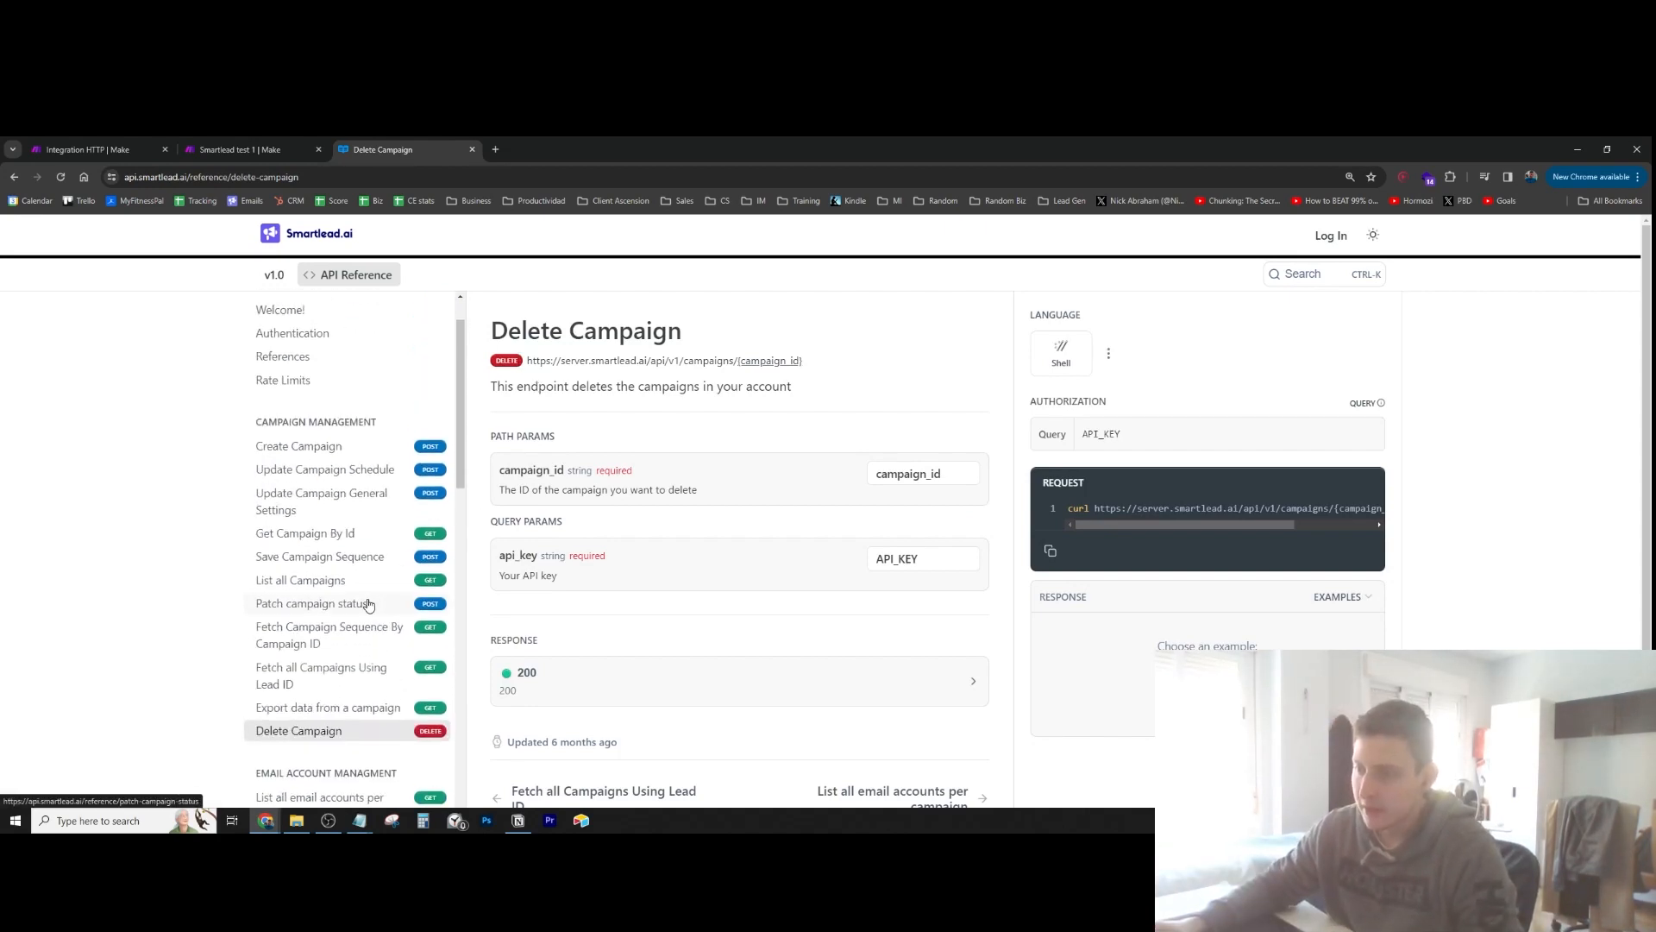
mouse_move(348, 589)
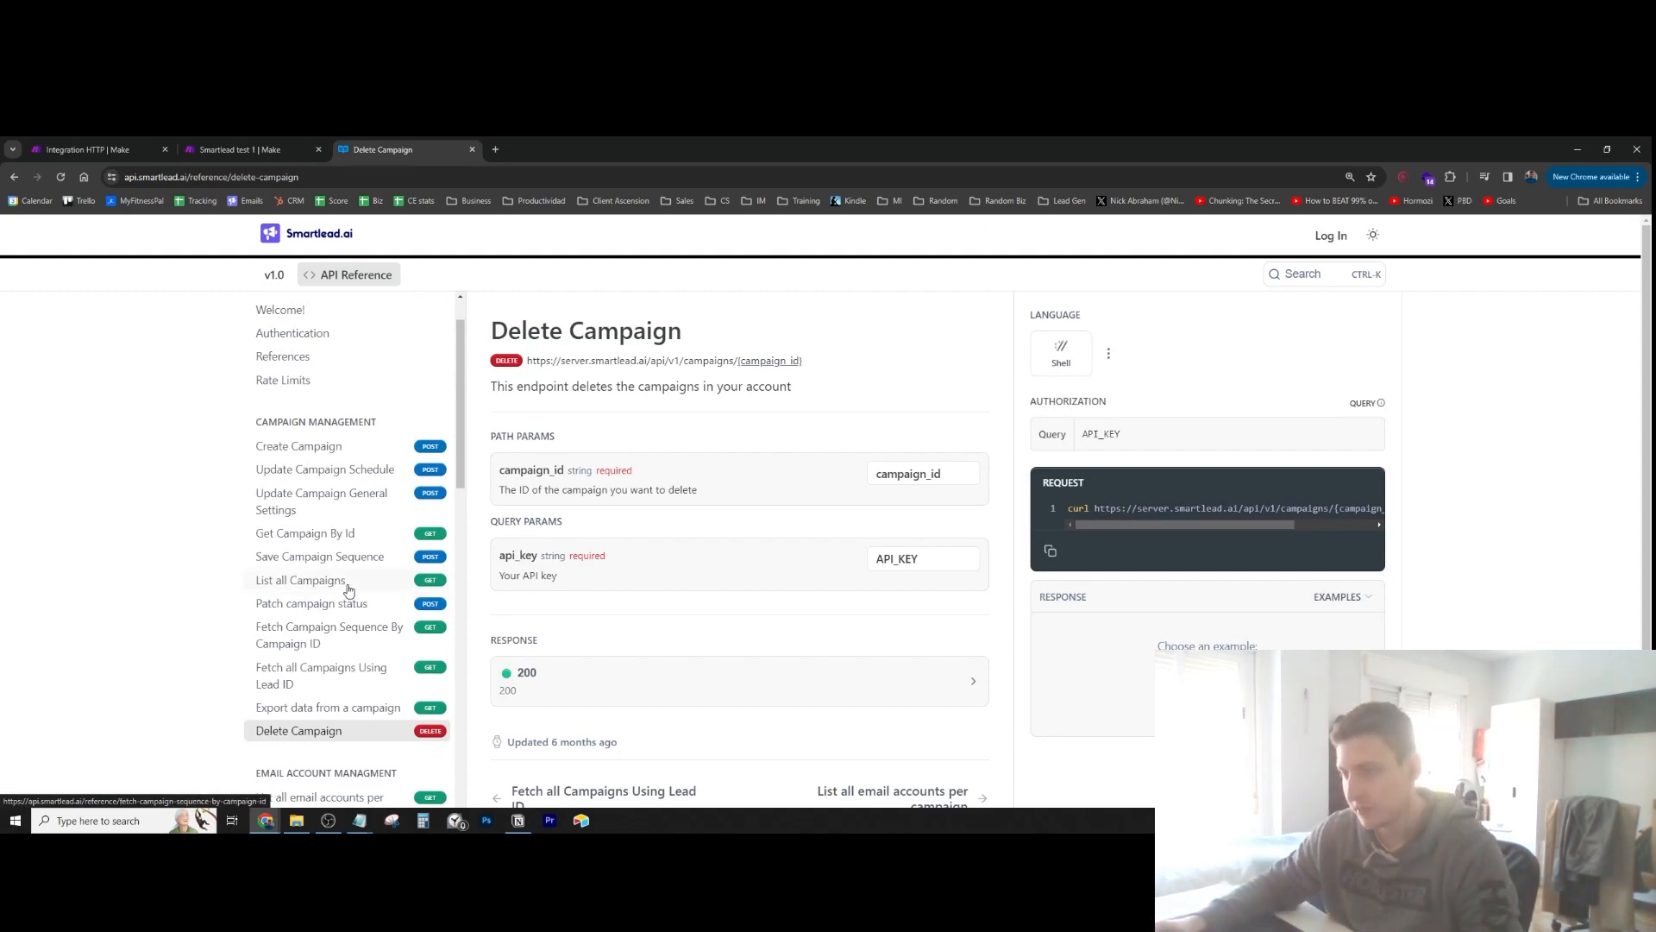
click(301, 579)
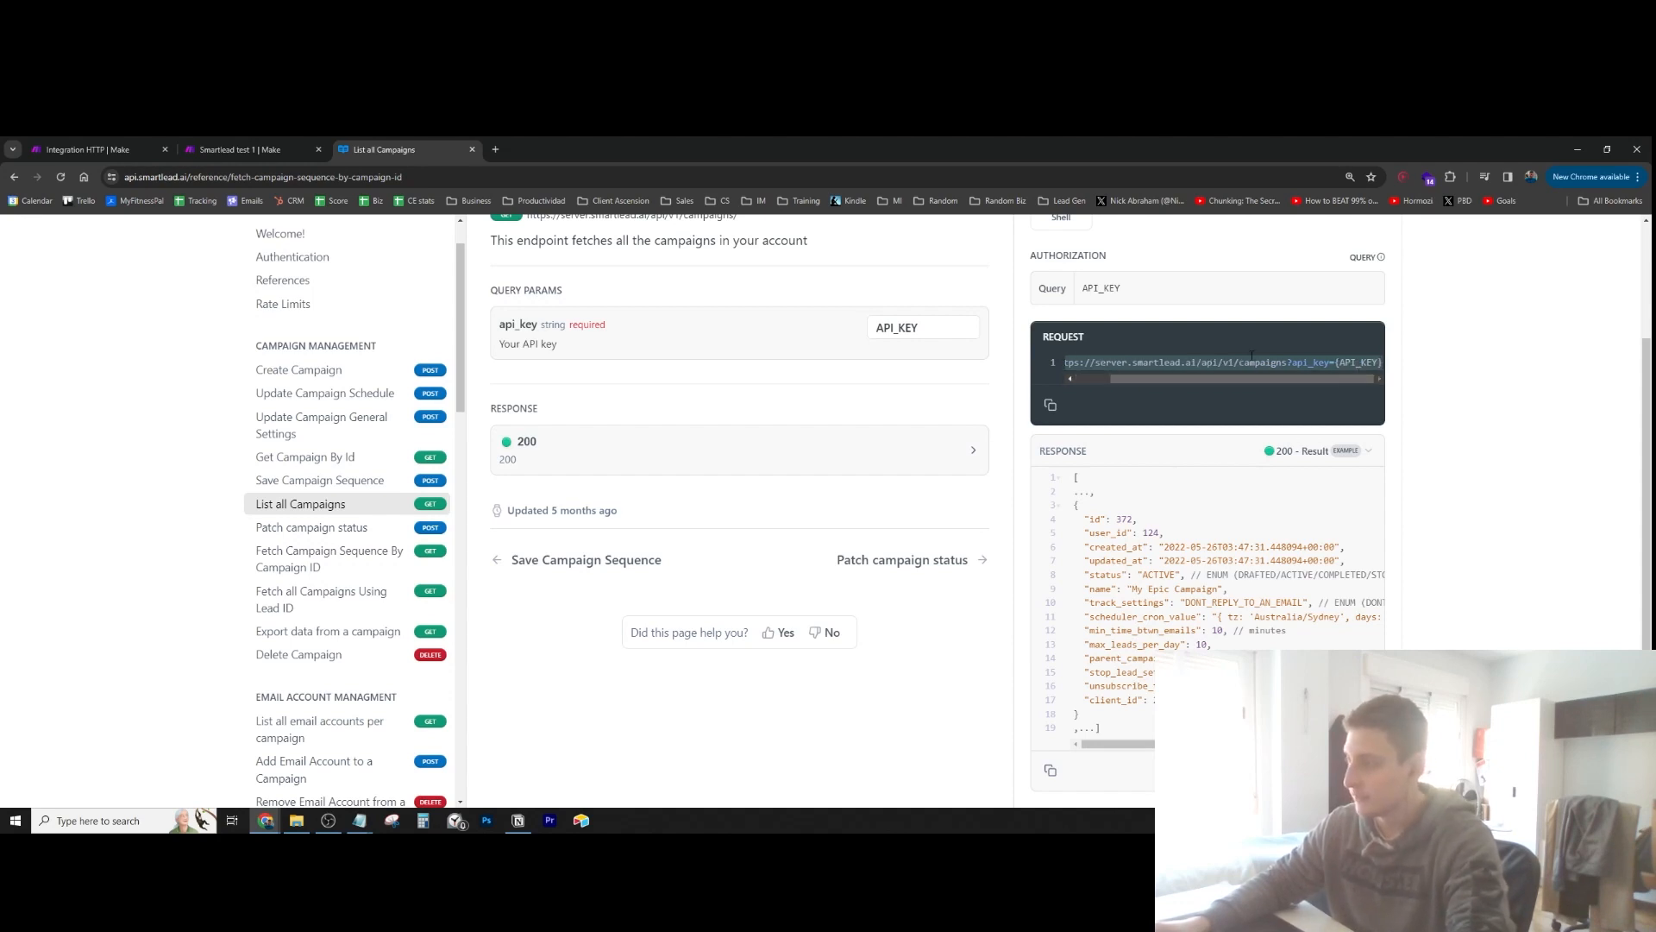
click(94, 149)
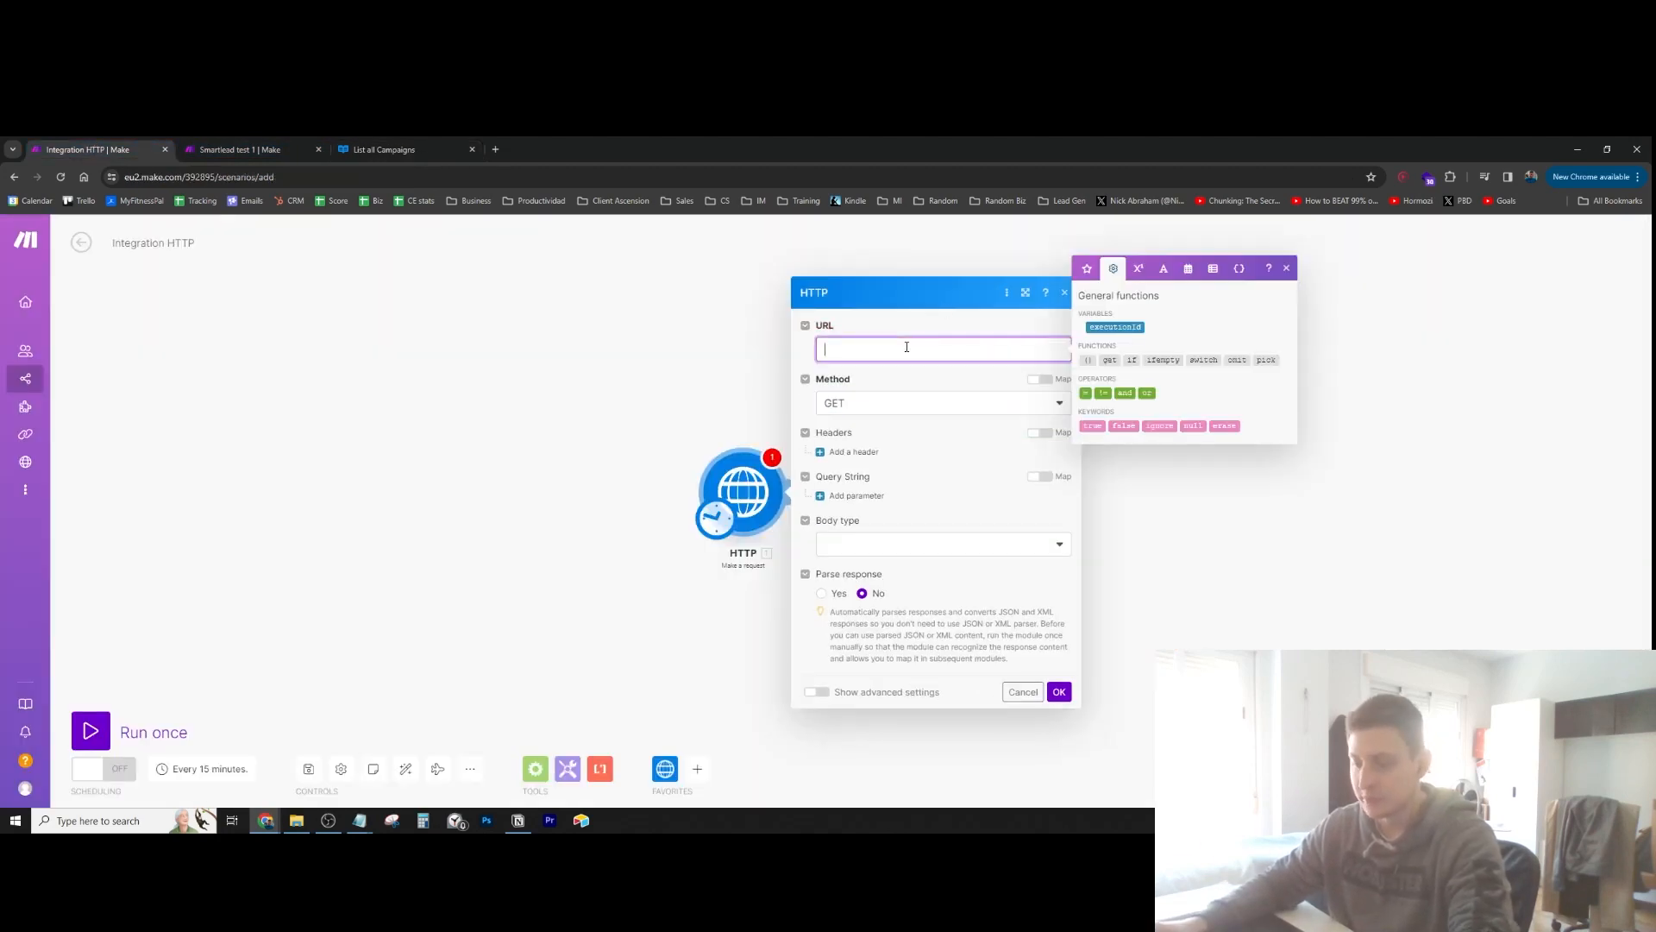
text(https://server.smartlead.ai/api/v1/campaigns?api_key={API_KEY})
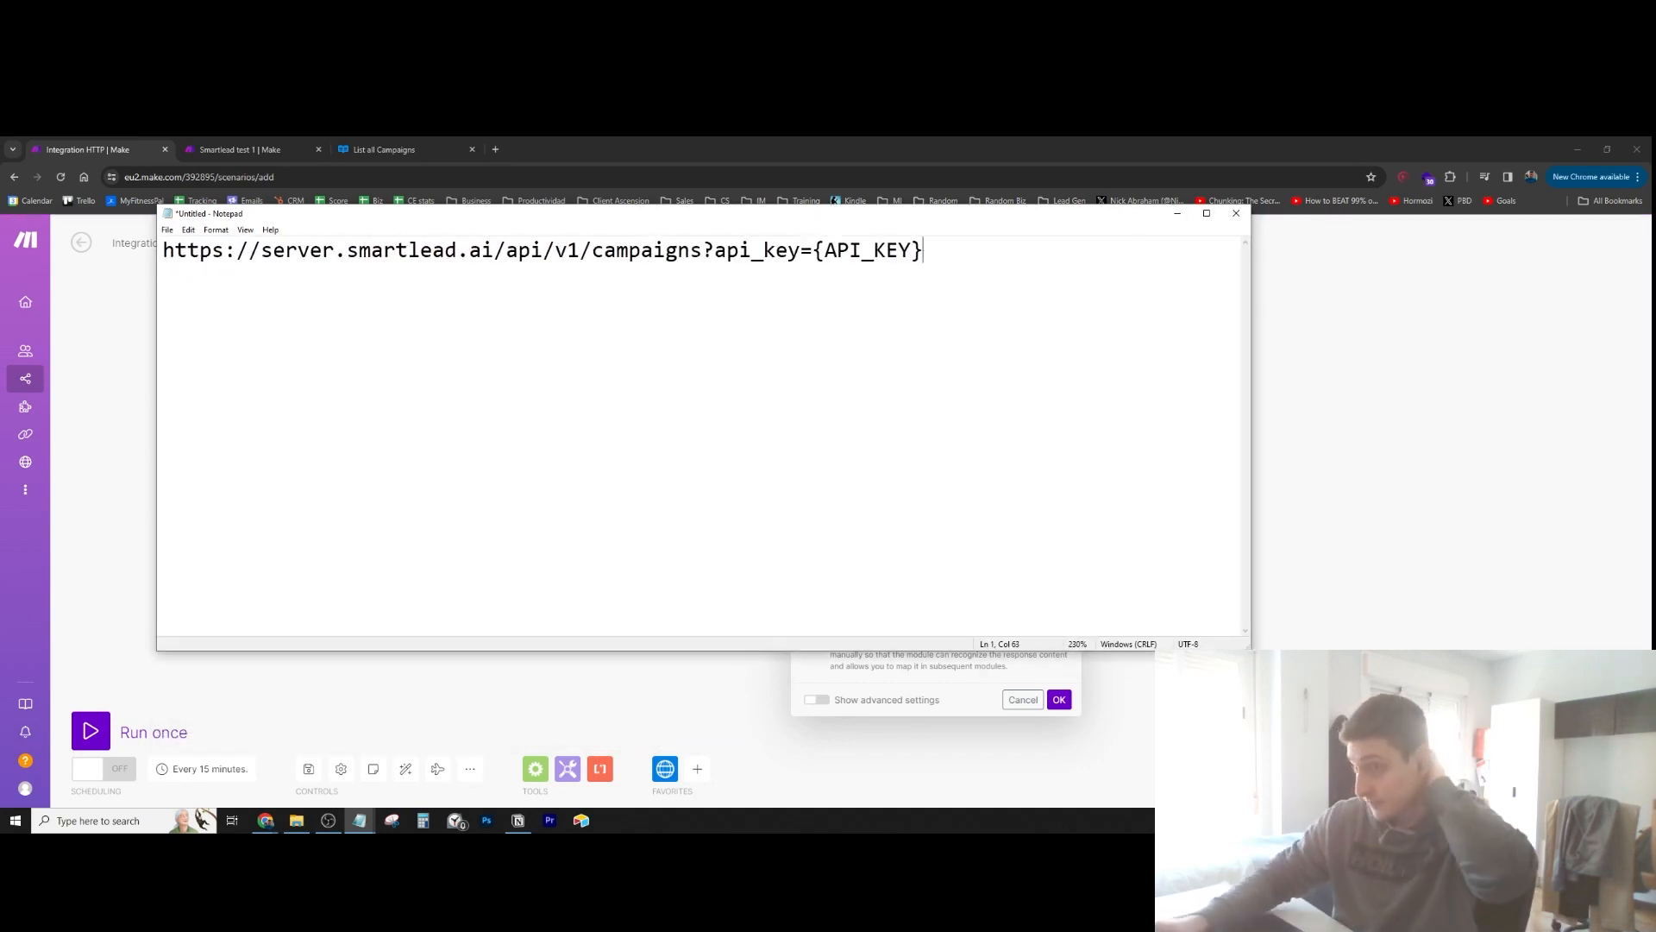
Inspect the Notepad URL by highlighting its base API path and the 'campaigns' part
drag(164, 250, 322, 250)
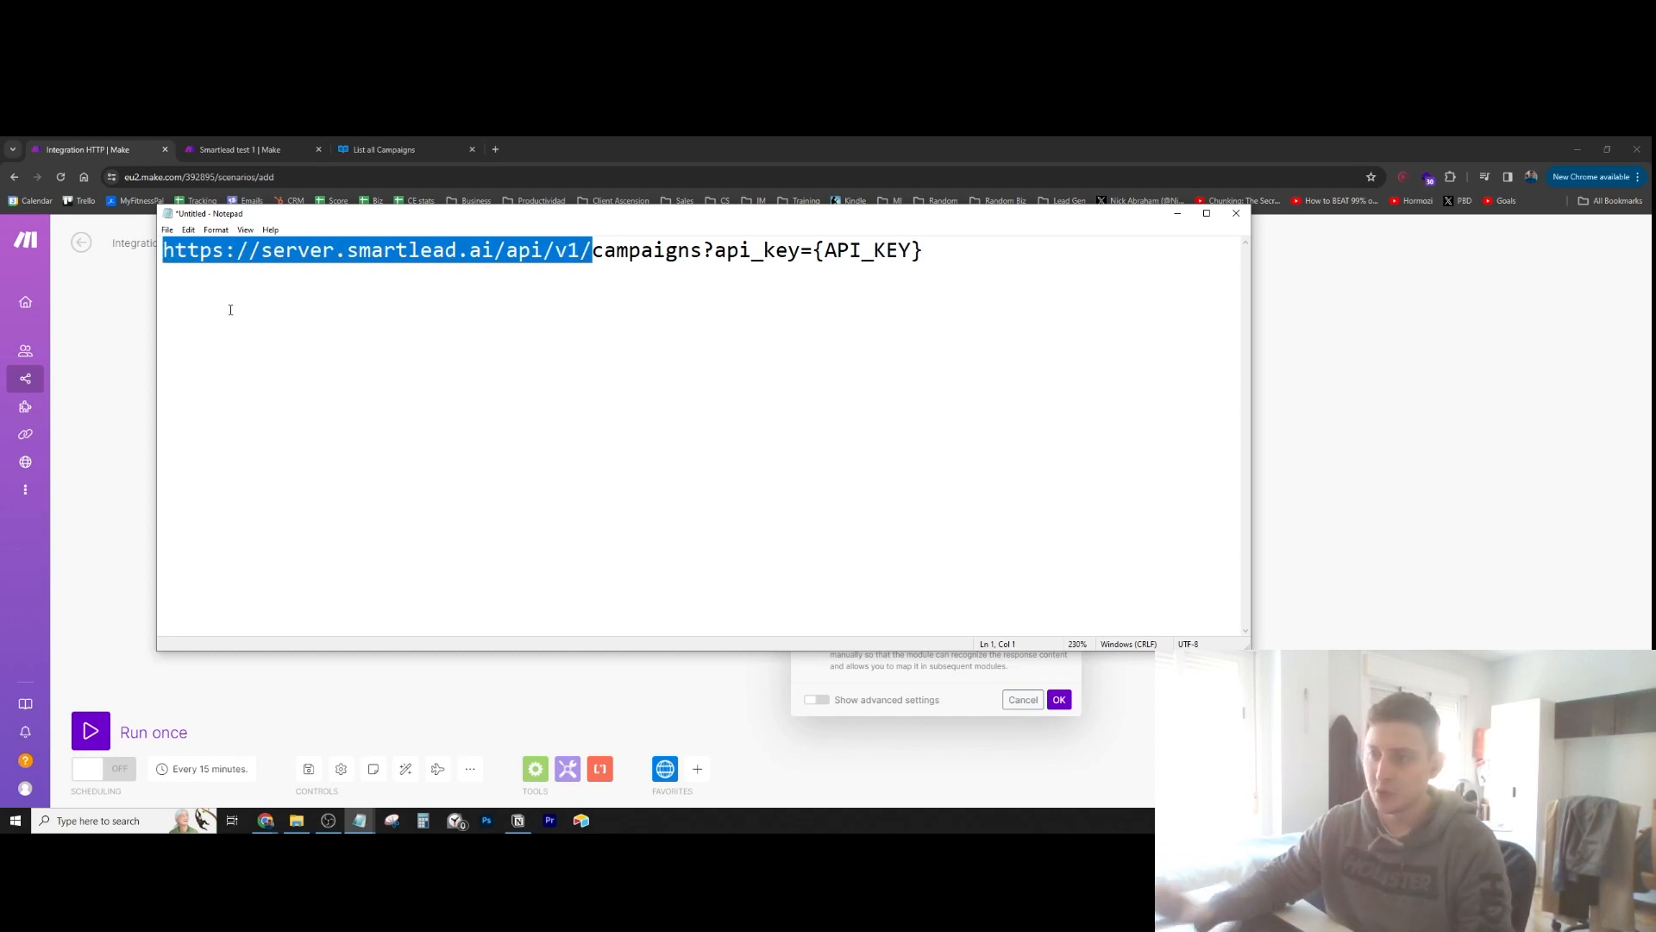
click(630, 250)
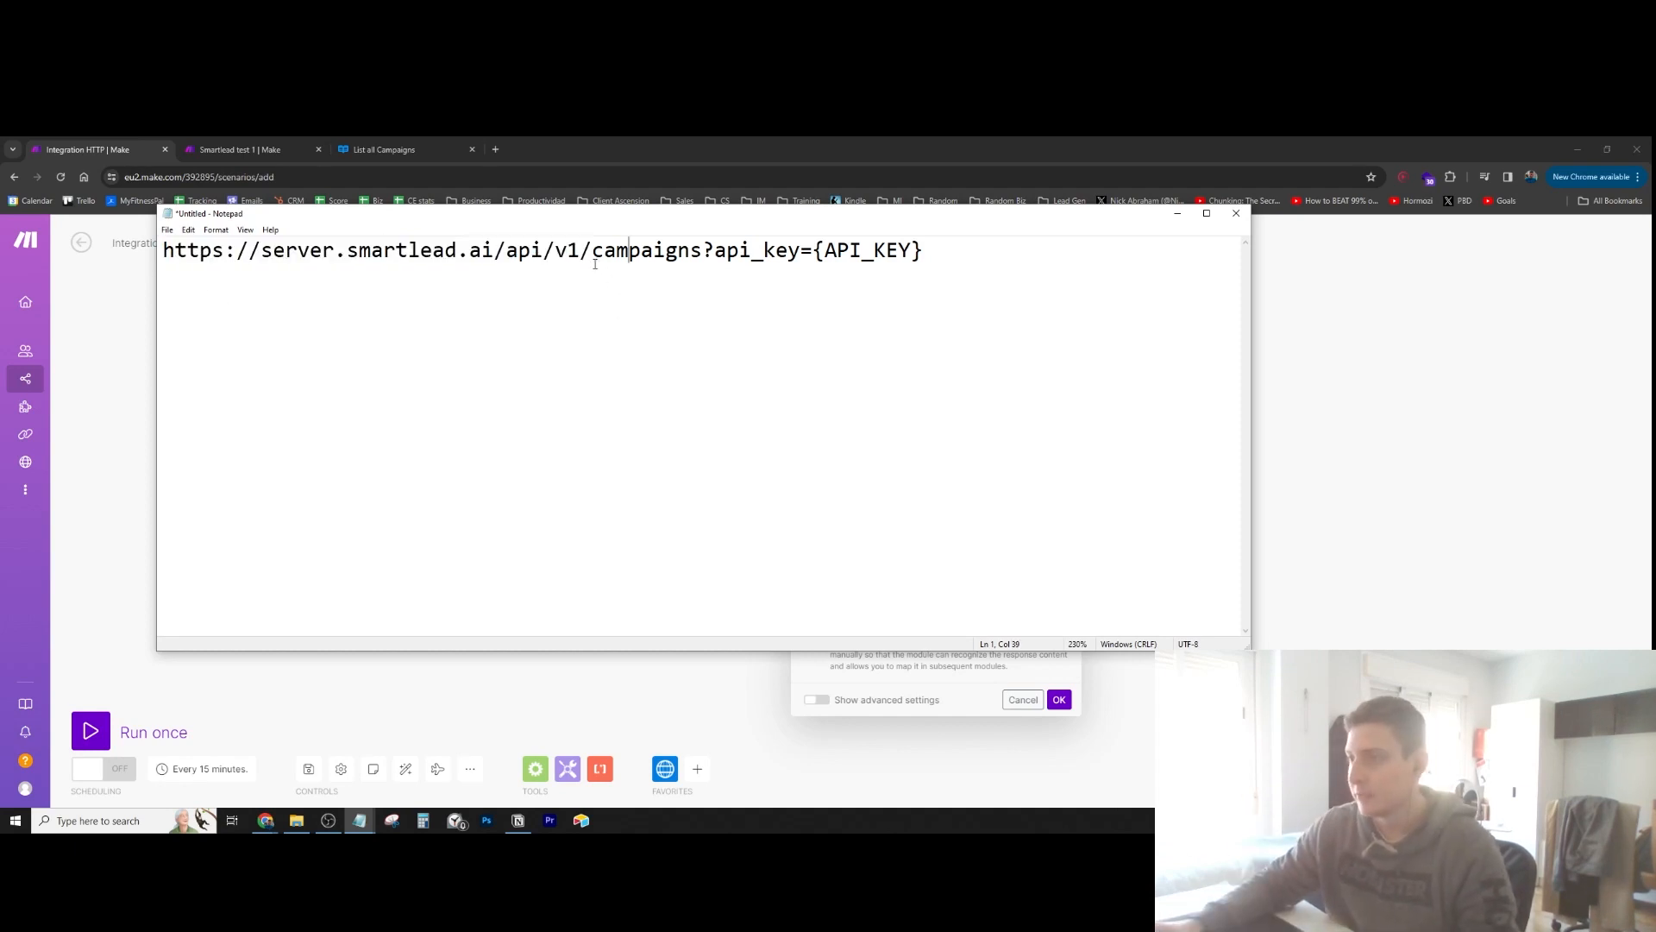
double_click(645, 250)
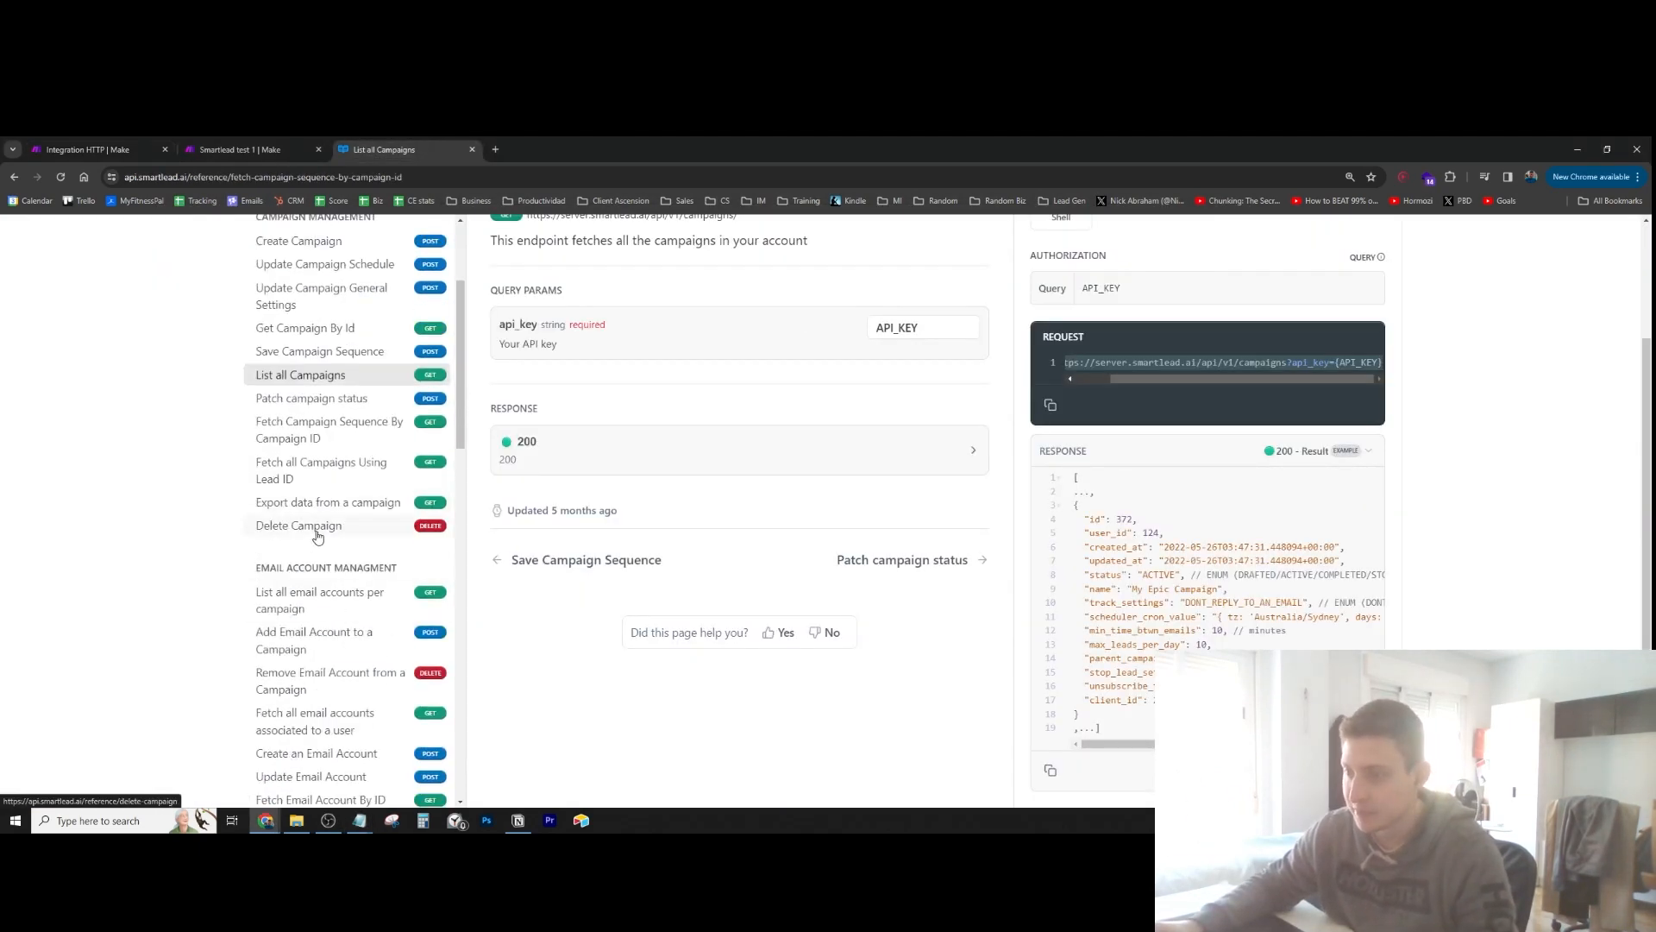
Browse the Delete Campaign and email-accounts-per-campaign docs, ending on List all Campaigns
click(300, 525)
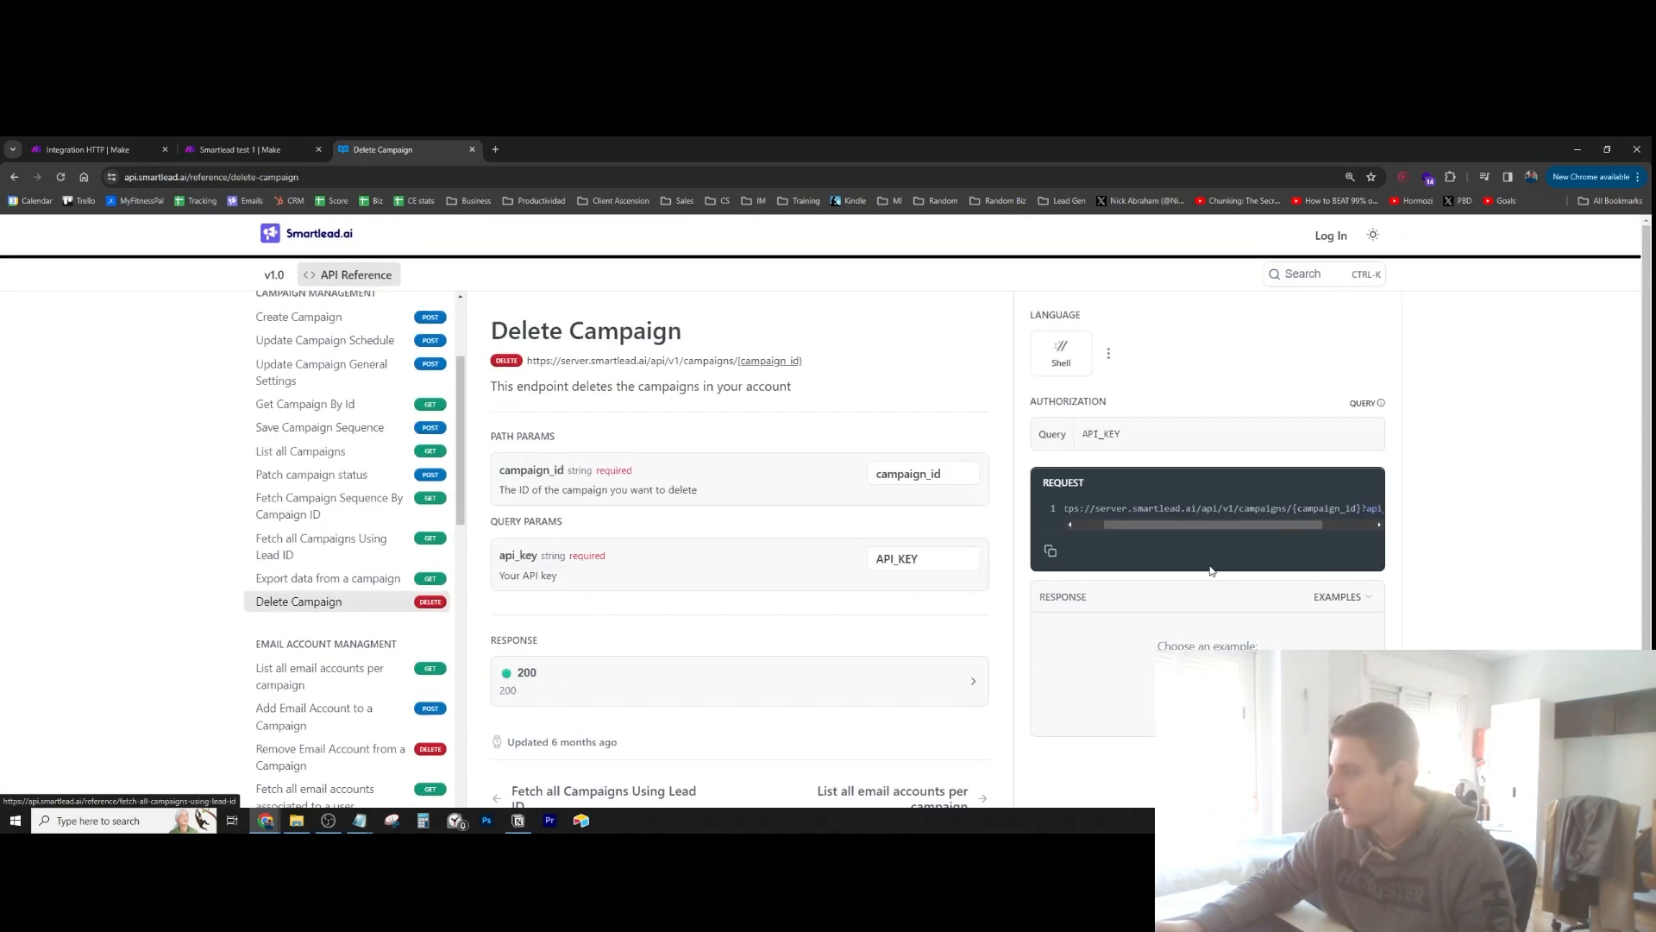
scroll(right, 3)
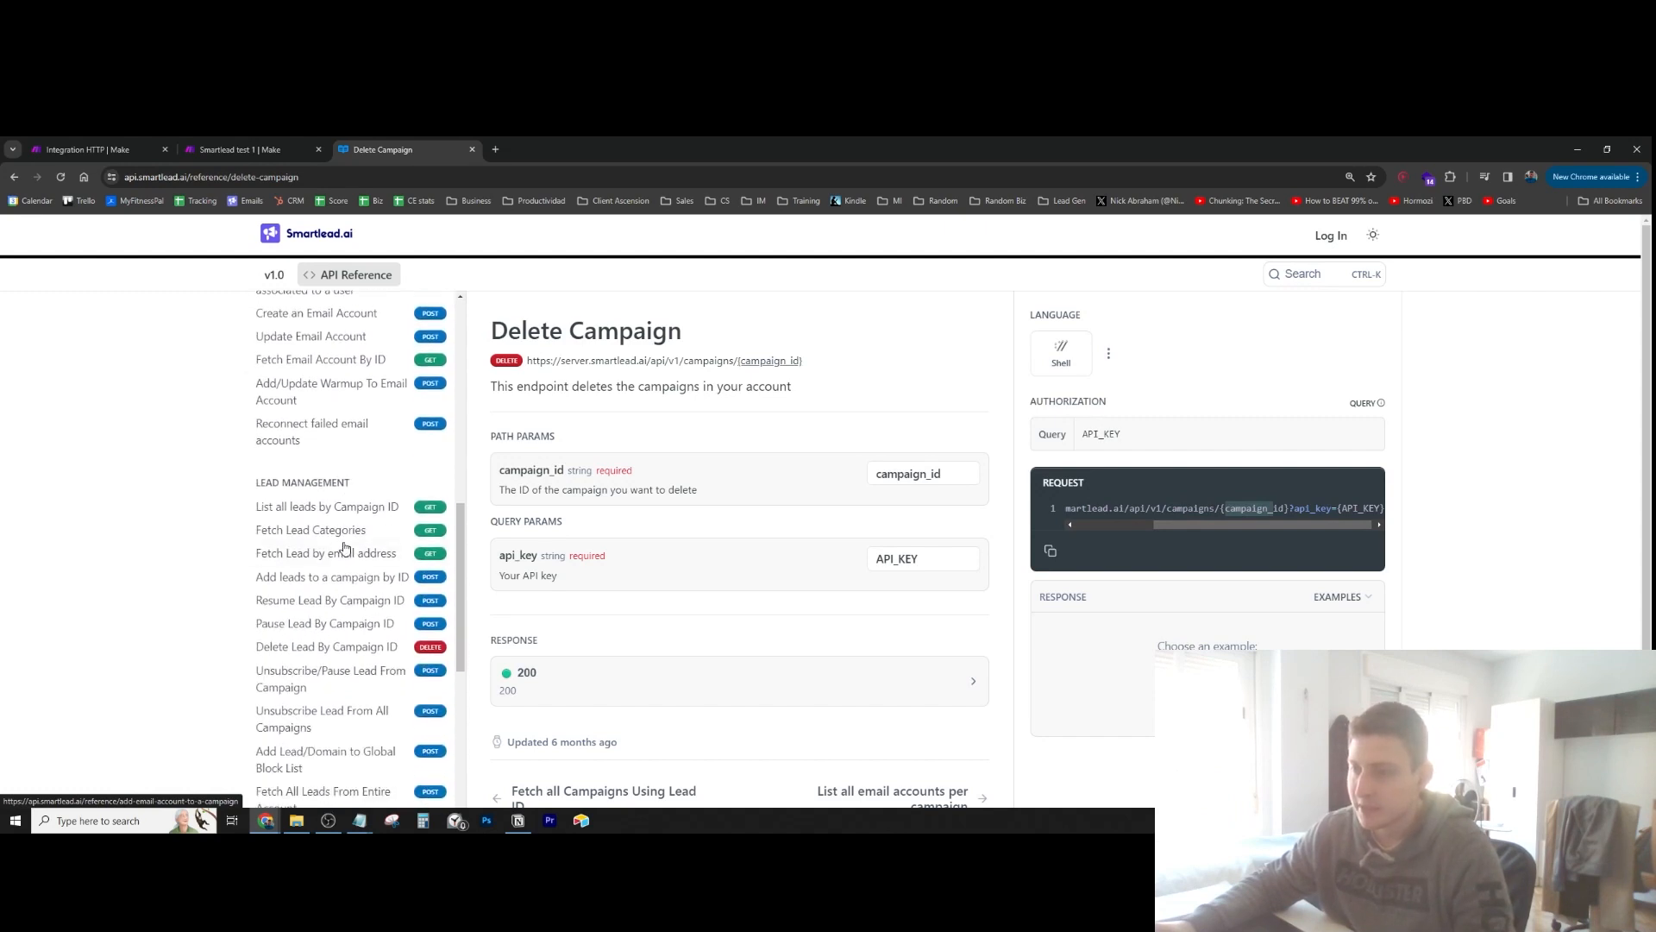
scroll(down, 3)
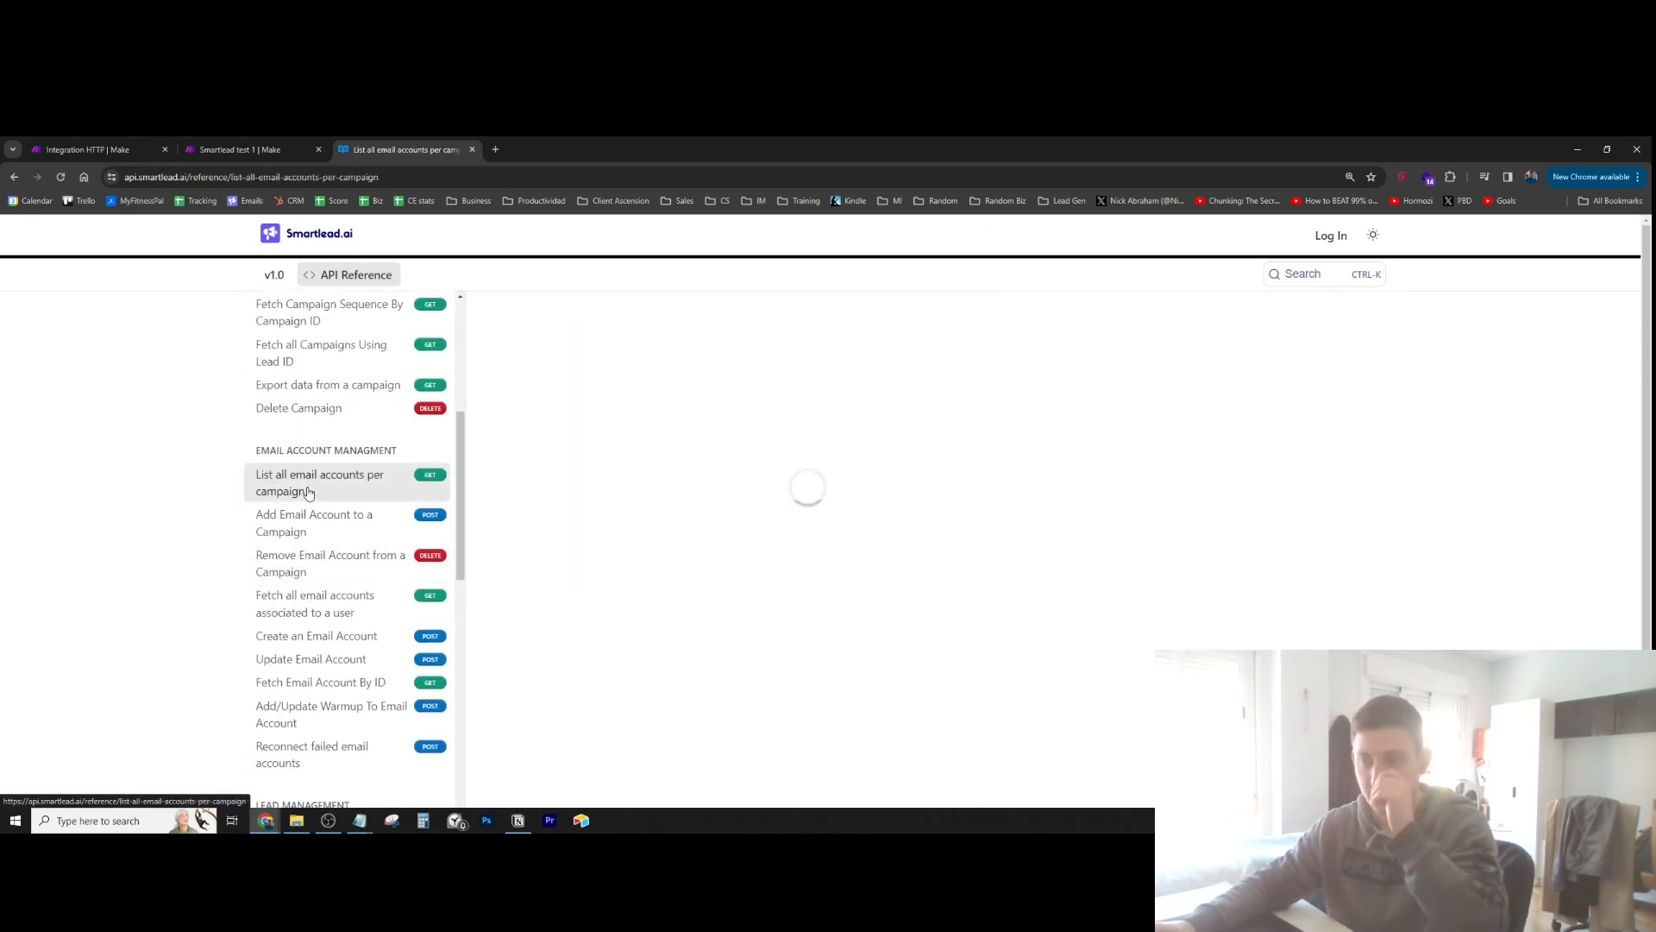
click(319, 483)
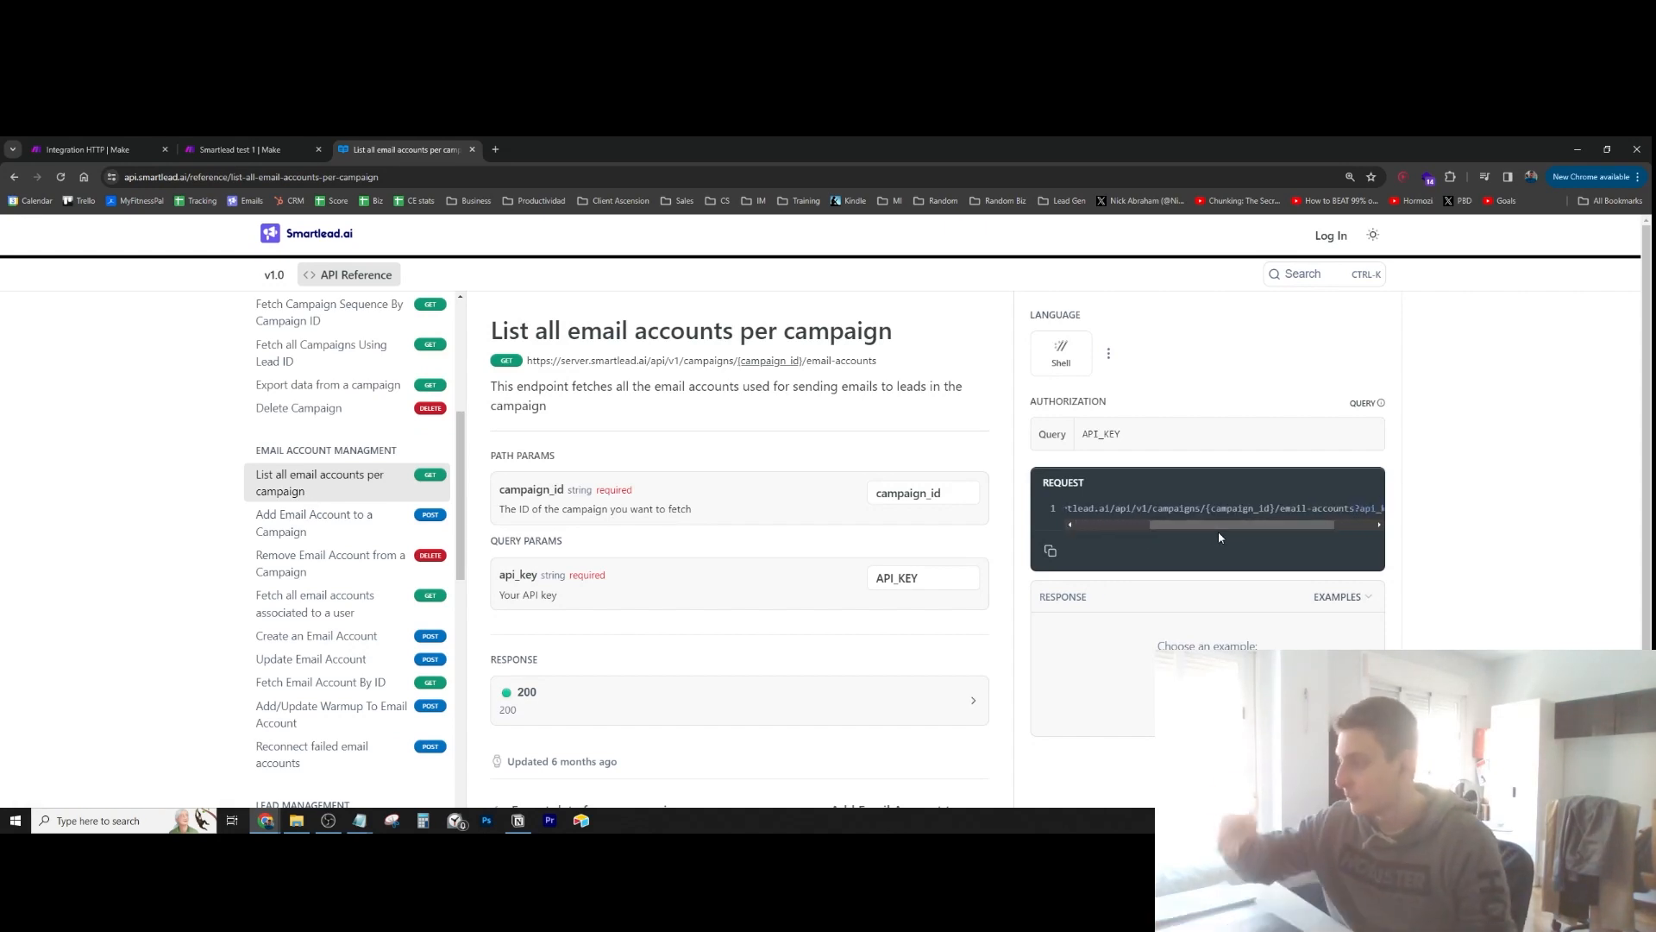
scroll(right, 3)
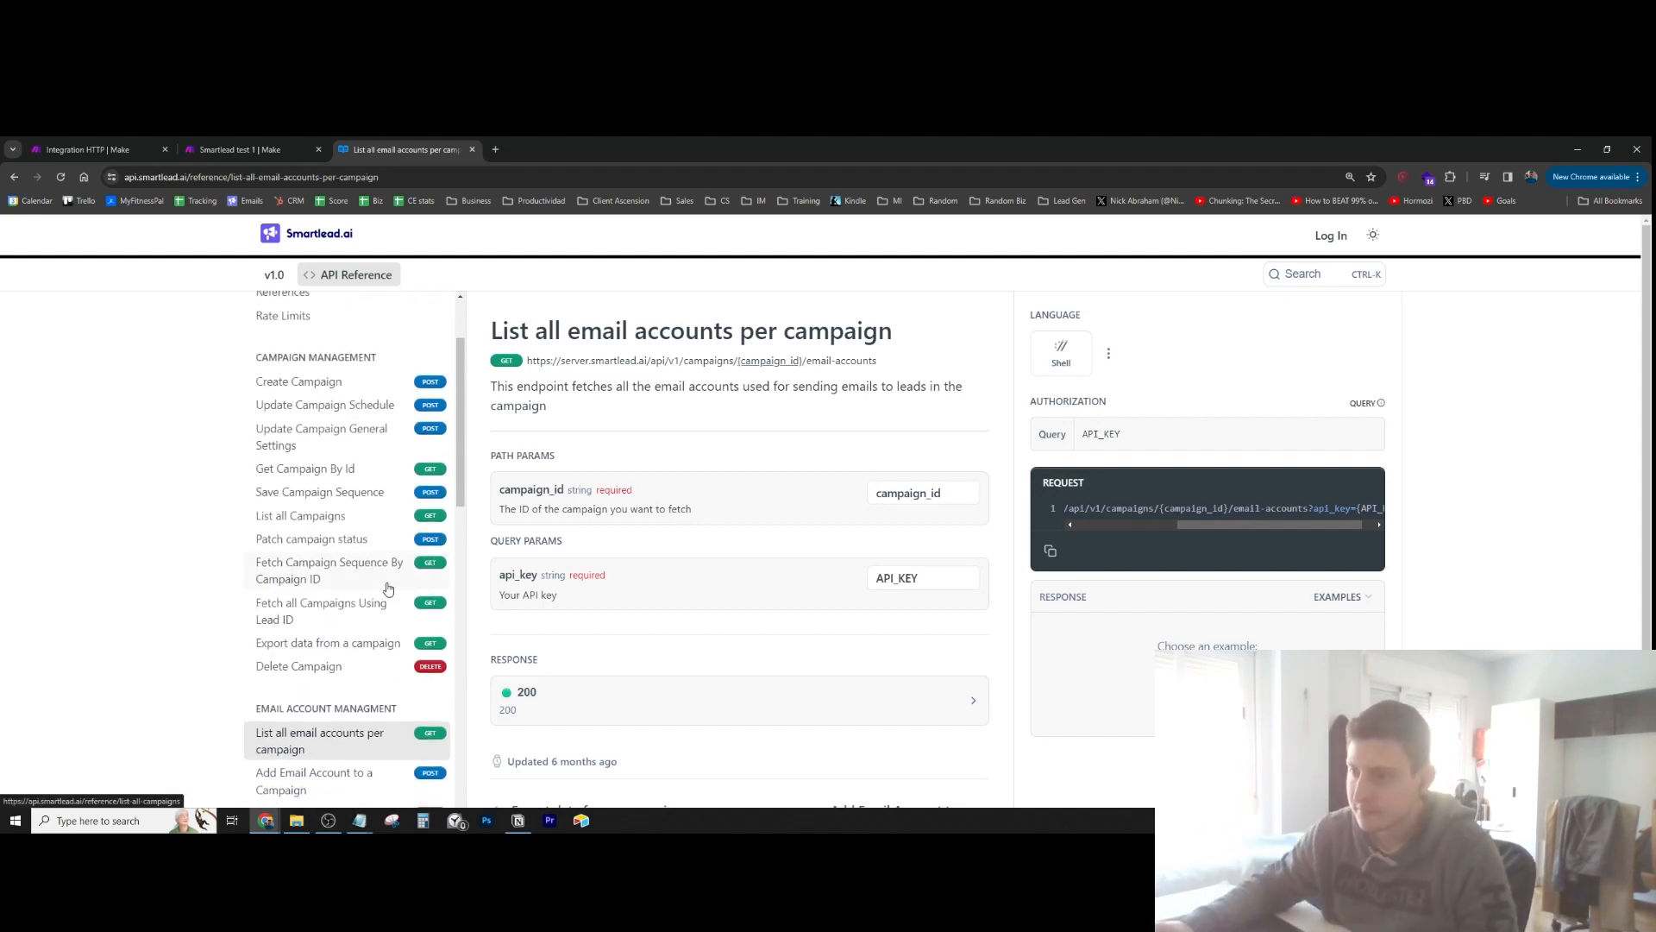
click(300, 516)
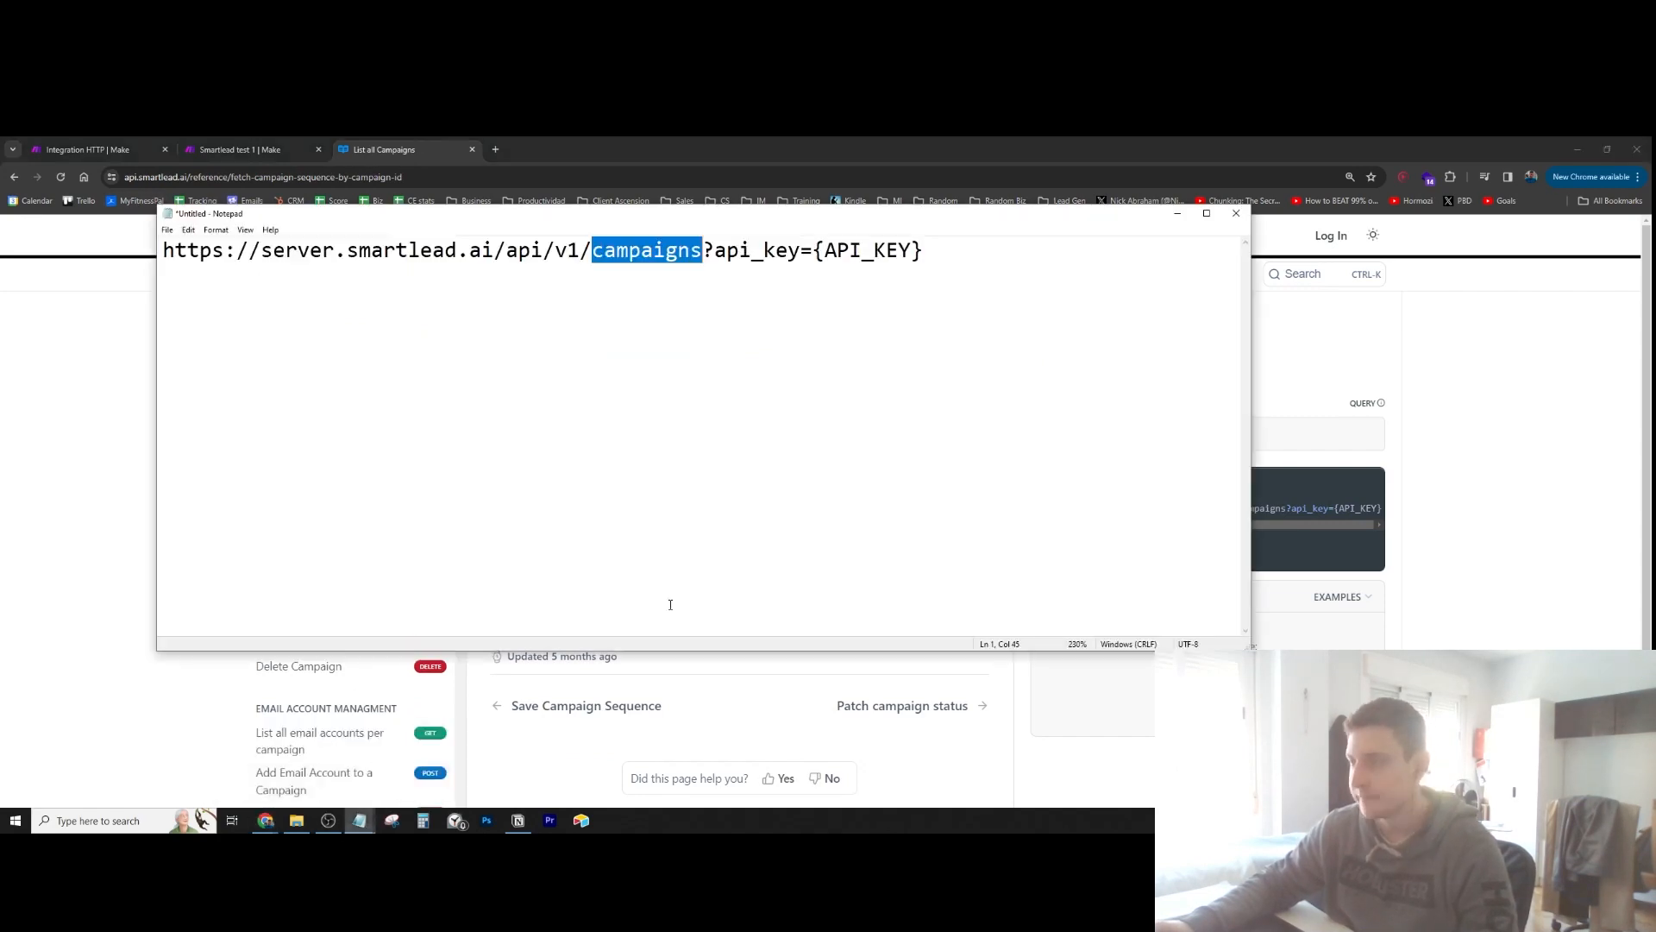
Select the '/campaigns' path in the Notepad URL and return to the Integration HTTP scenario
click(600, 250)
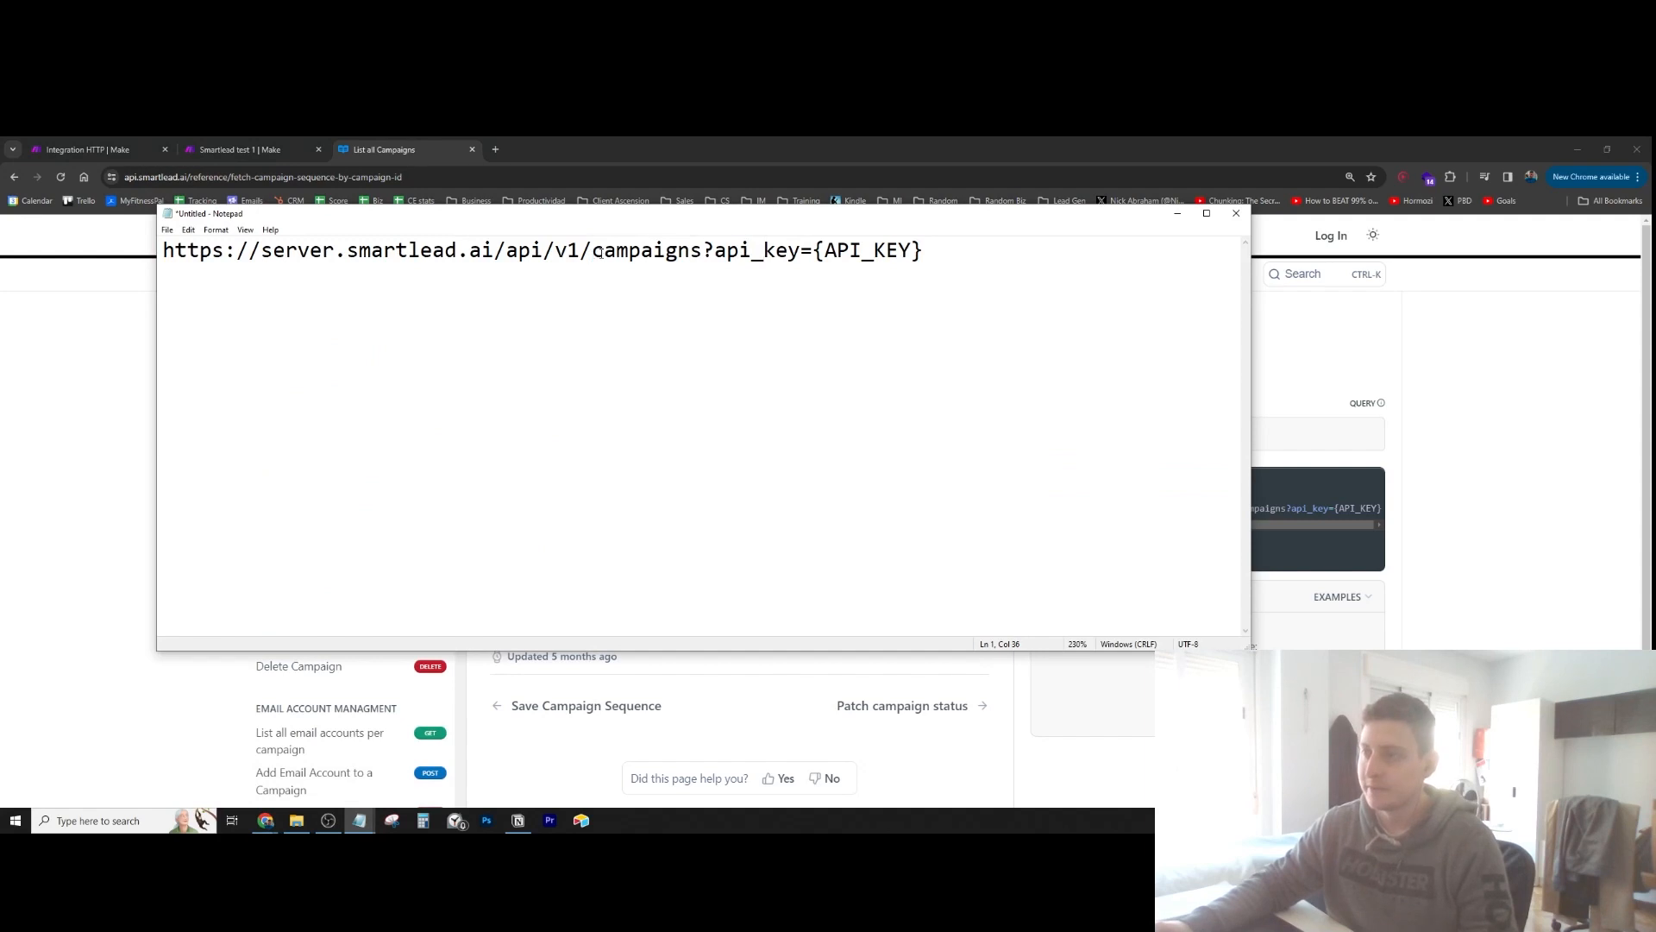
double_click(646, 250)
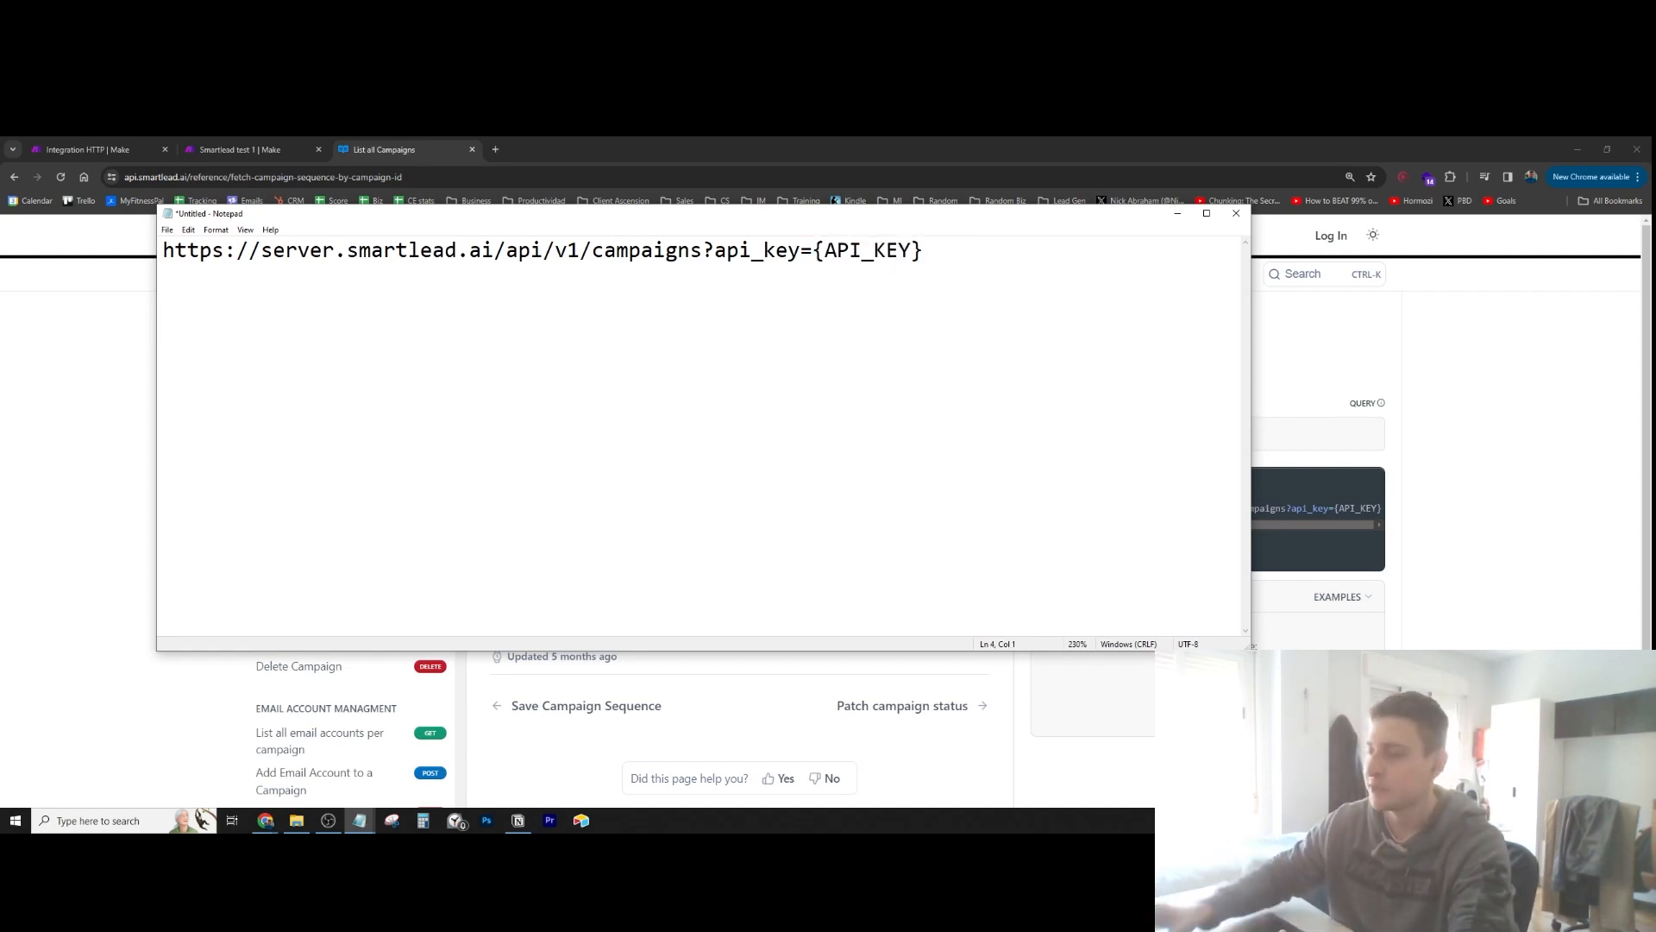
click(94, 149)
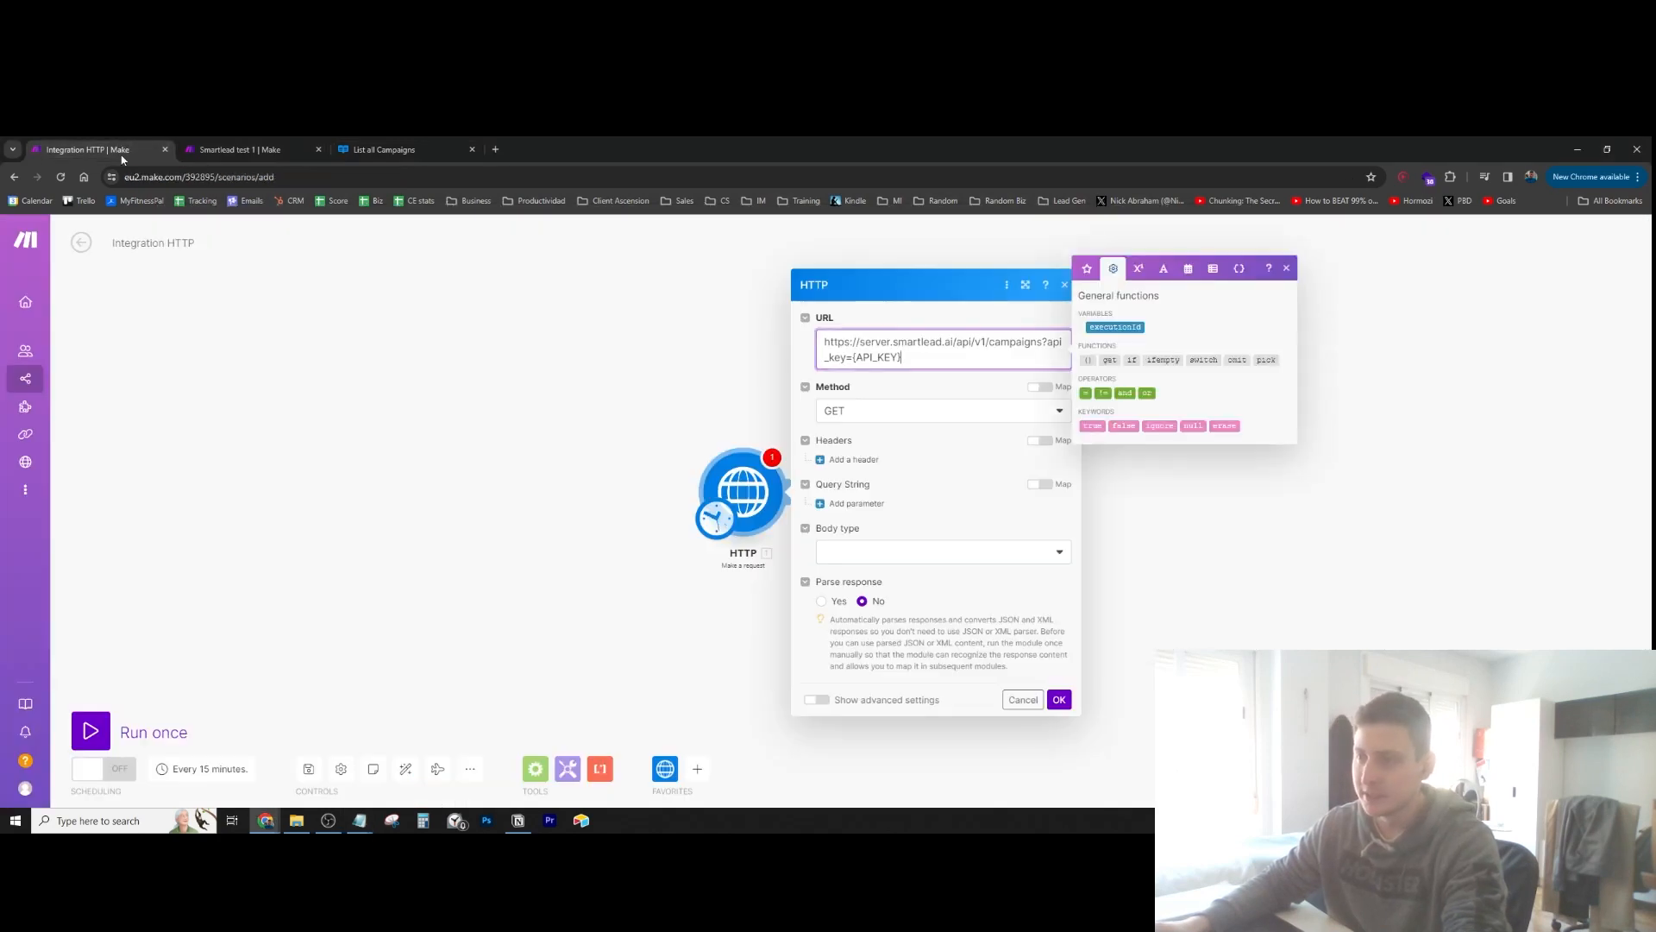
Remove the {API_KEY} placeholder from the URL, set Parse response to Yes, and save
double_click(874, 357)
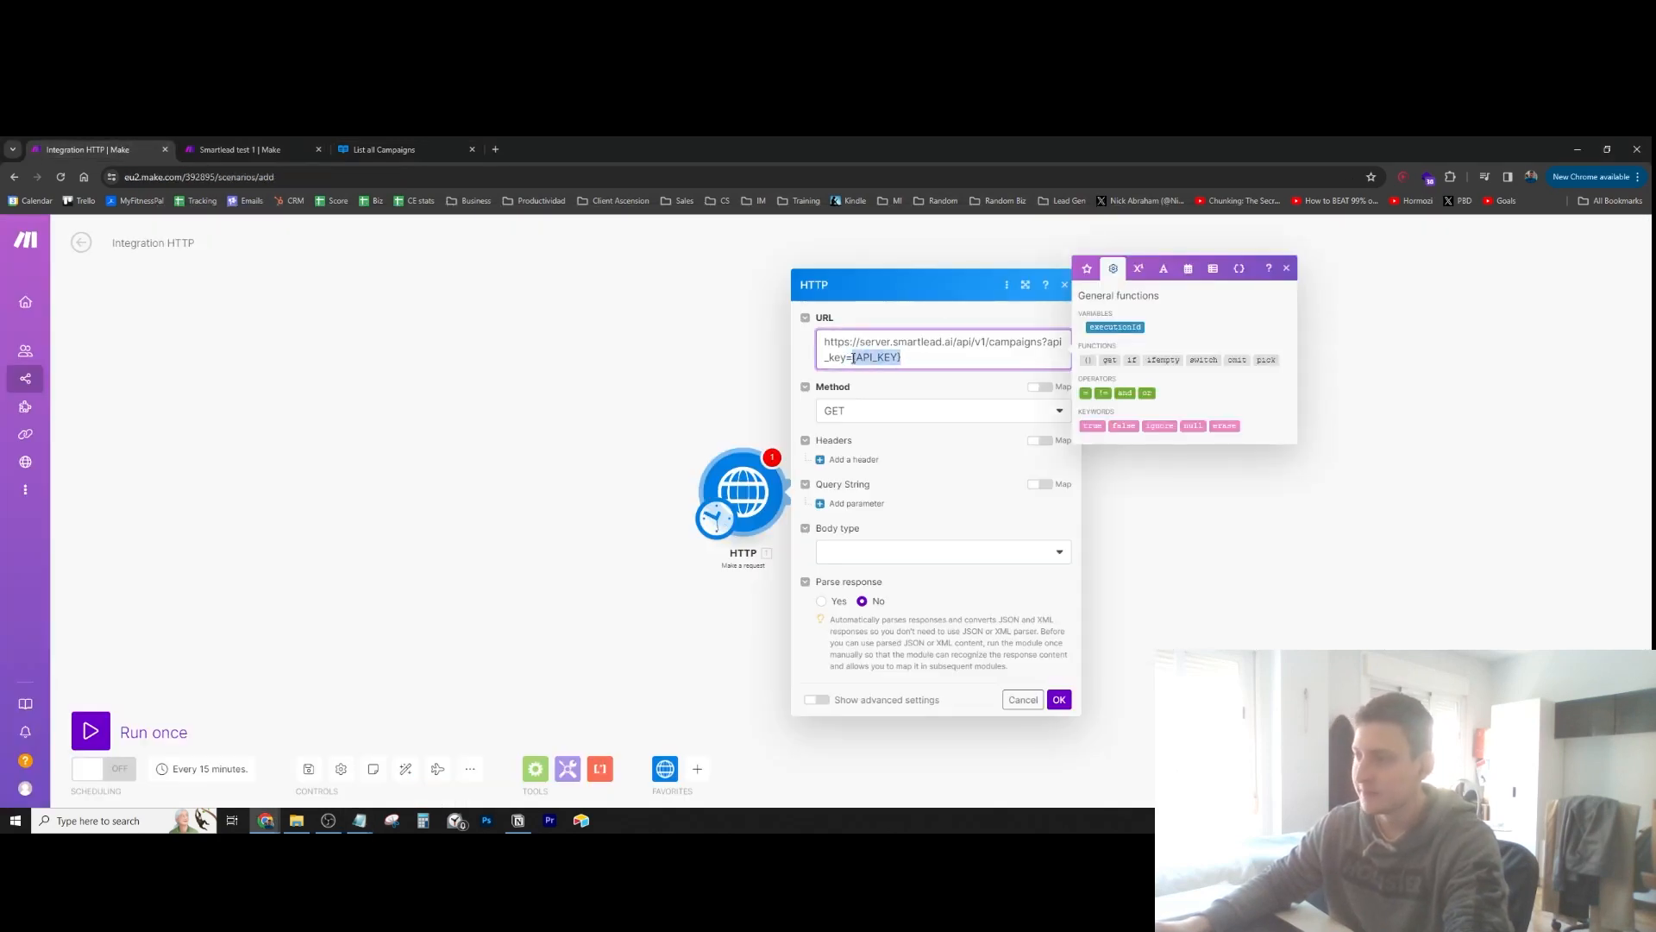
mouse_move(481, 147)
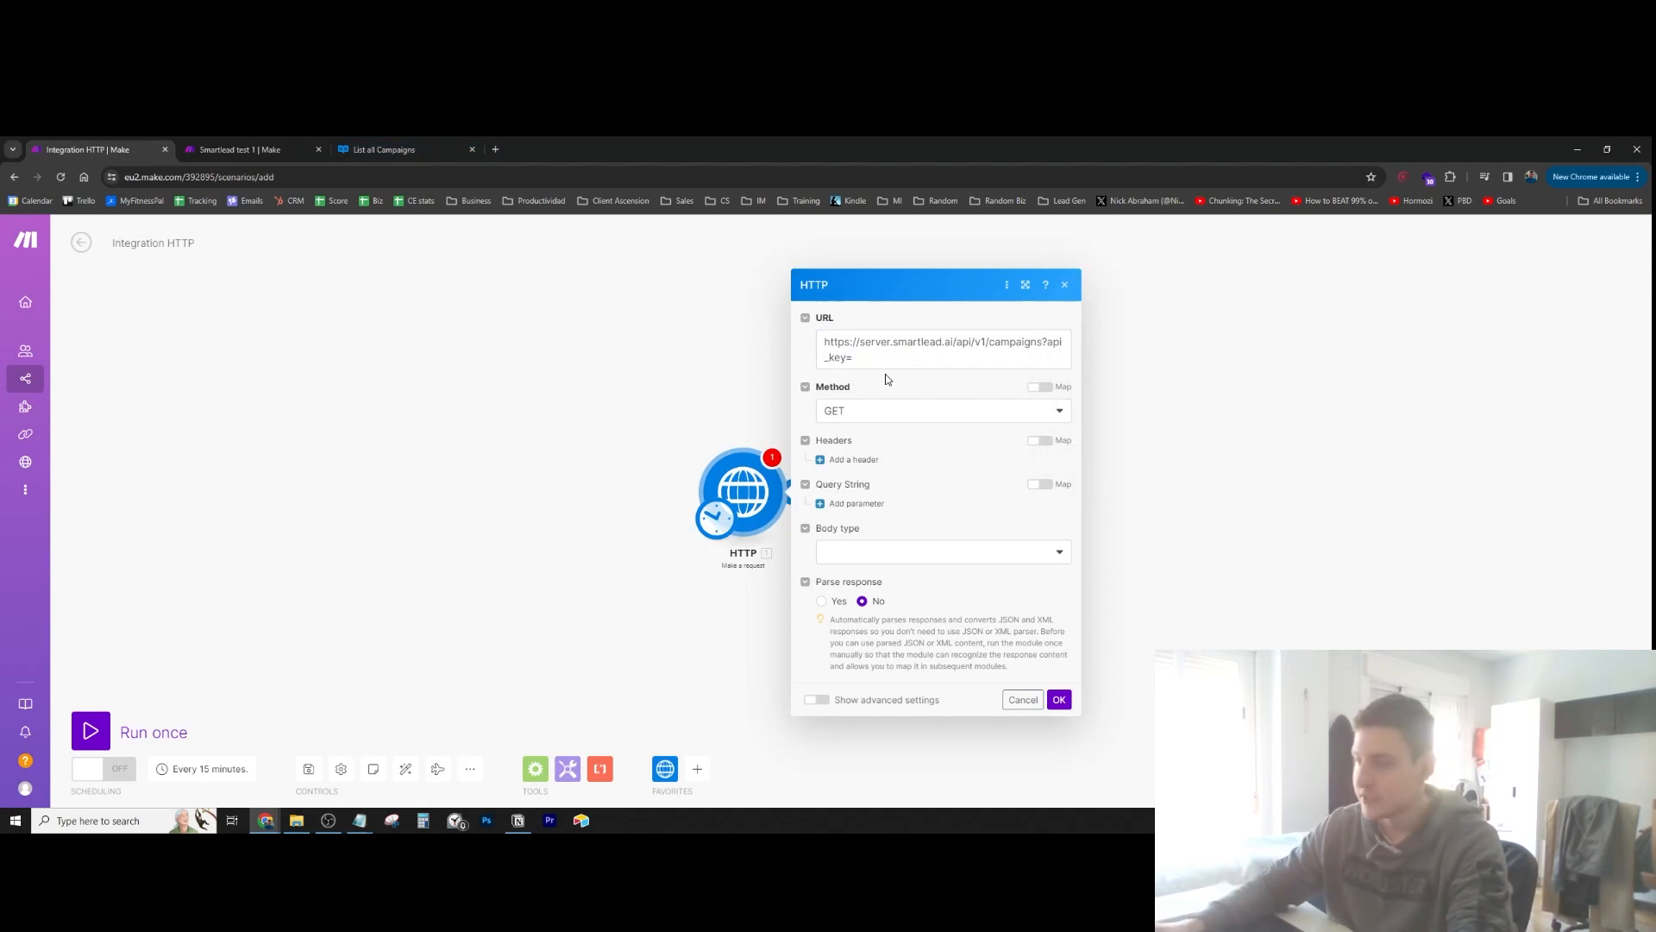
mouse_move(860, 600)
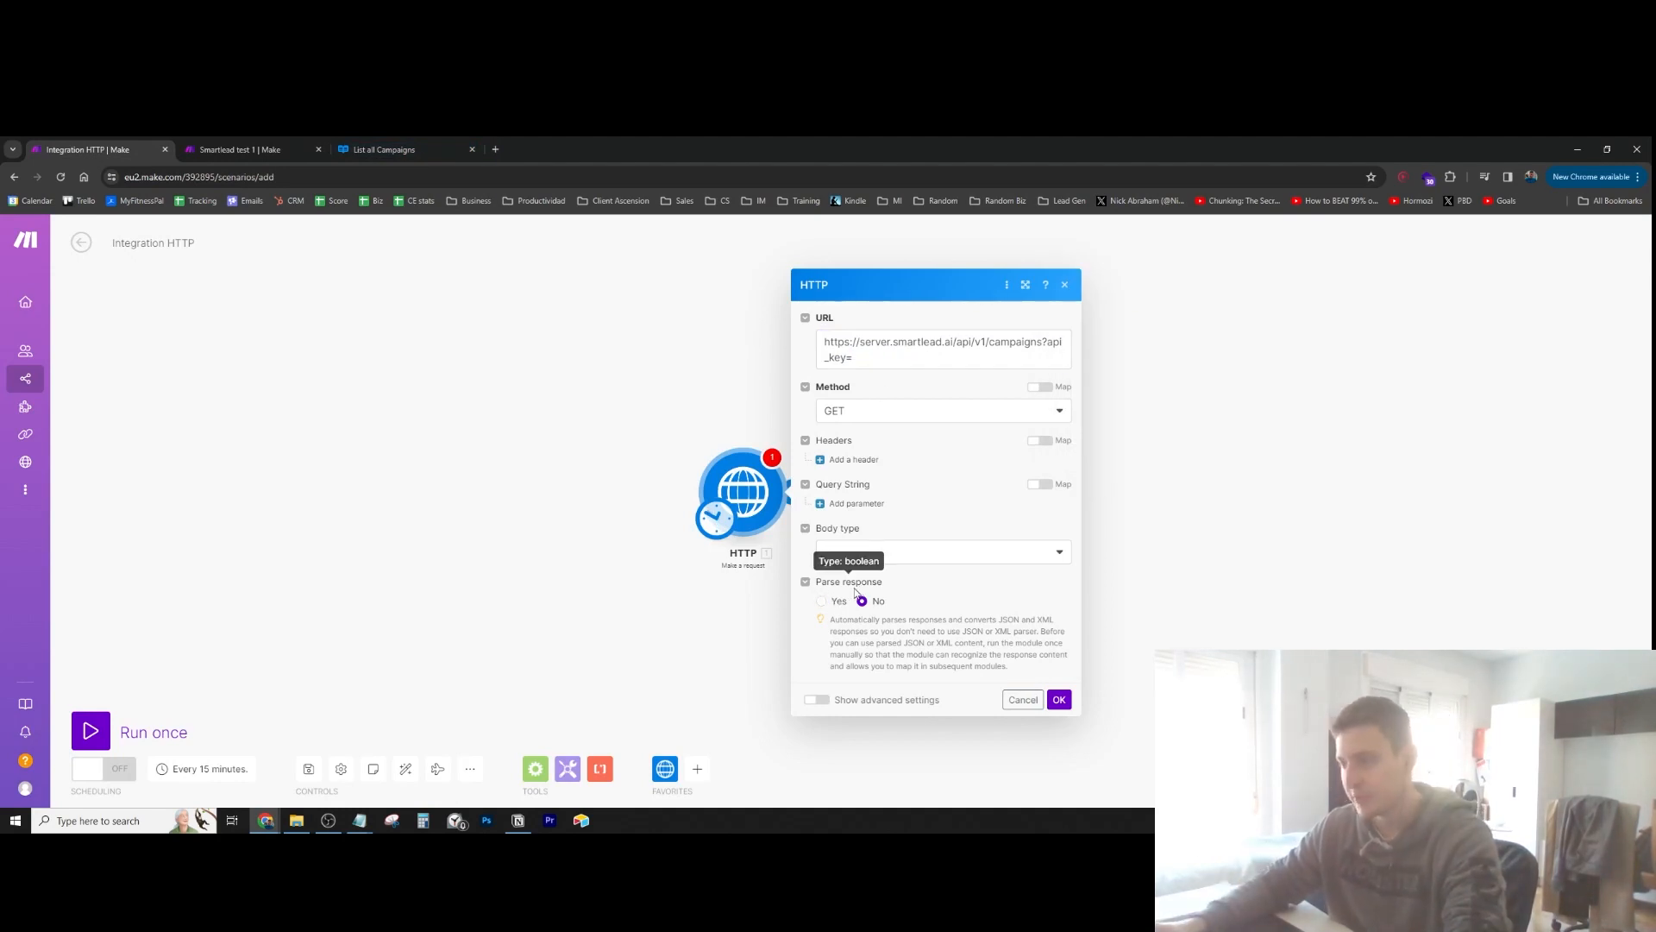
click(822, 601)
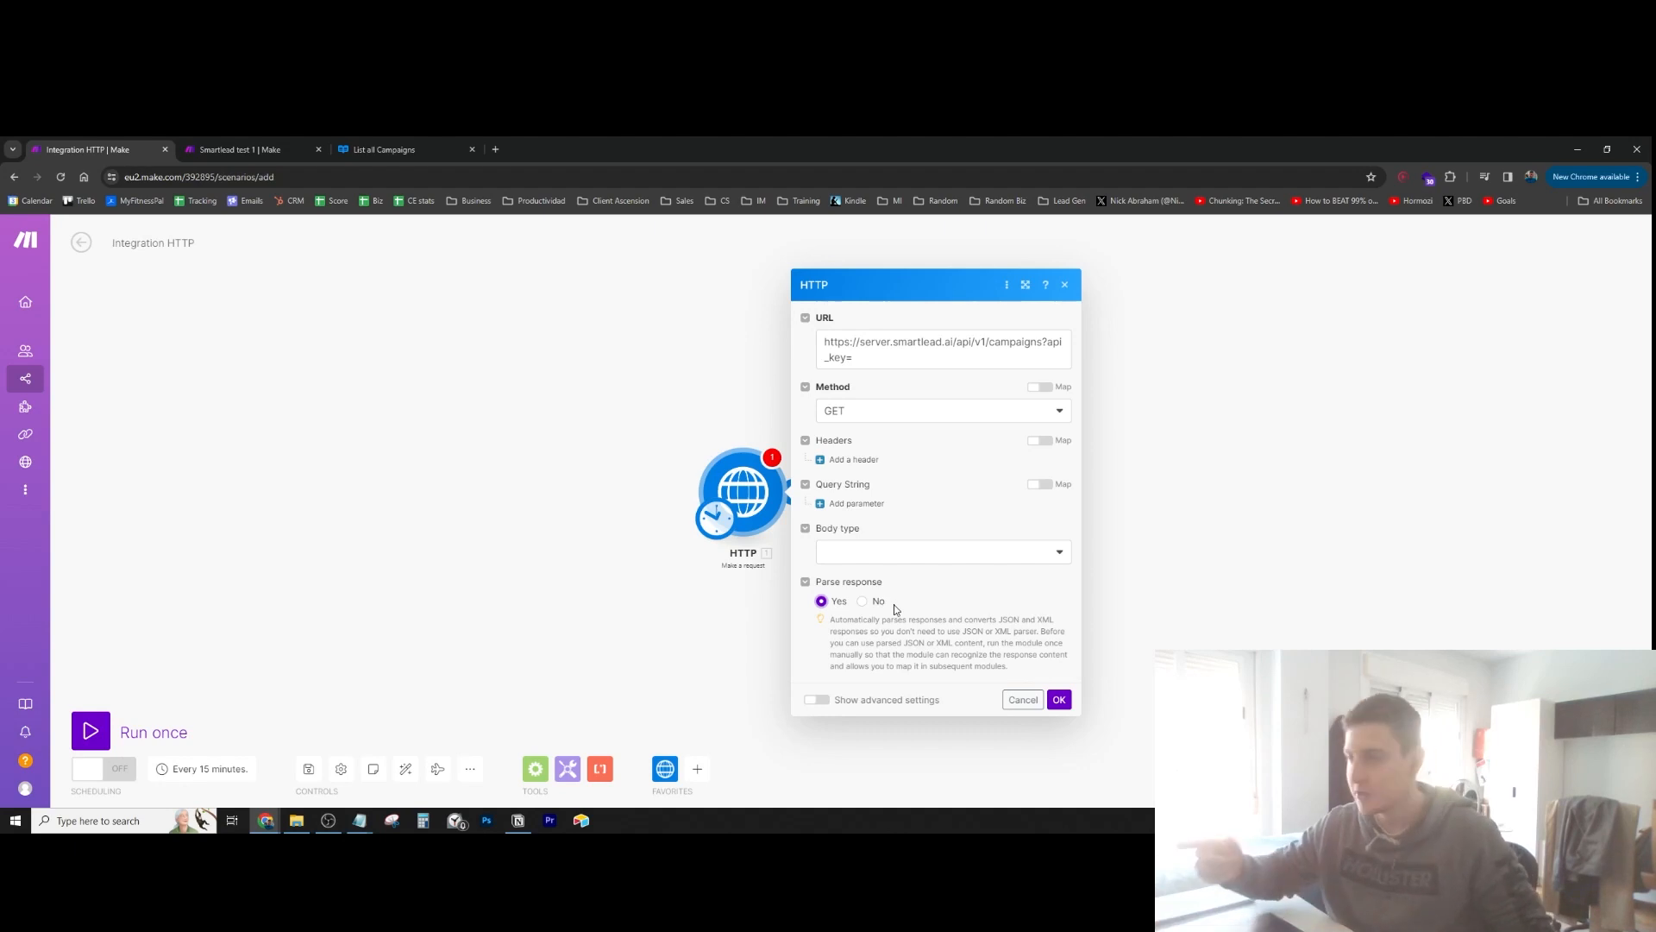
click(1057, 699)
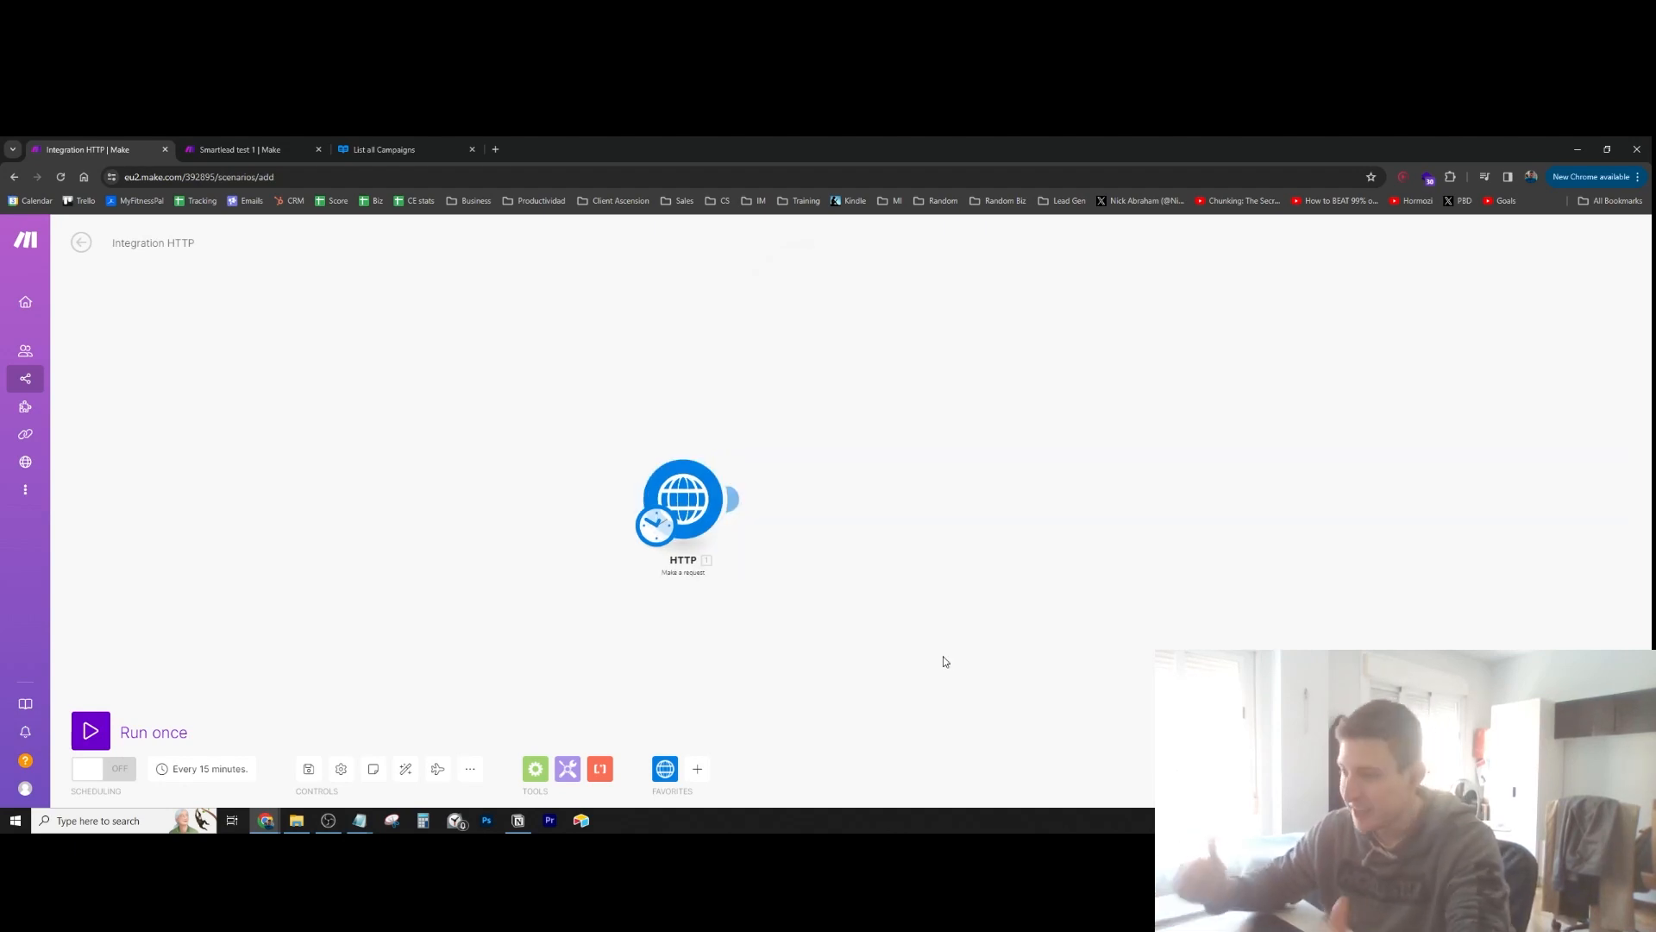
mouse_move(939, 661)
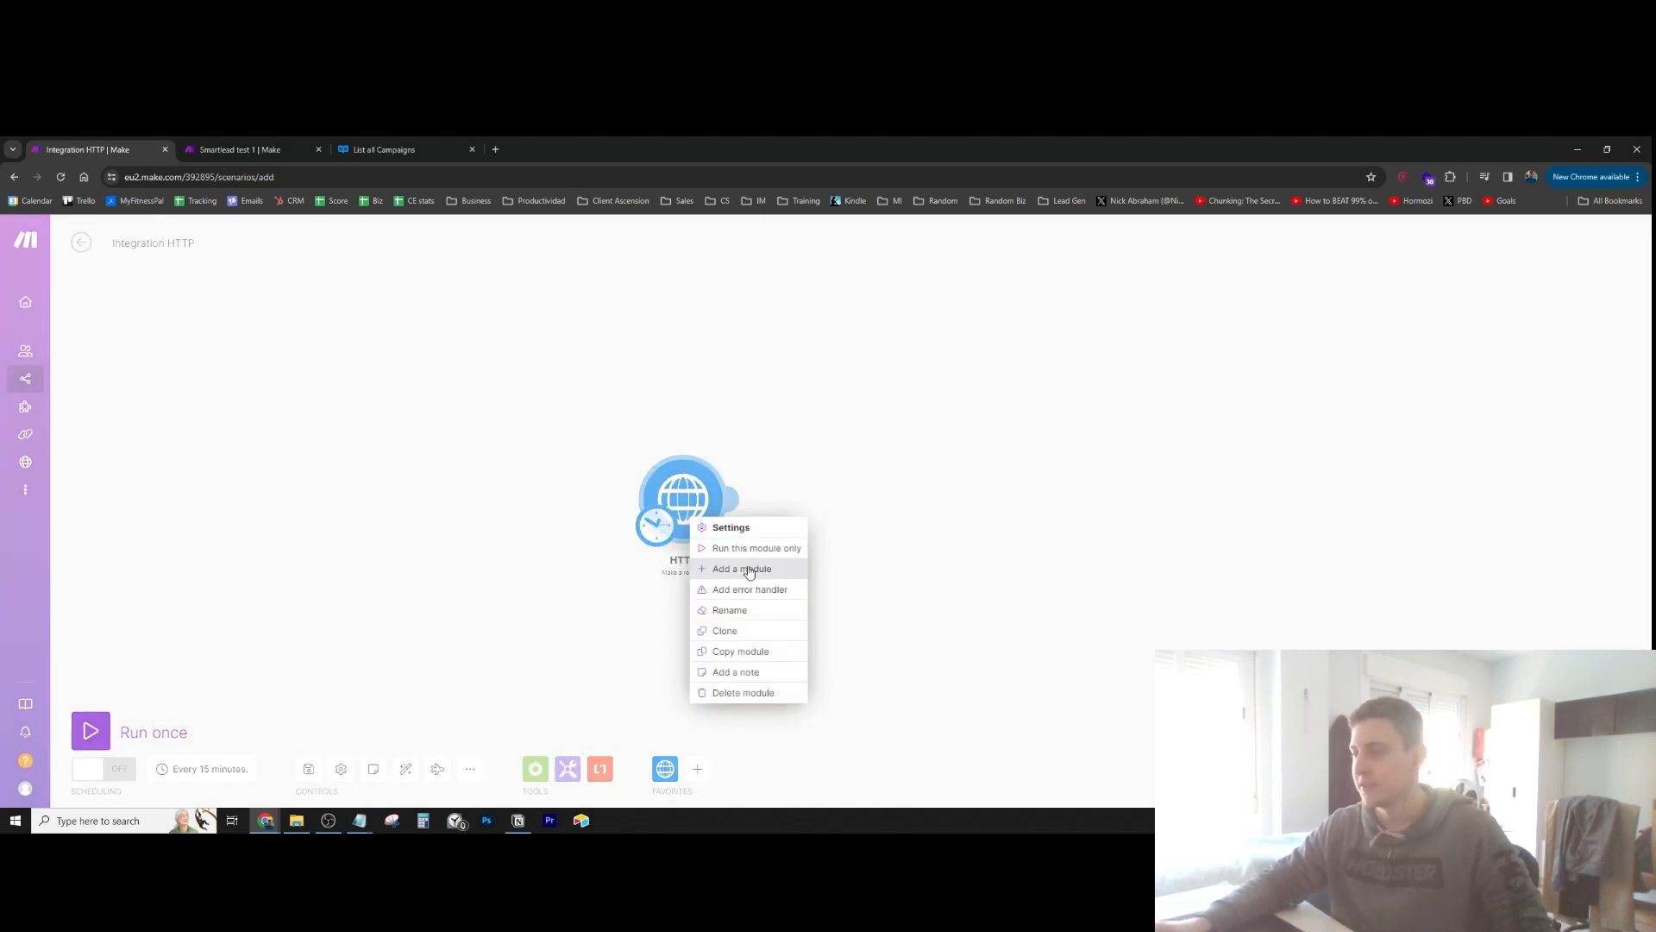
Run the HTTP module and expand its Data output of 12 campaigns with status 200
click(903, 536)
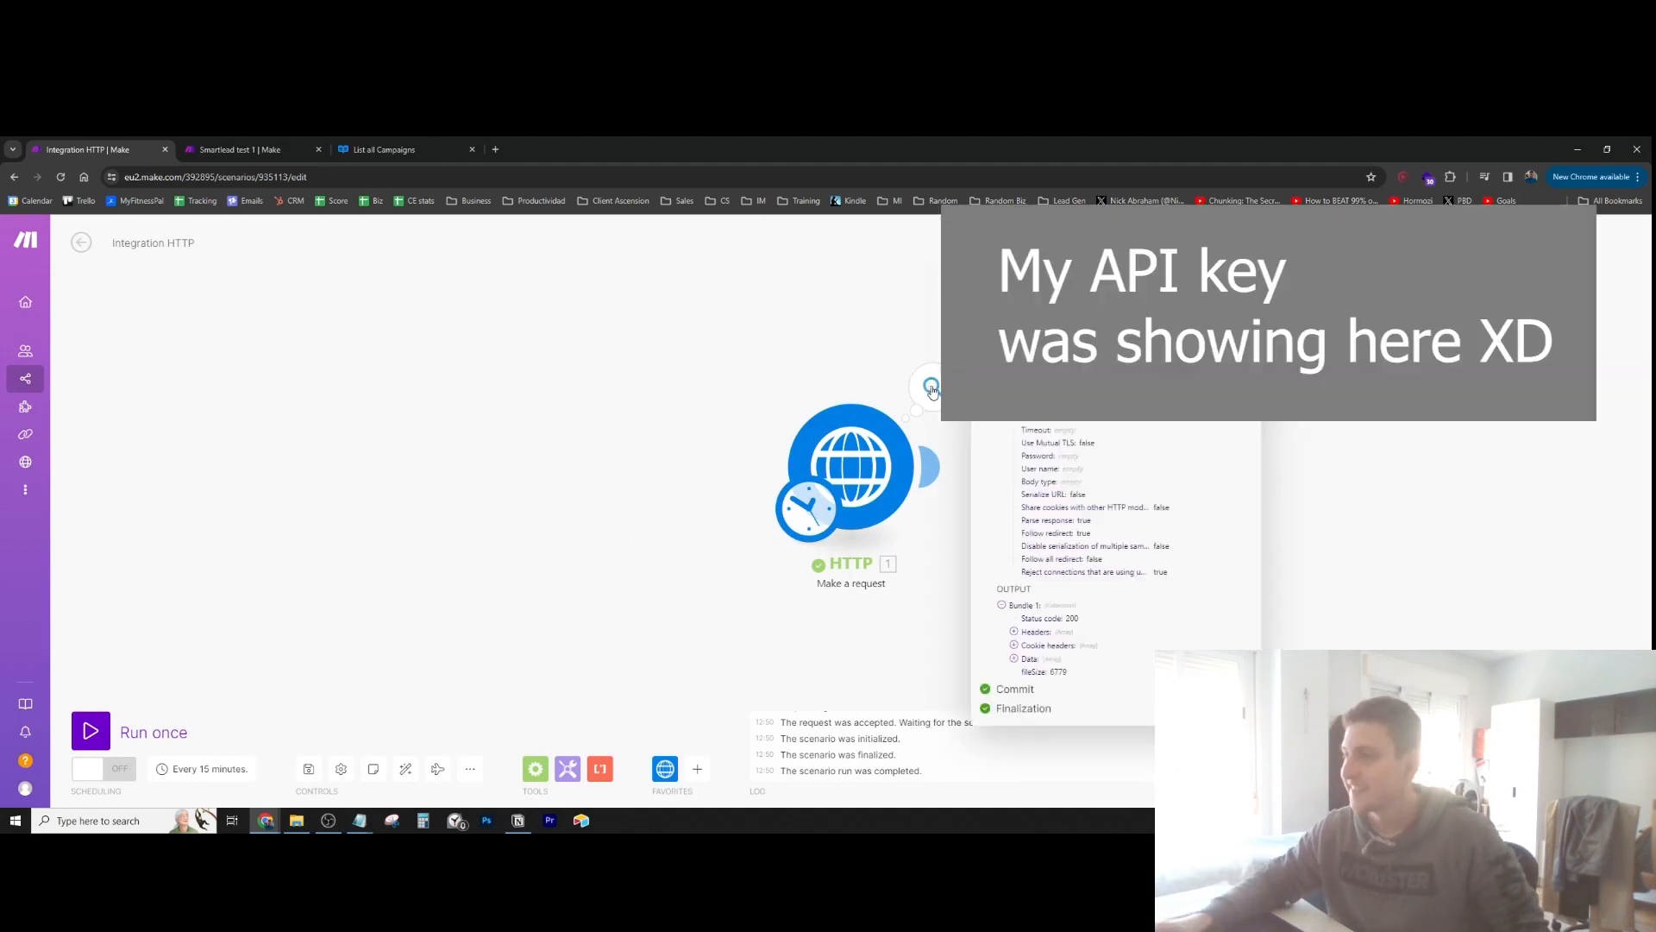
mouse_move(1128, 541)
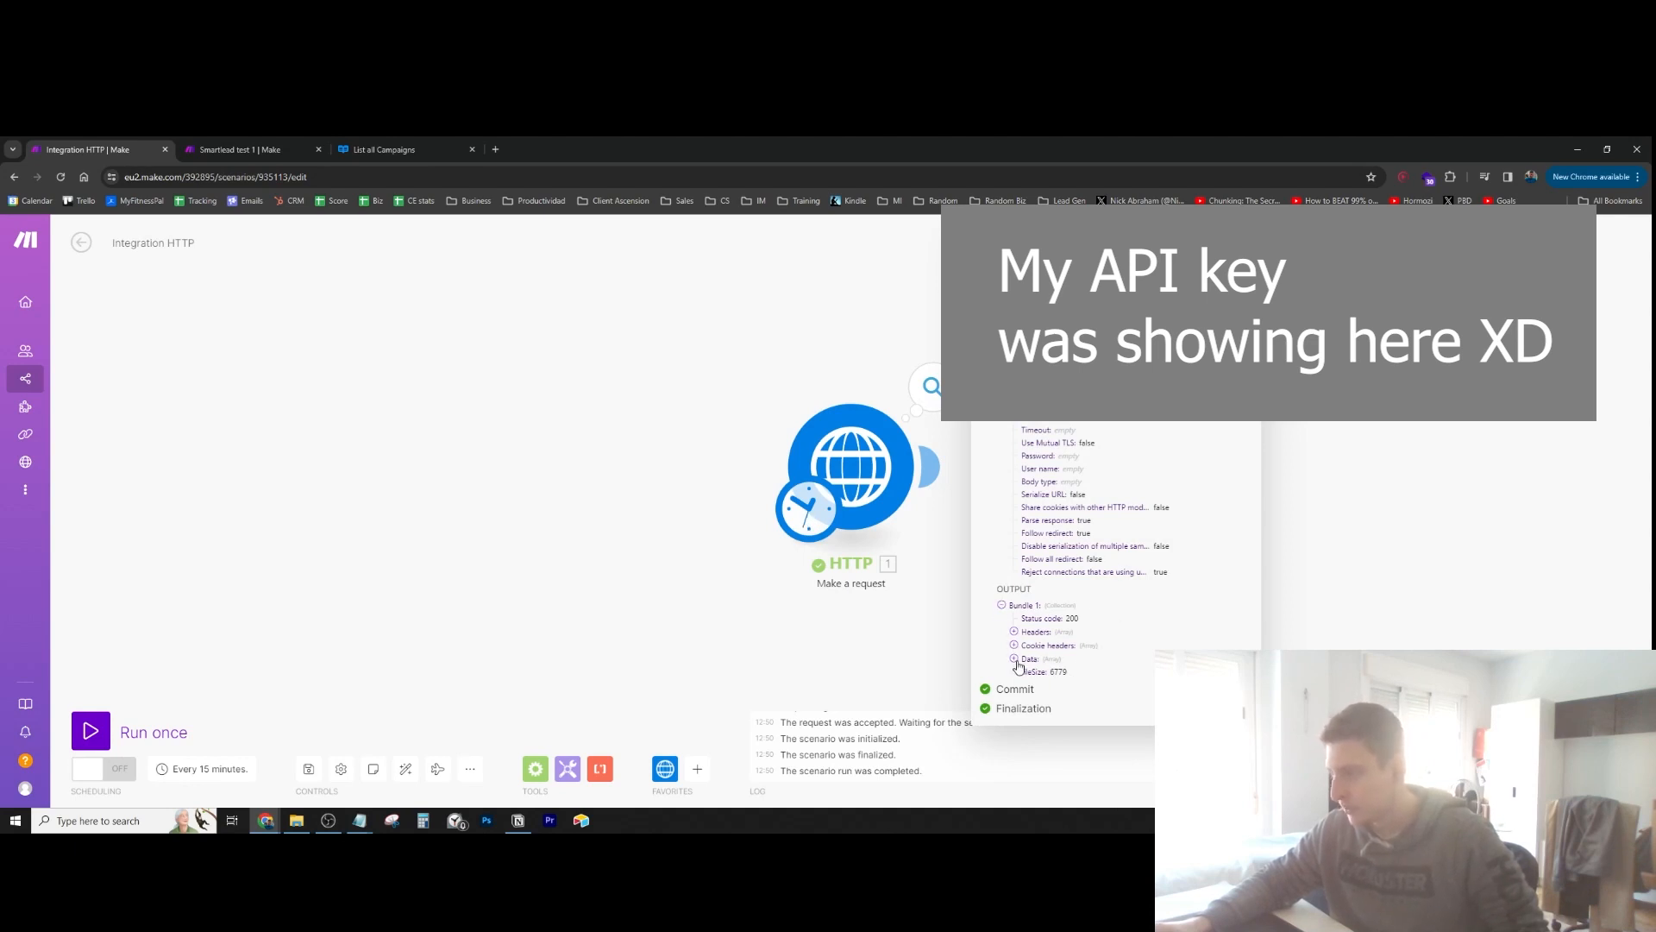
click(1014, 658)
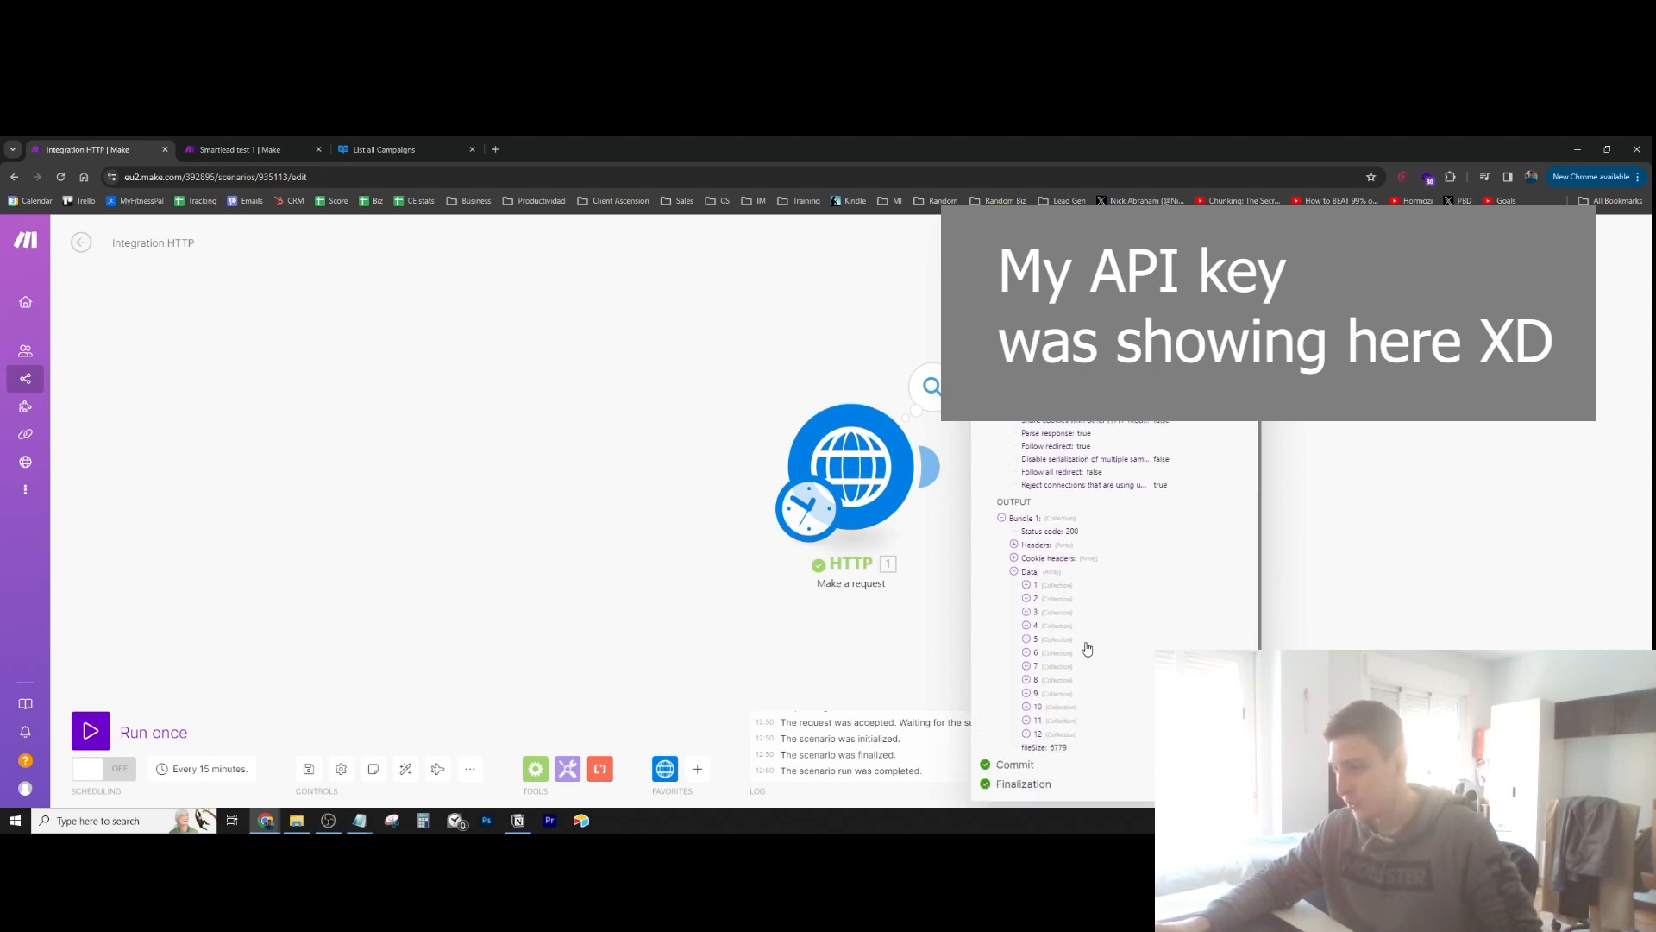
mouse_move(1096, 652)
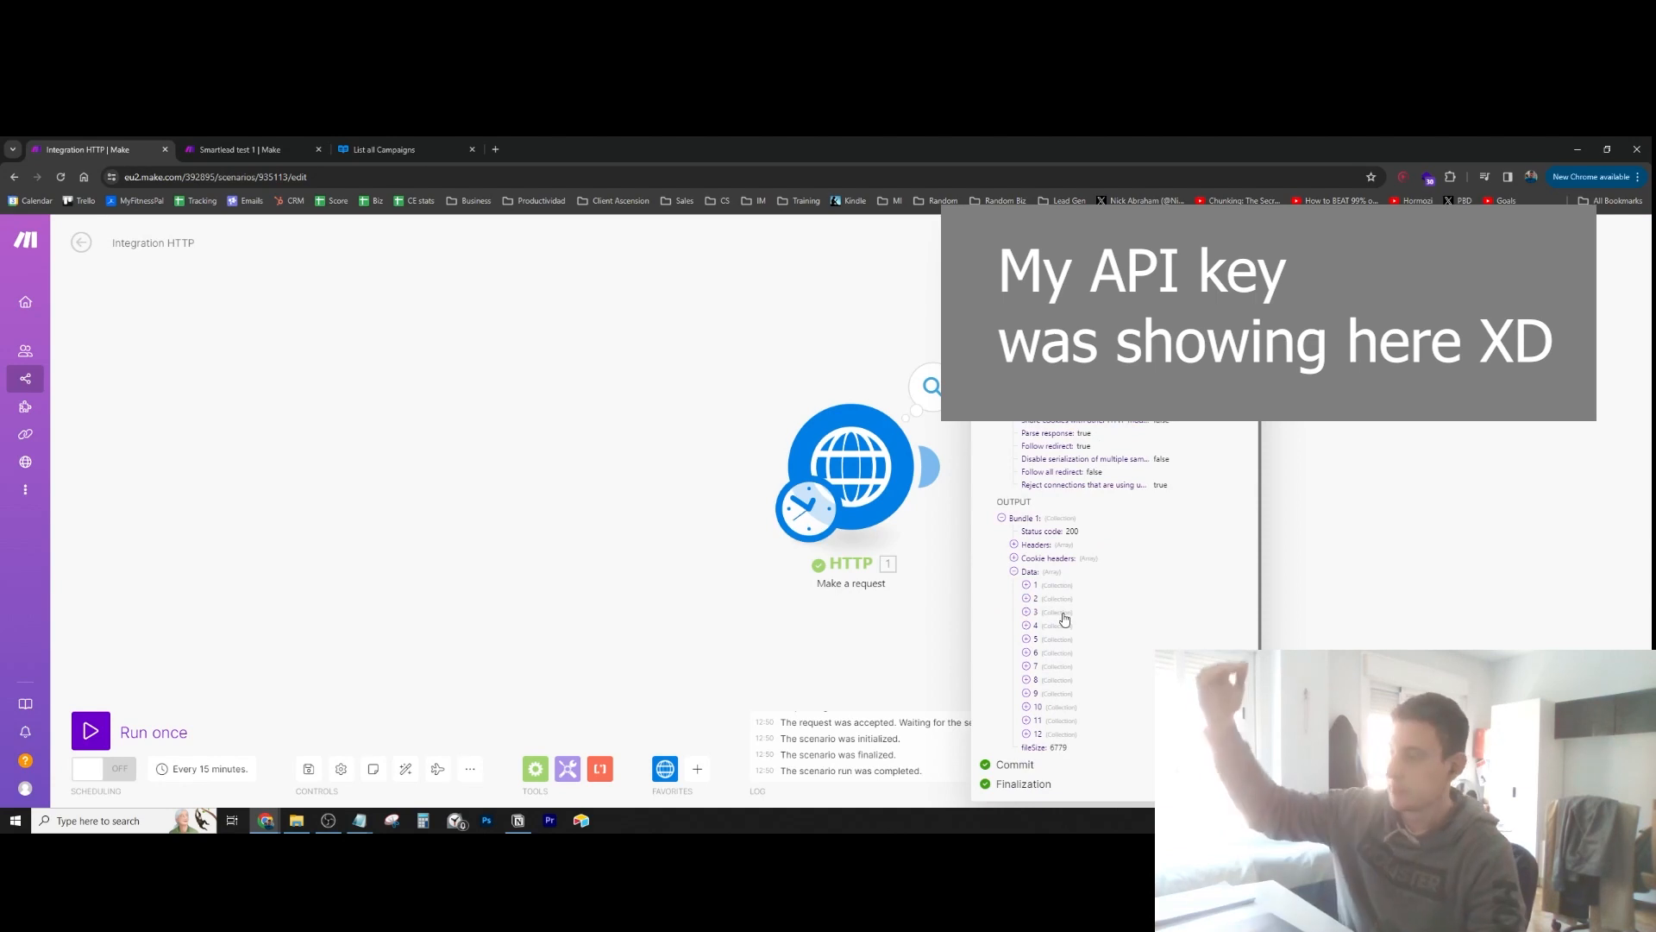
mouse_move(1067, 626)
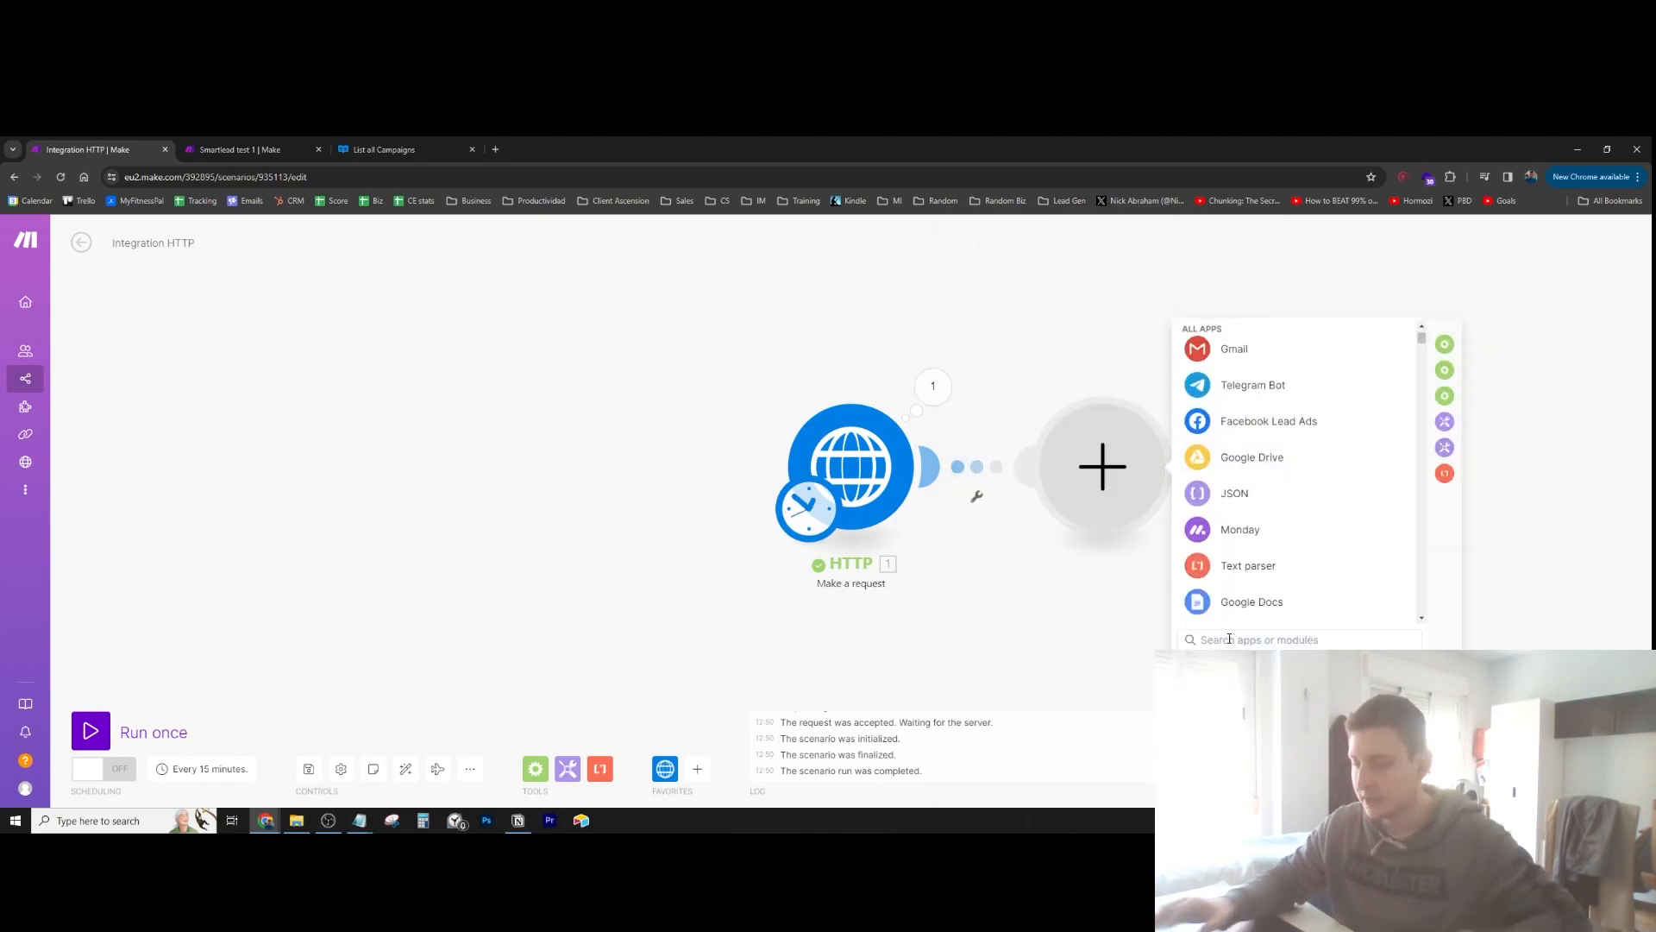
Add an Iterator with the HTTP response's 1. Data[] array mapped into Array
text(itera)
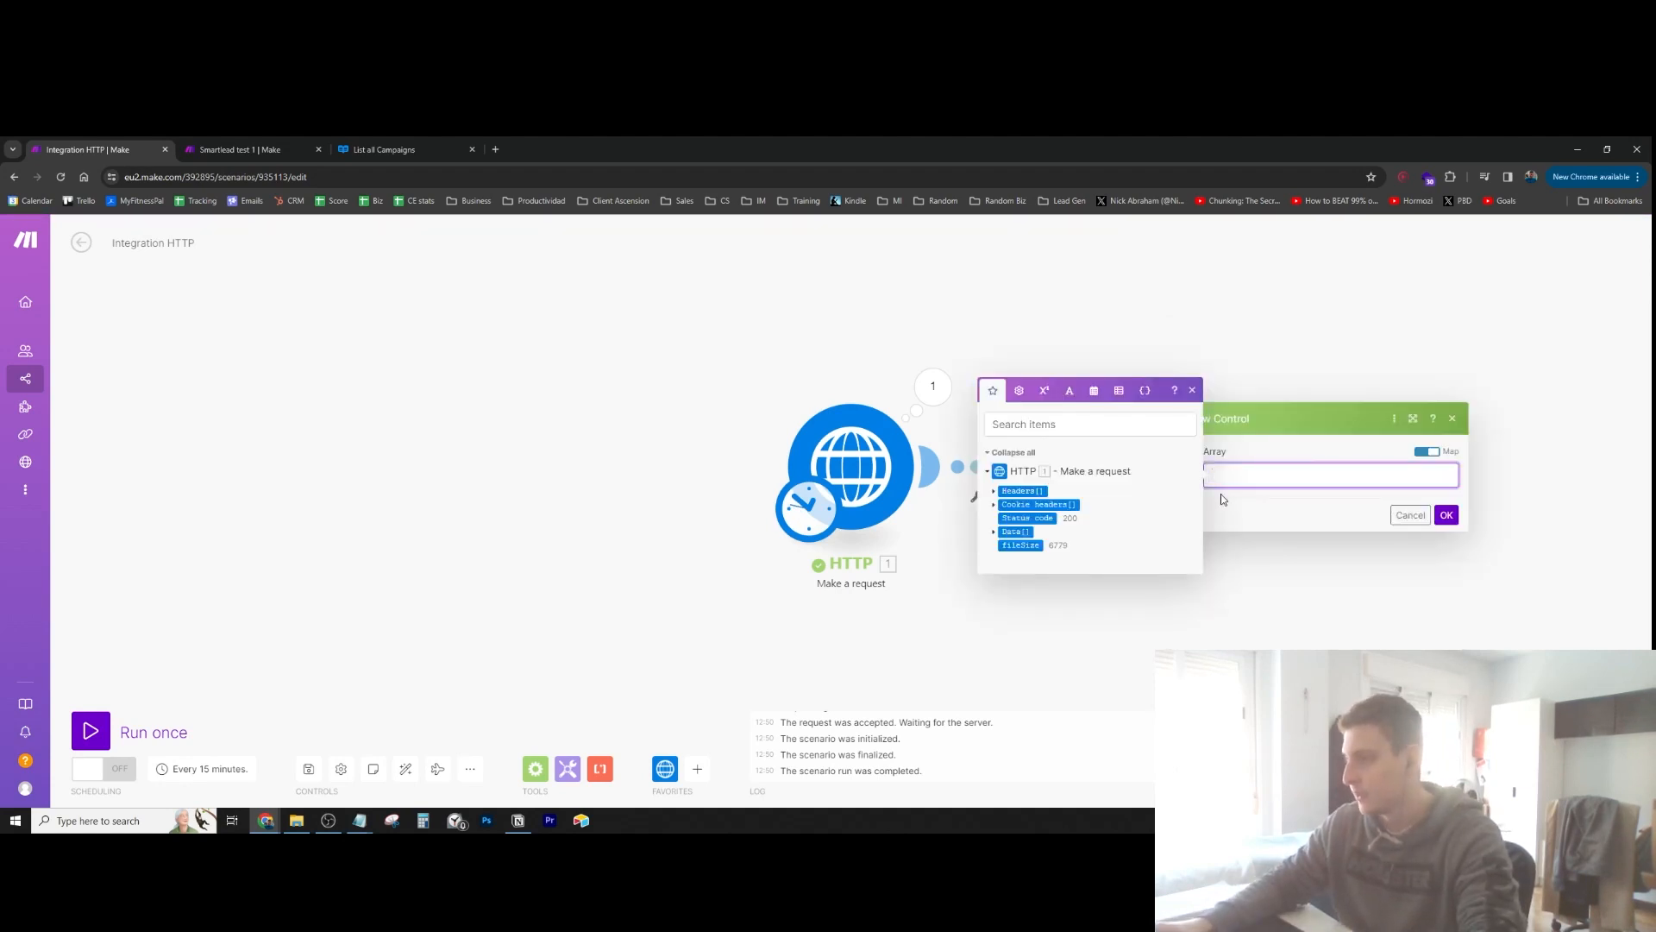
click(993, 532)
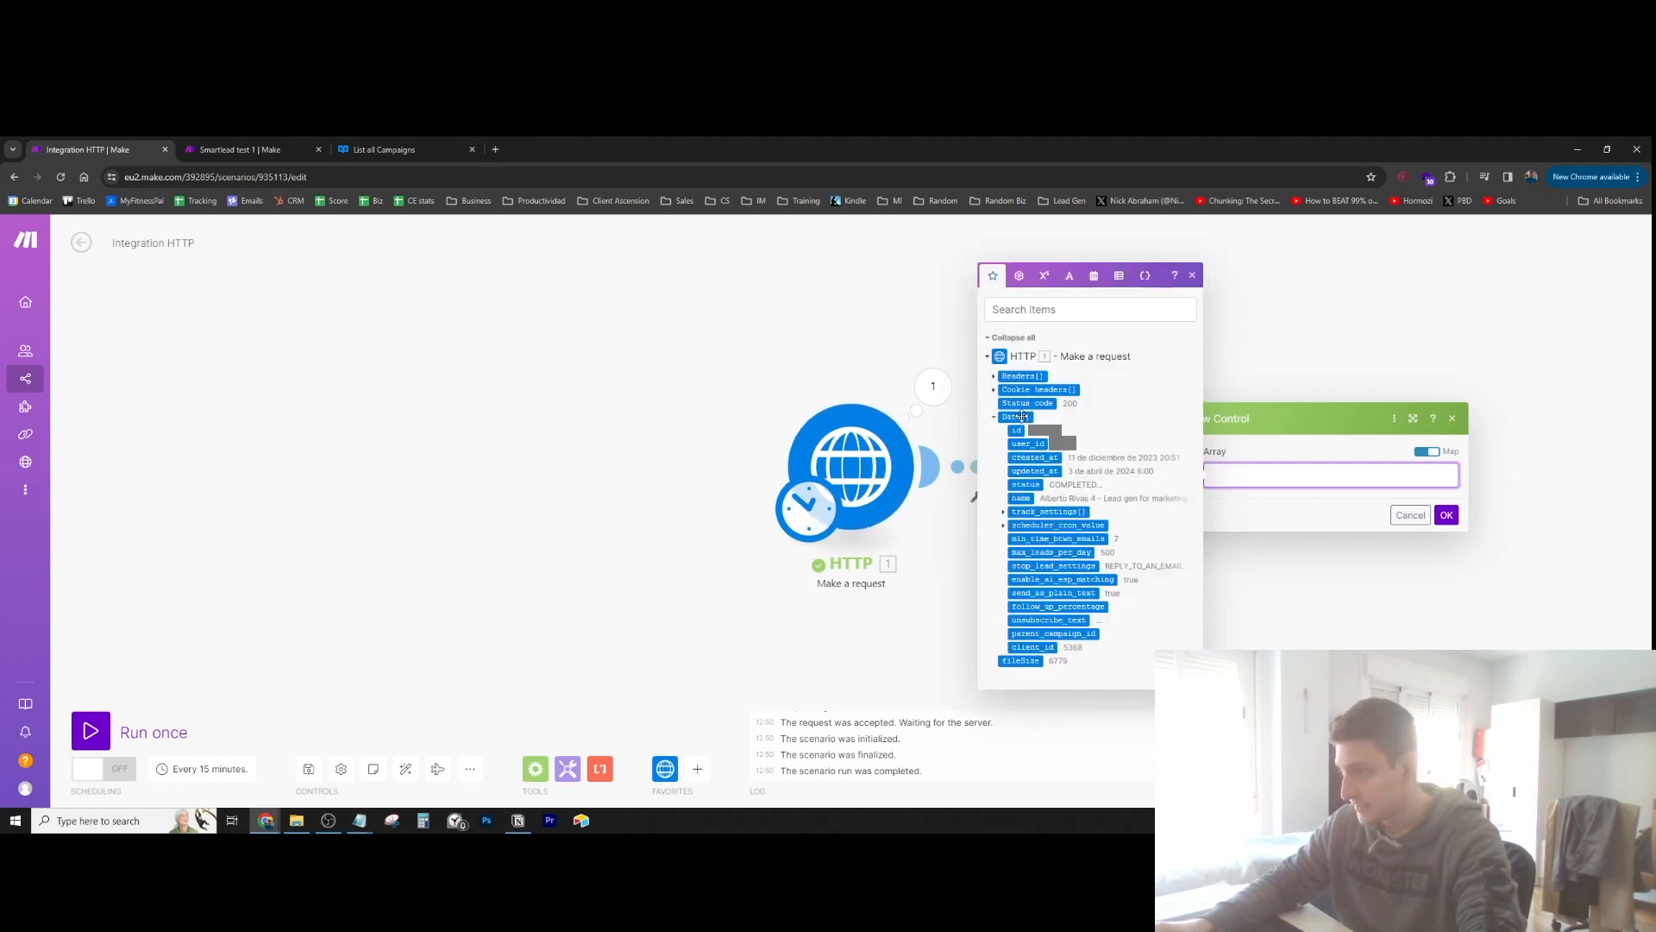
mouse_move(1016, 416)
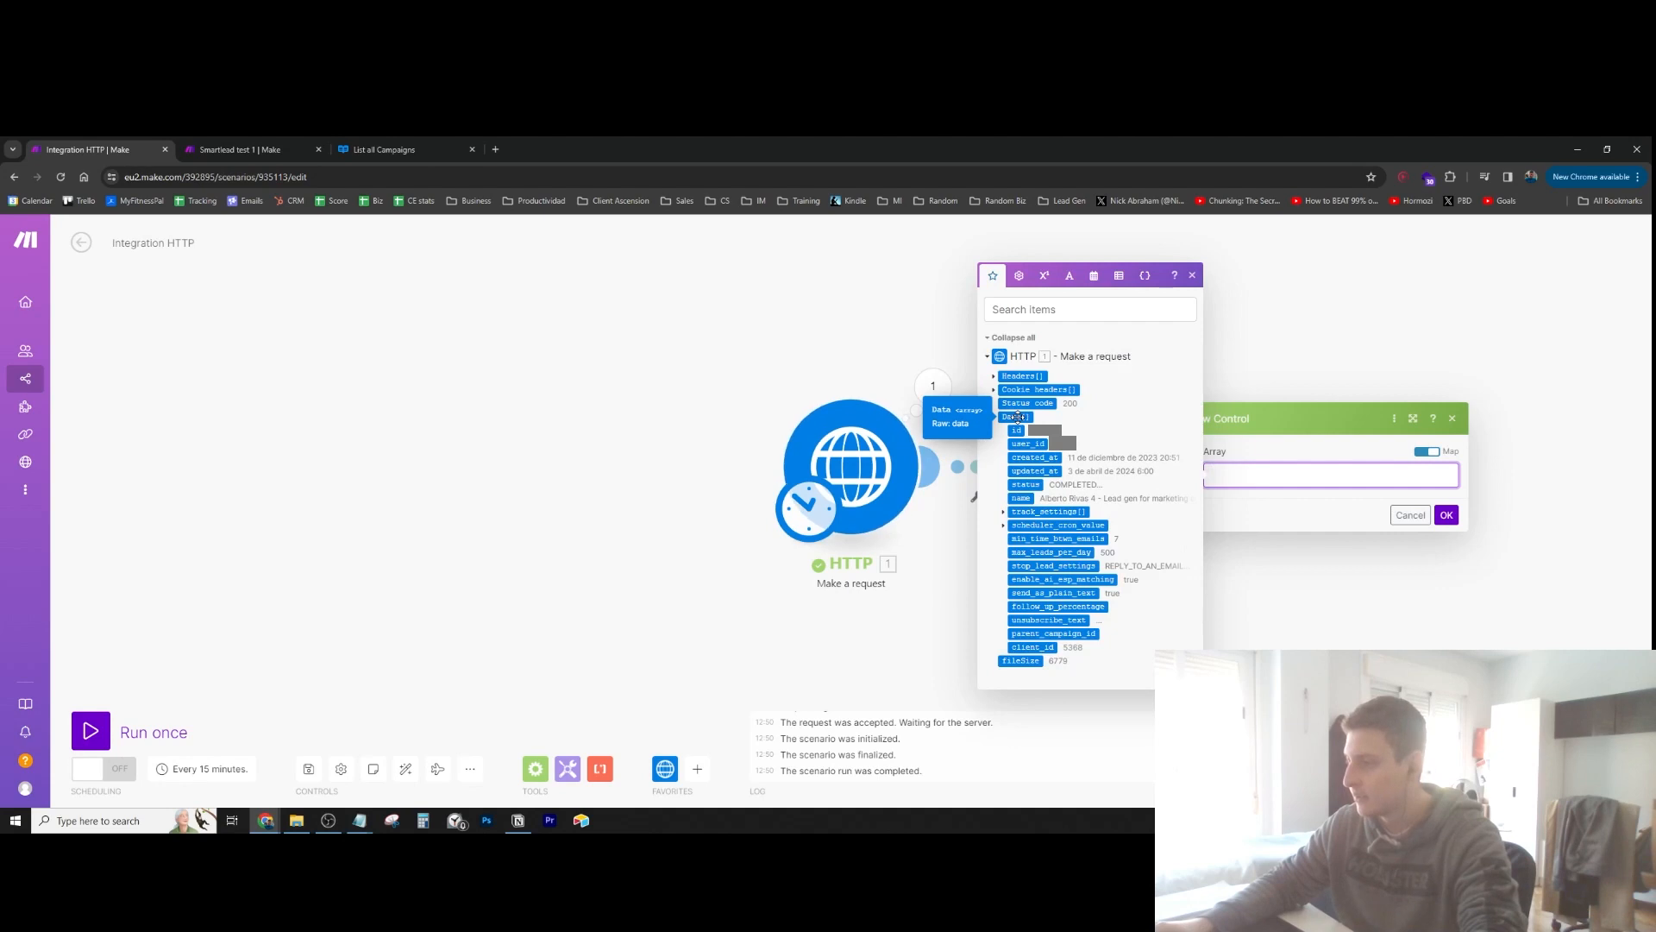
click(1016, 416)
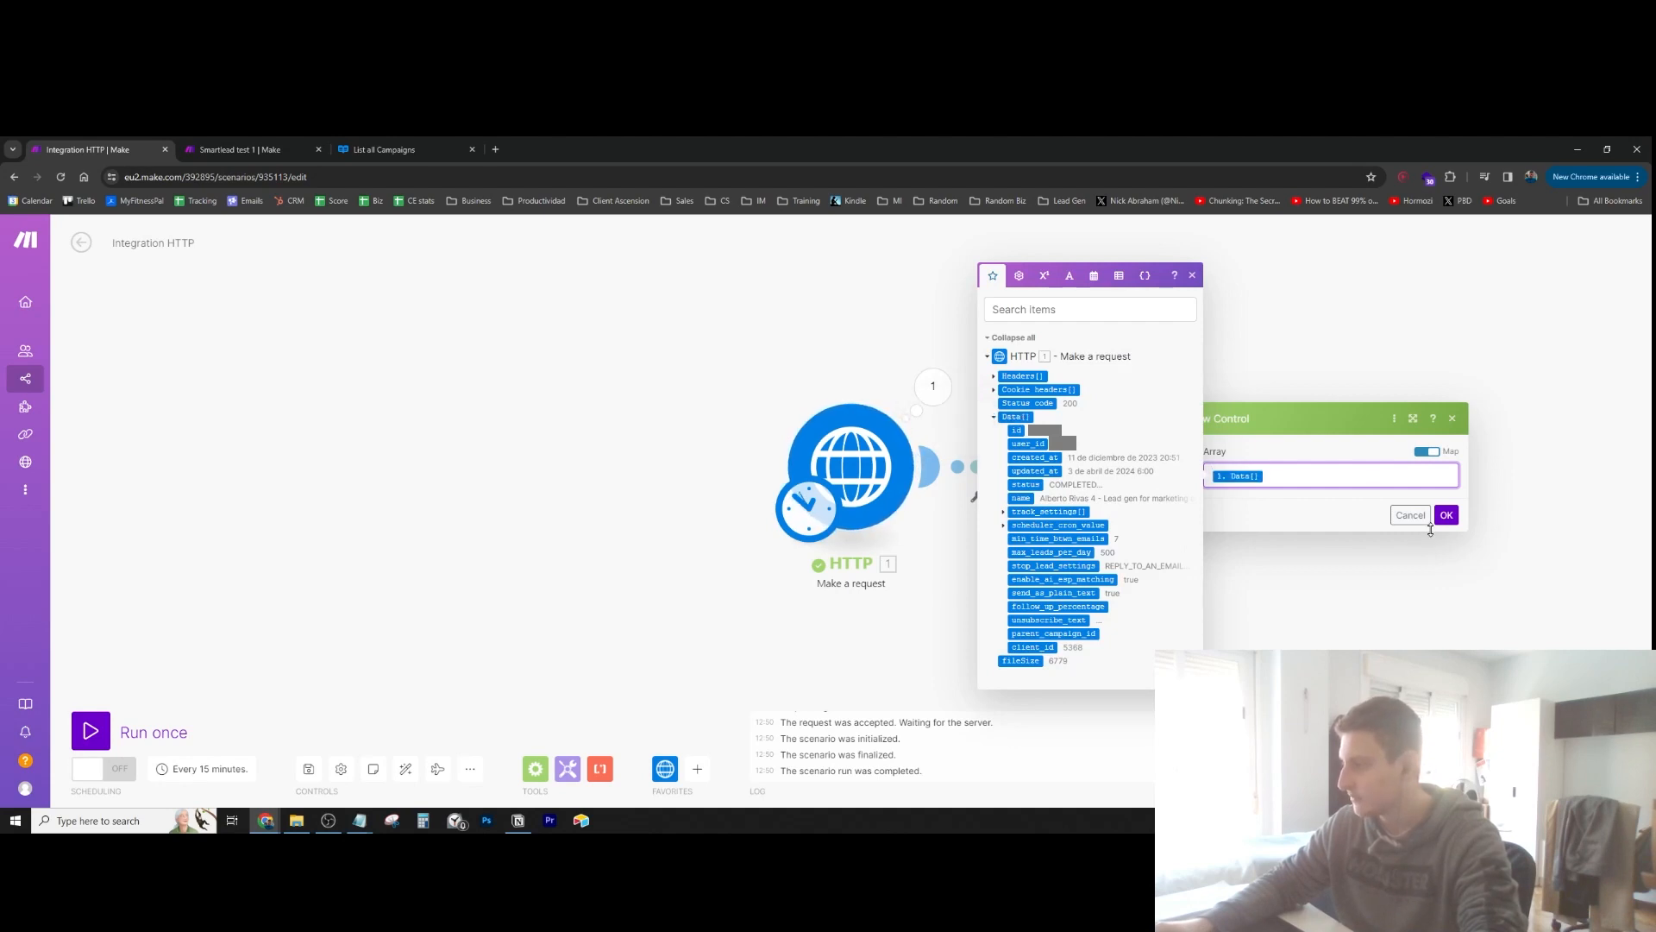
click(1445, 514)
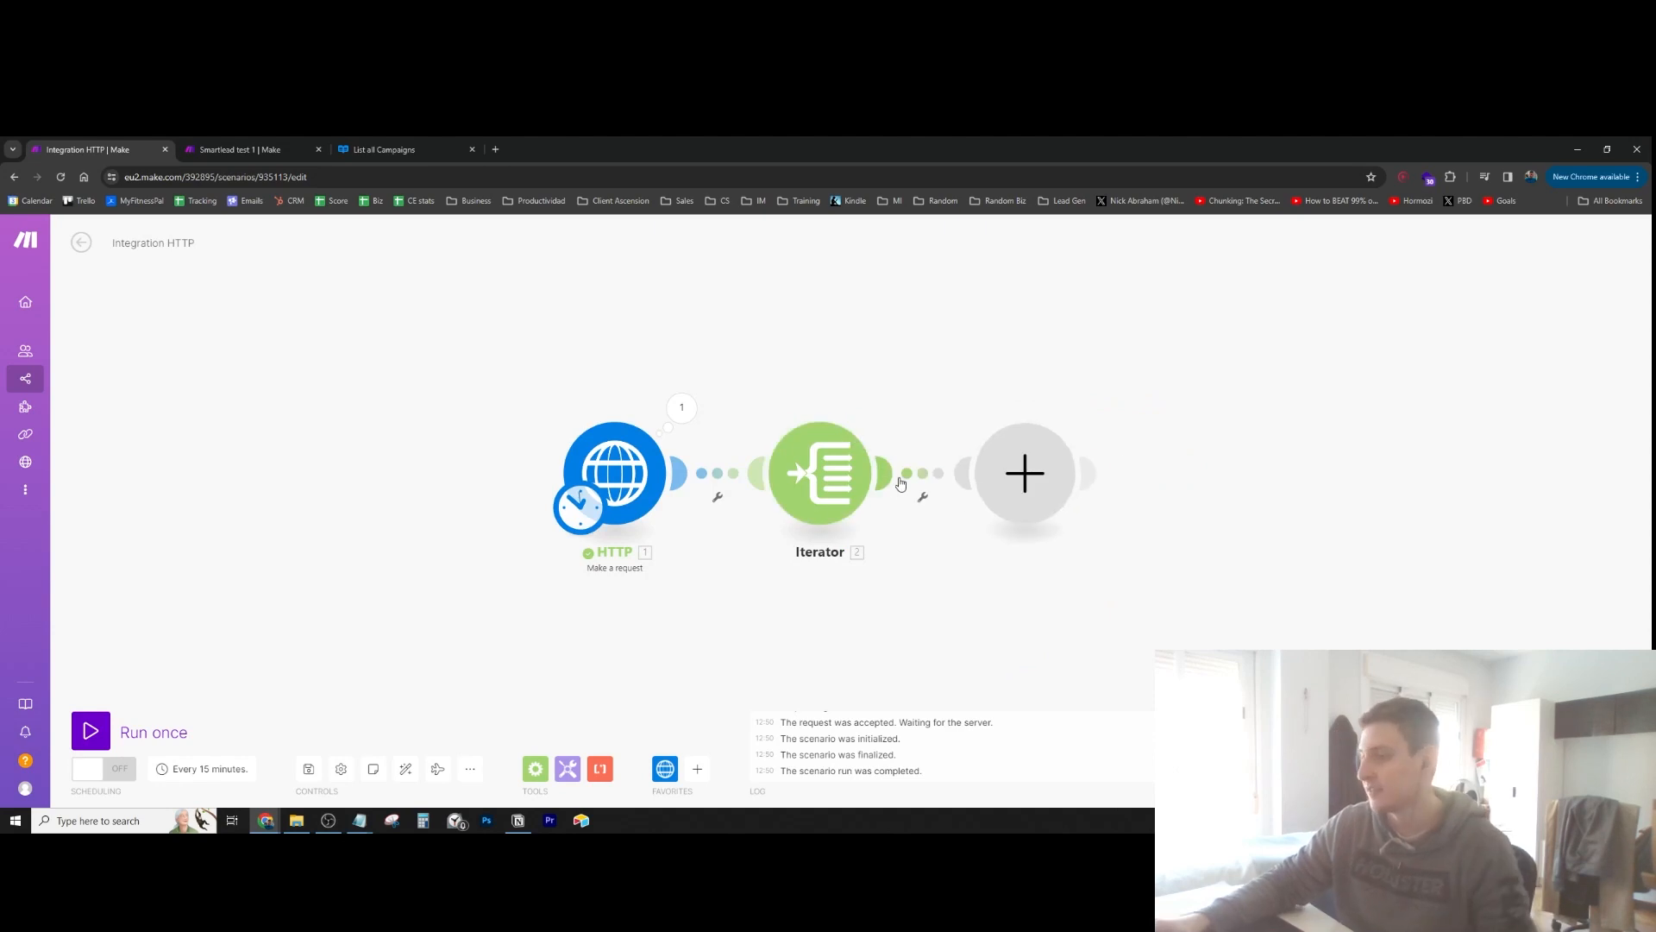
Start adding a module after the Iterator, then view the Smartlead test 1 scenario
click(1024, 473)
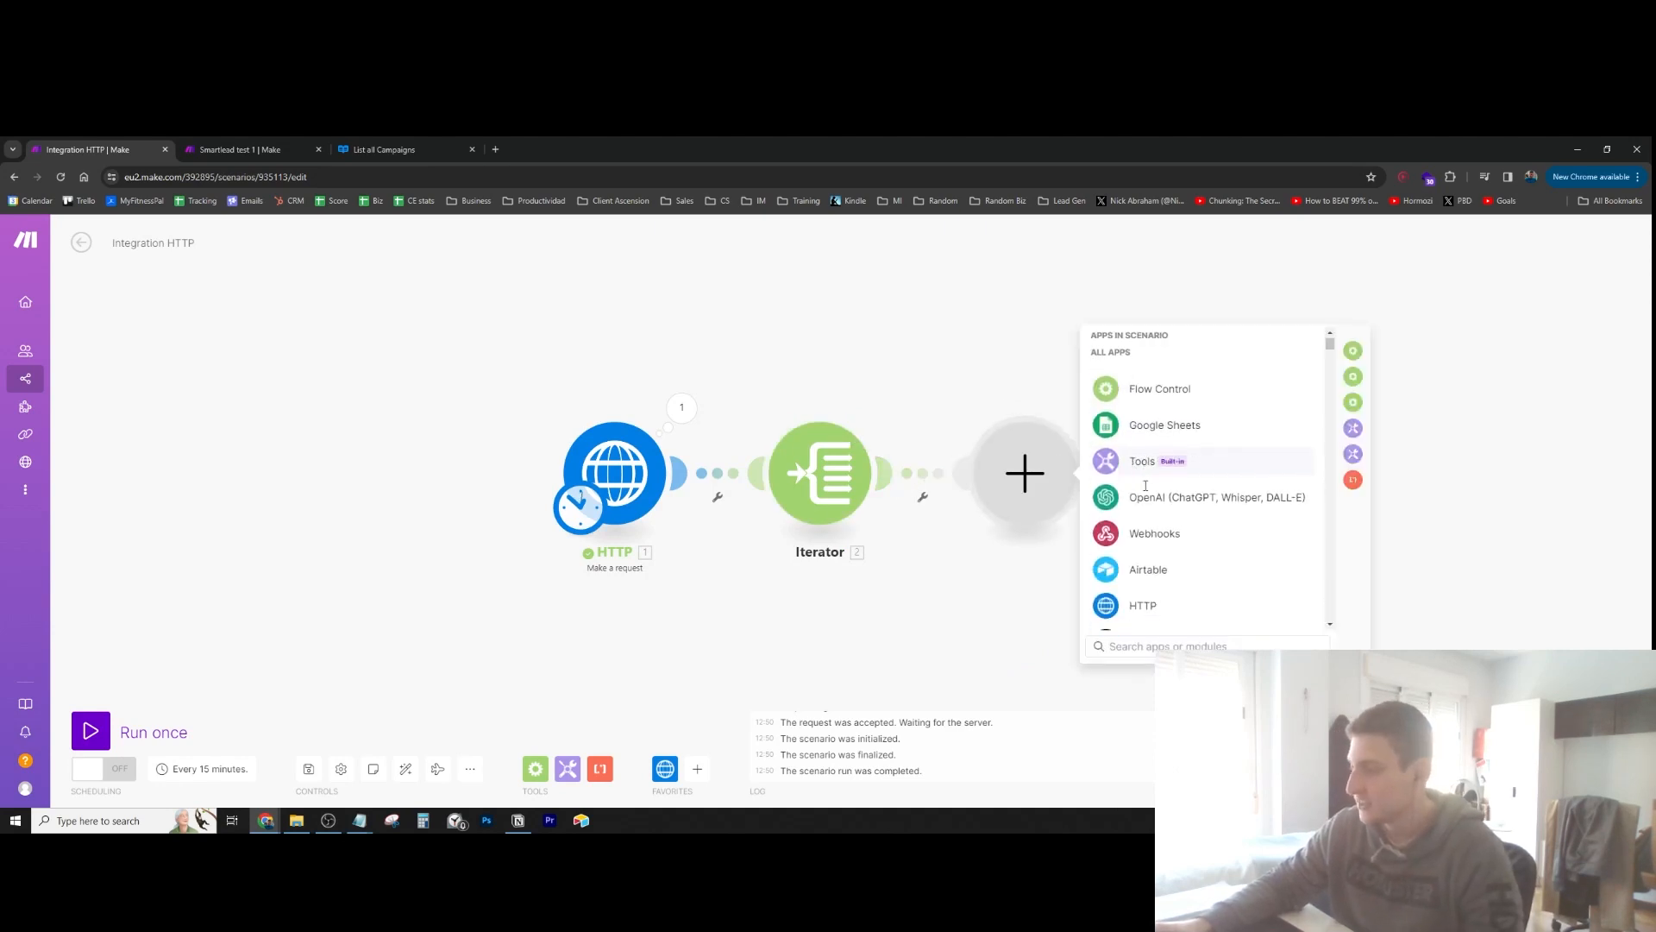
scroll(down, 3)
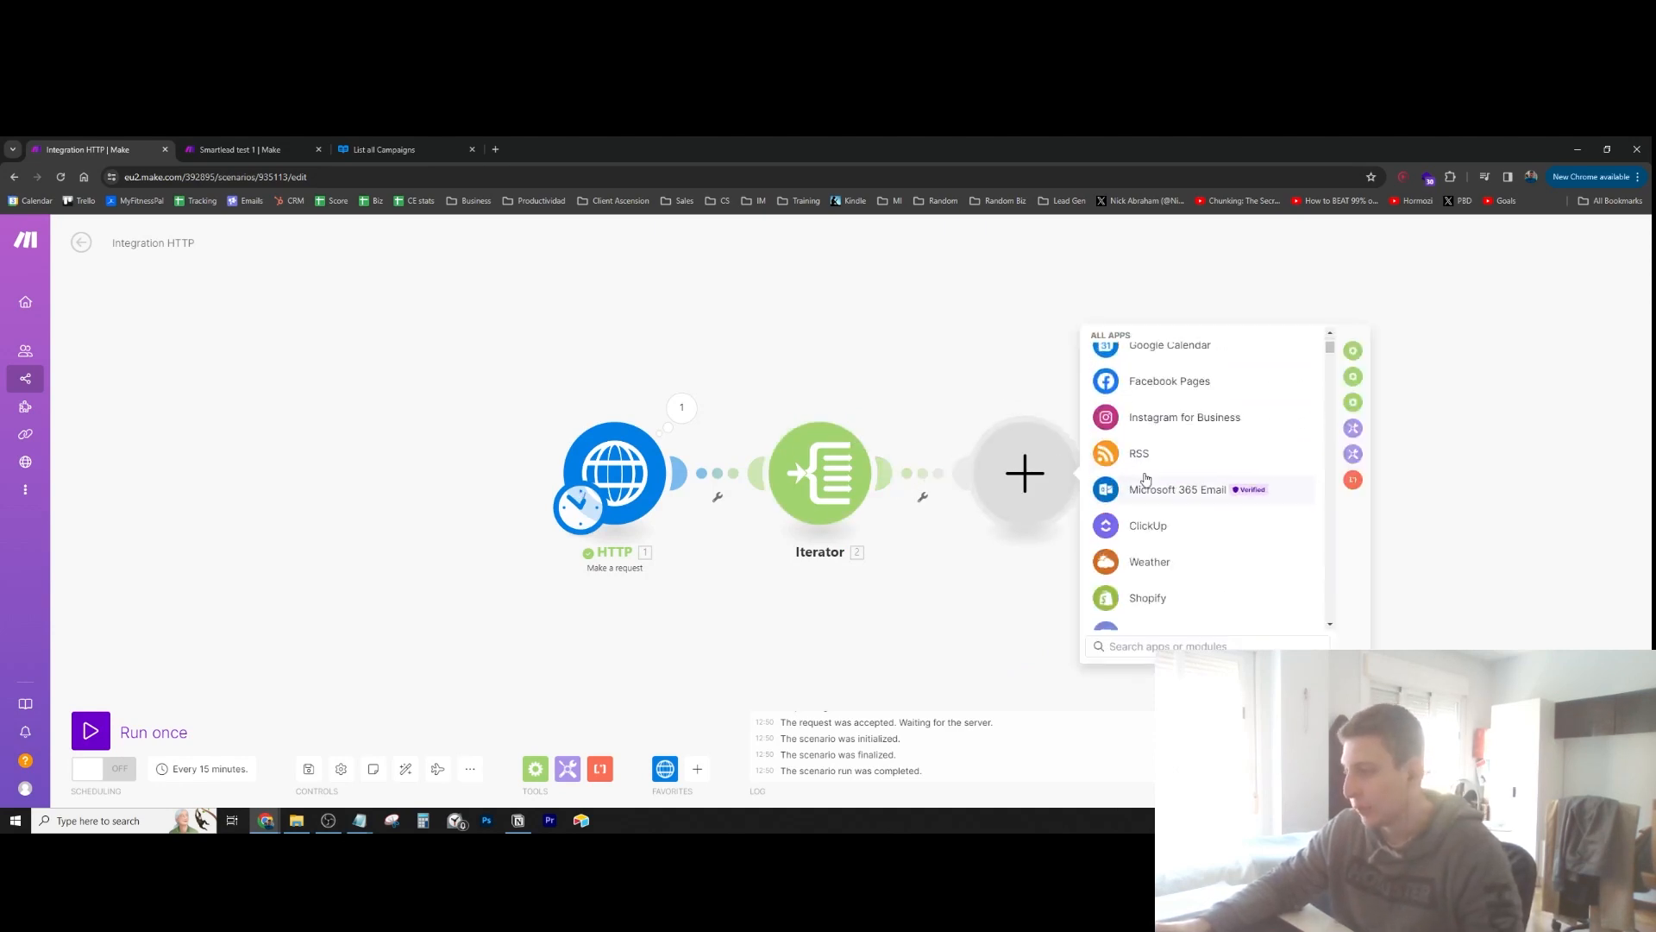
scroll(down, 3)
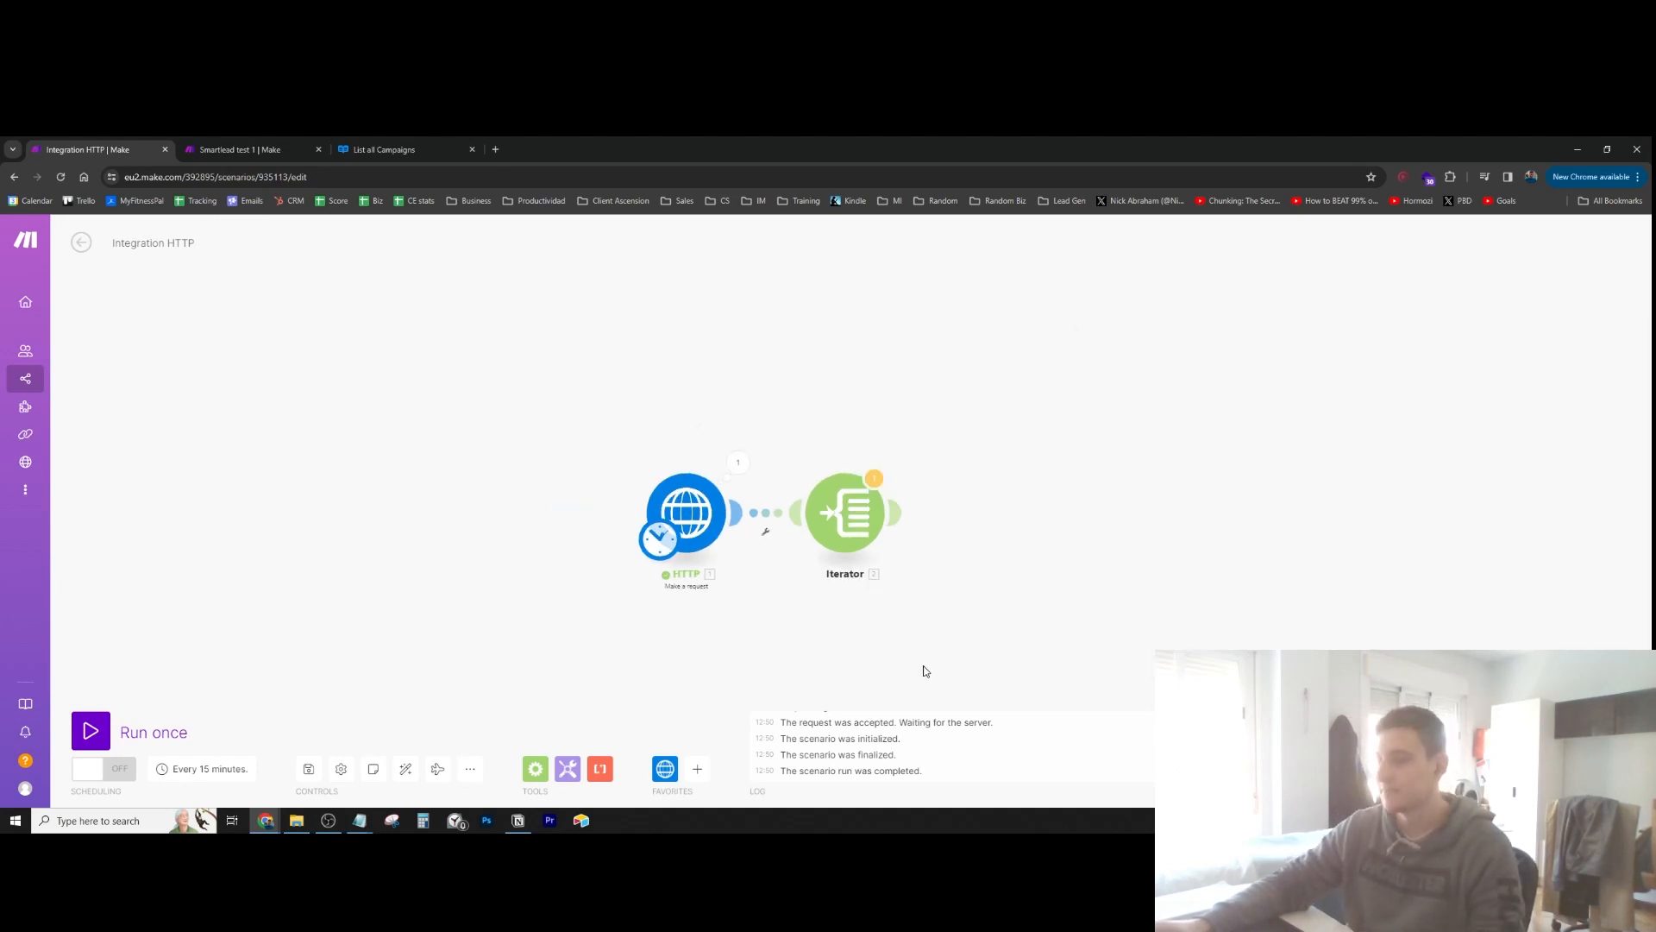
click(248, 149)
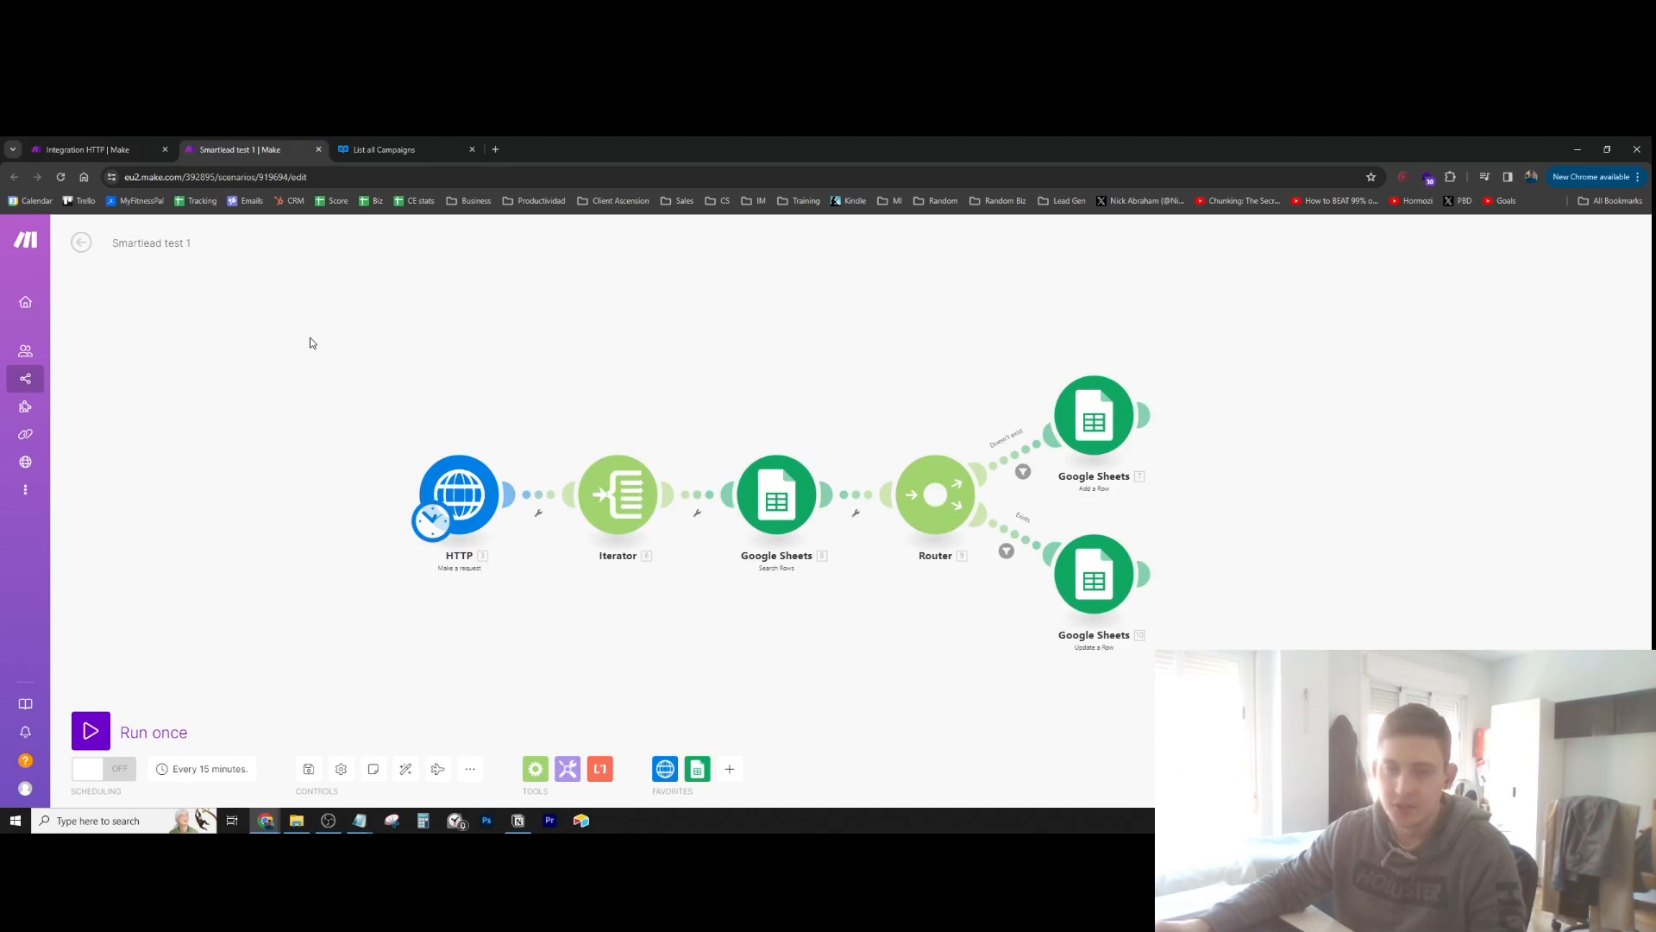
drag(311, 343, 370, 387)
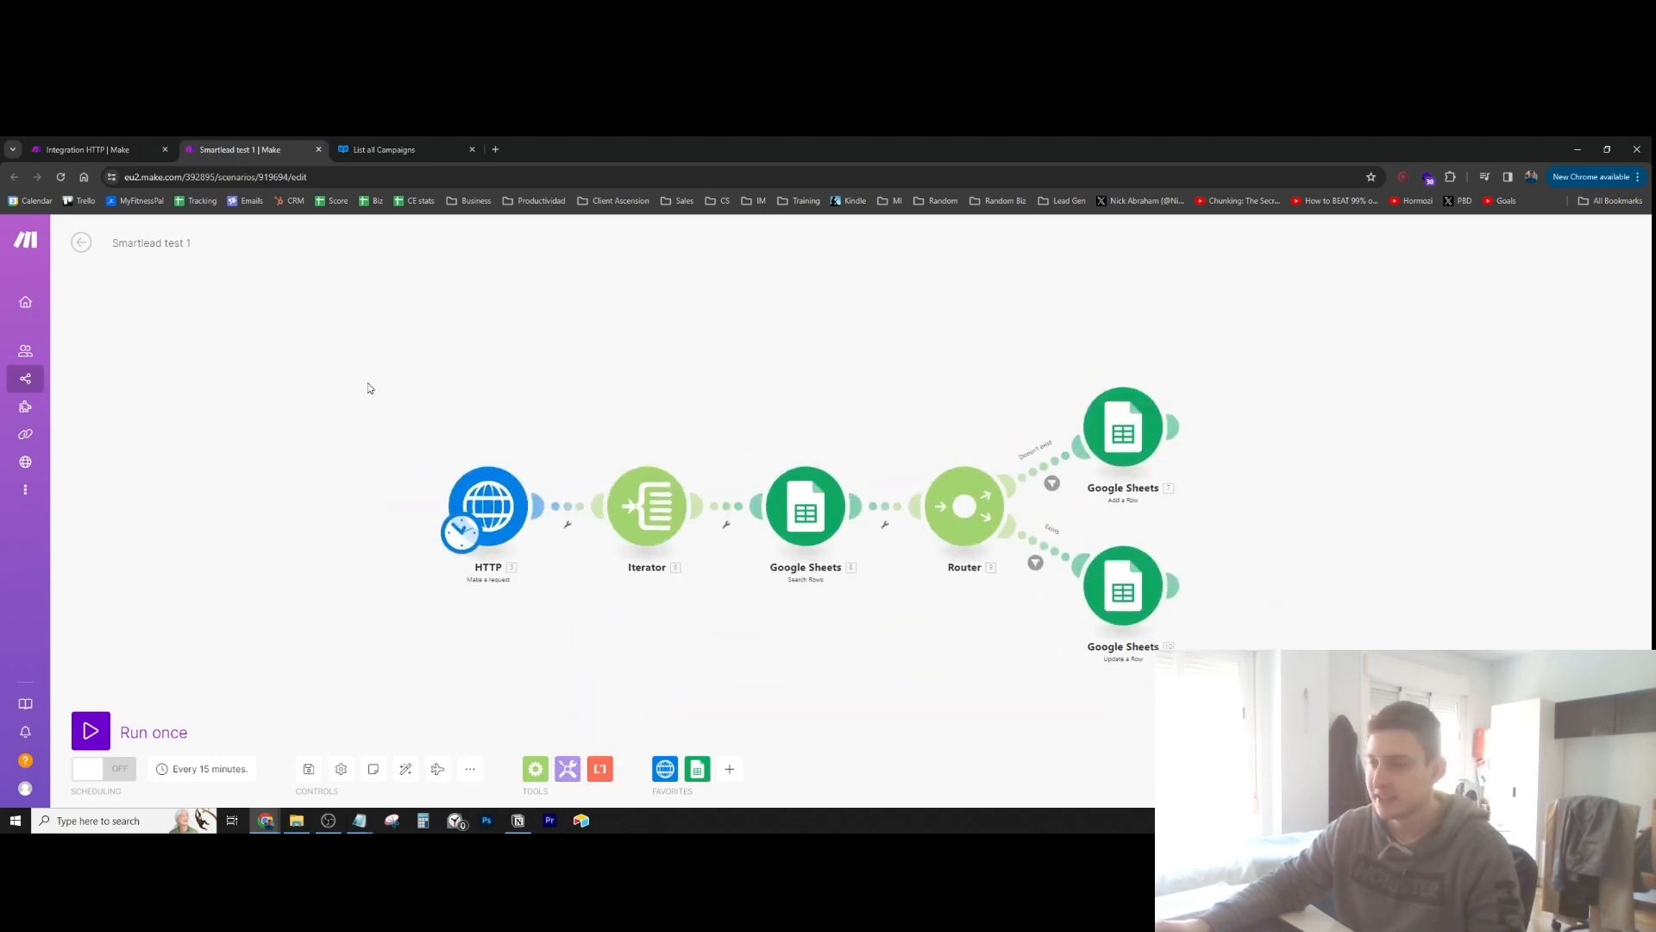